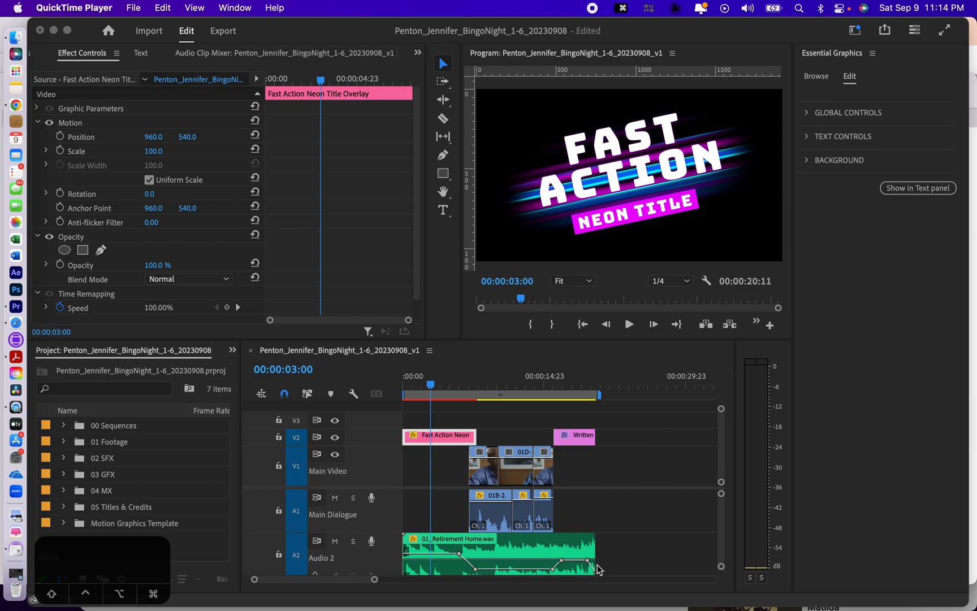
pyautogui.moveTo(490, 494)
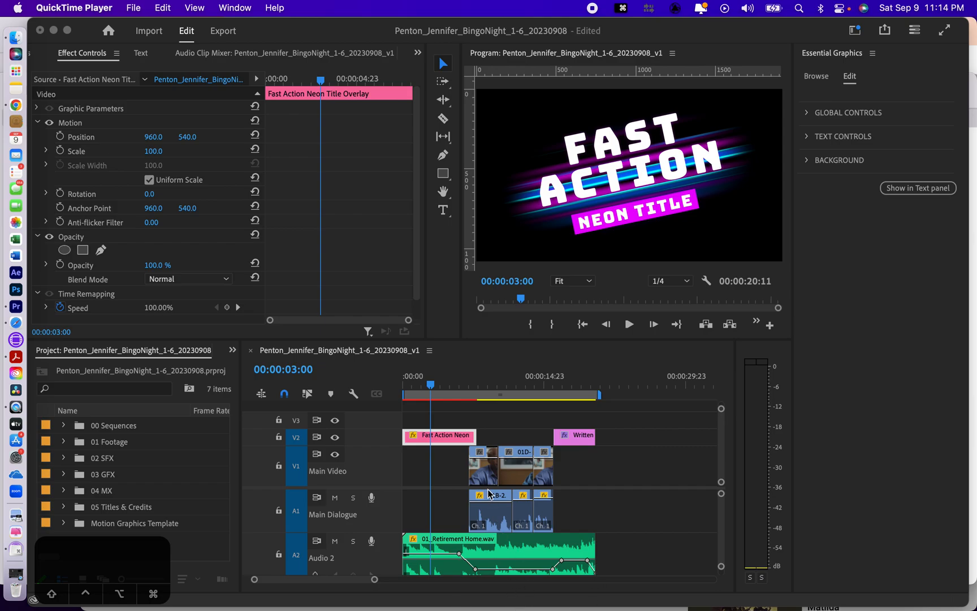
pyautogui.moveTo(465, 442)
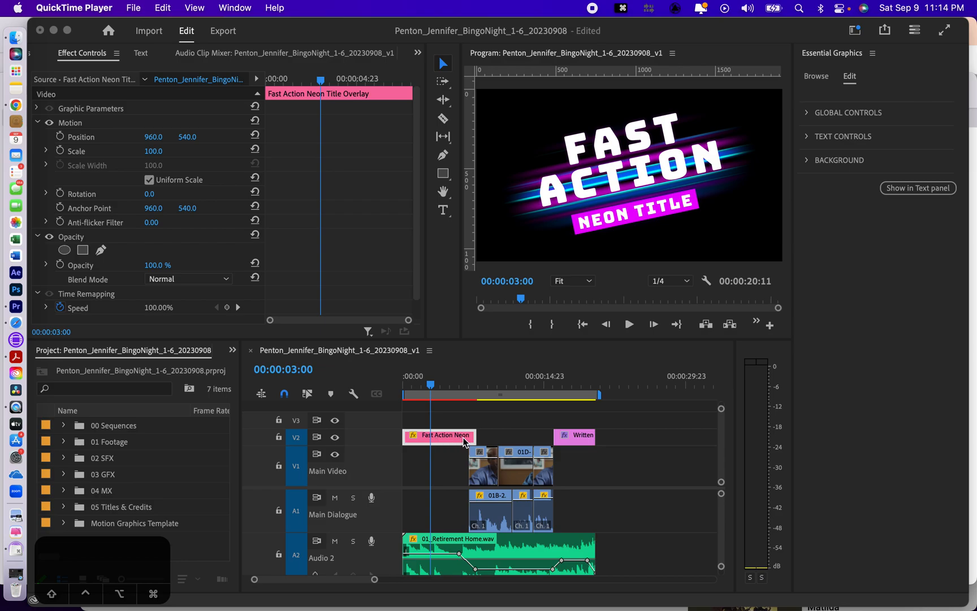
pyautogui.moveTo(567, 488)
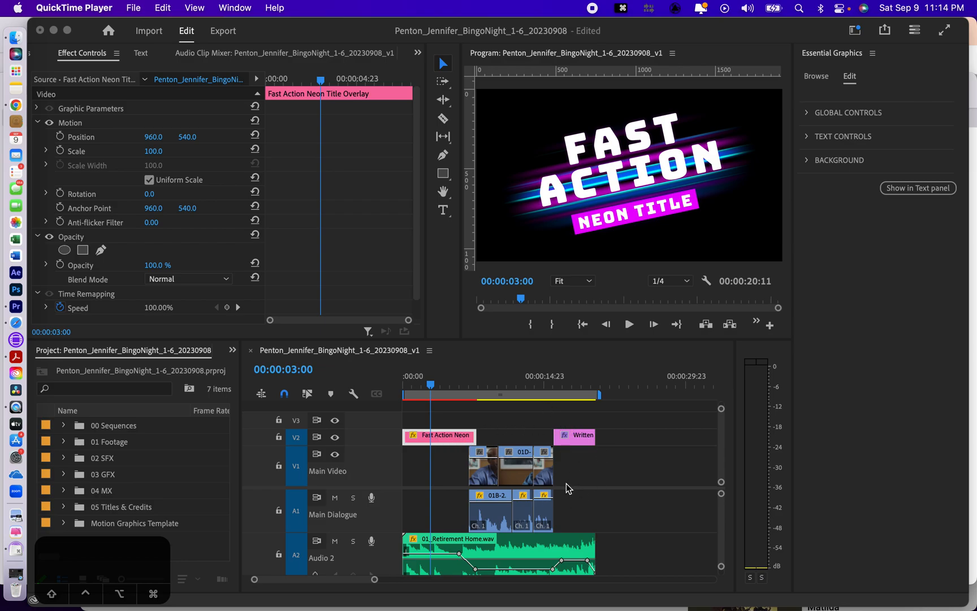
pyautogui.moveTo(494, 473)
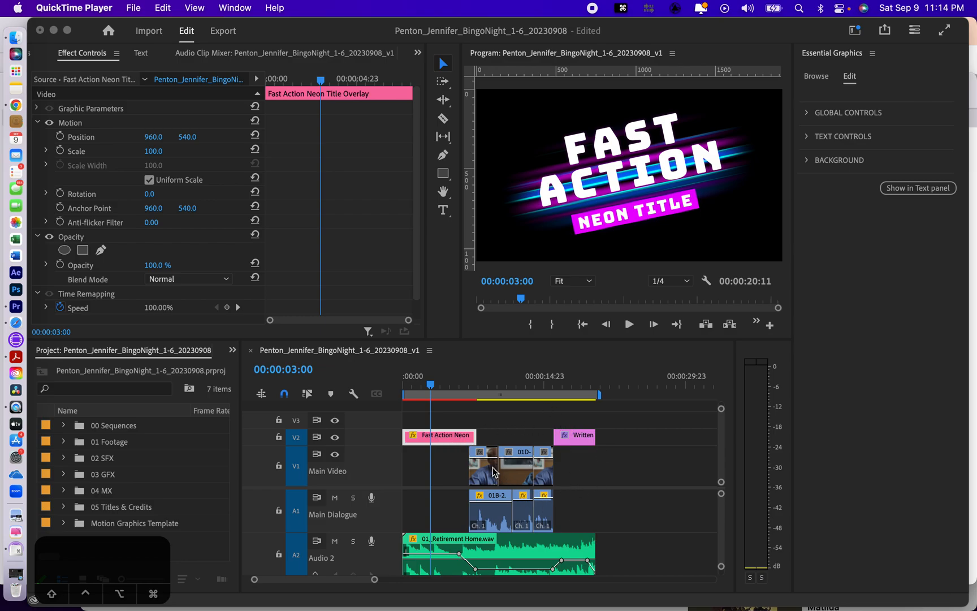
pyautogui.moveTo(486, 463)
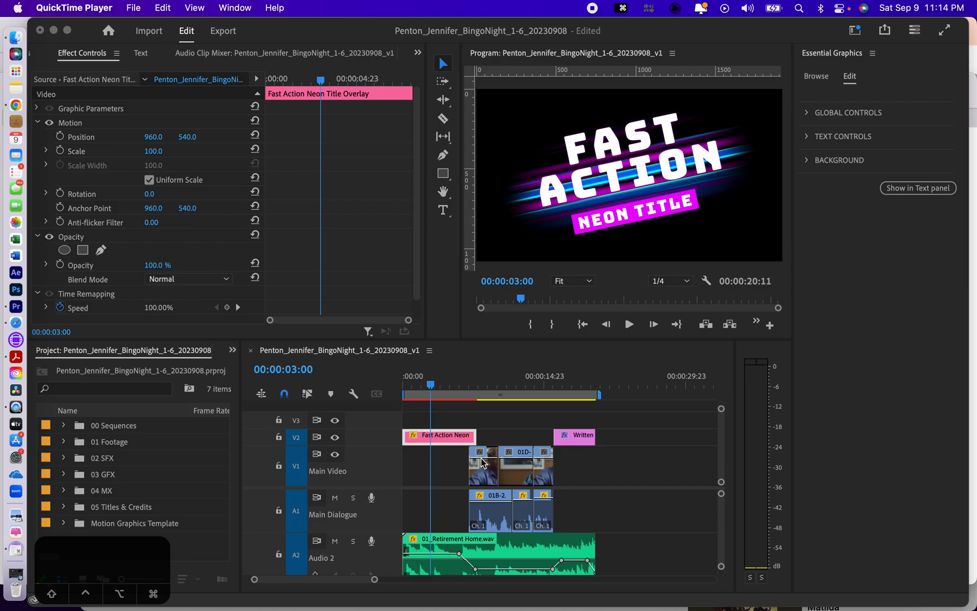
pyautogui.moveTo(491, 463)
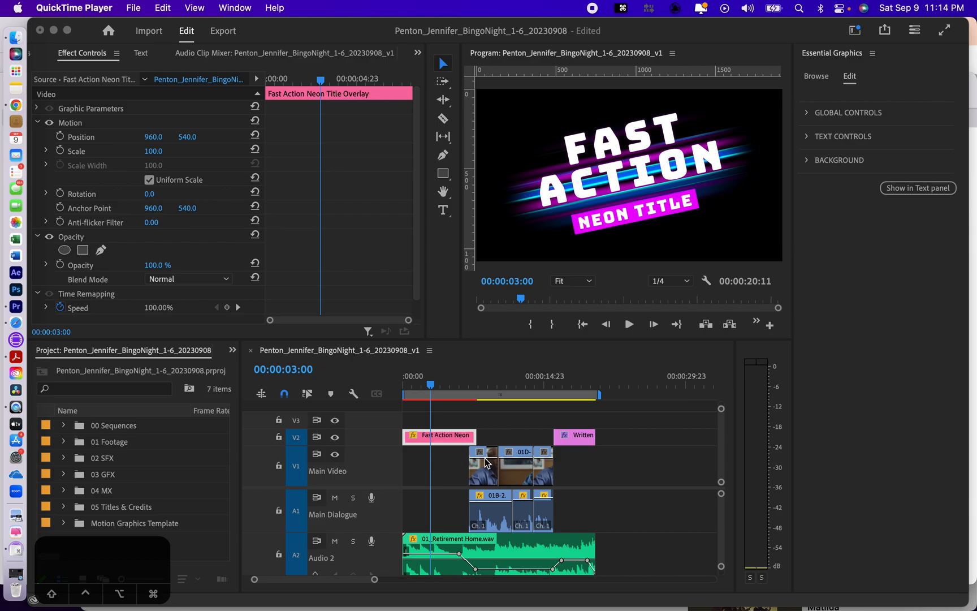
pyautogui.moveTo(485, 463)
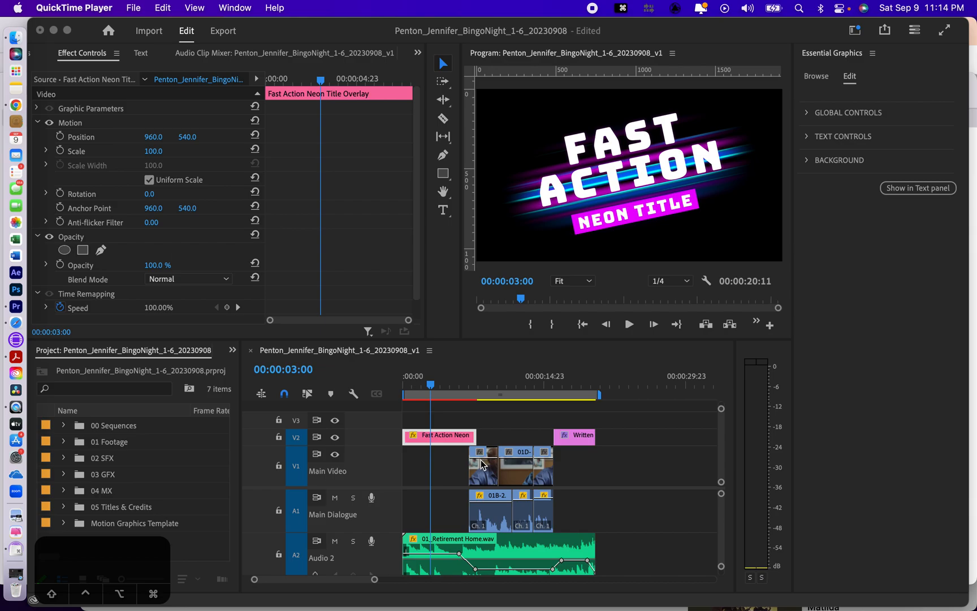
pyautogui.moveTo(454, 534)
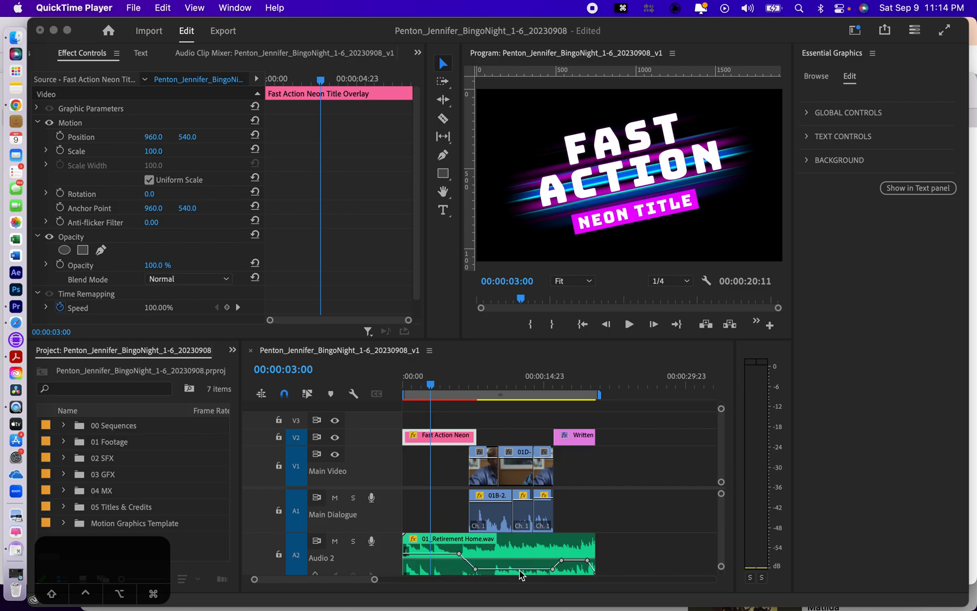
pyautogui.moveTo(444, 549)
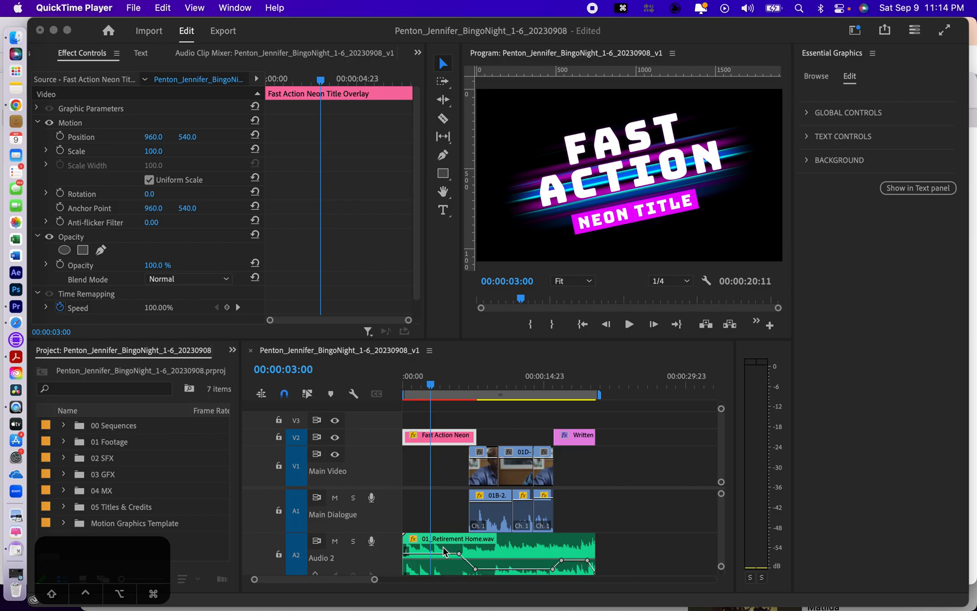
pyautogui.moveTo(486, 508)
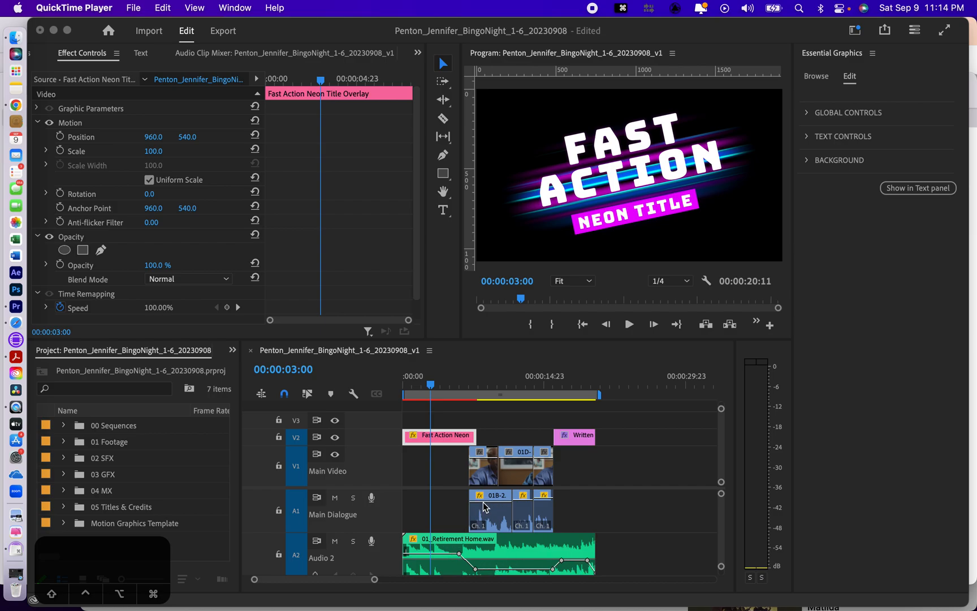
pyautogui.moveTo(388, 461)
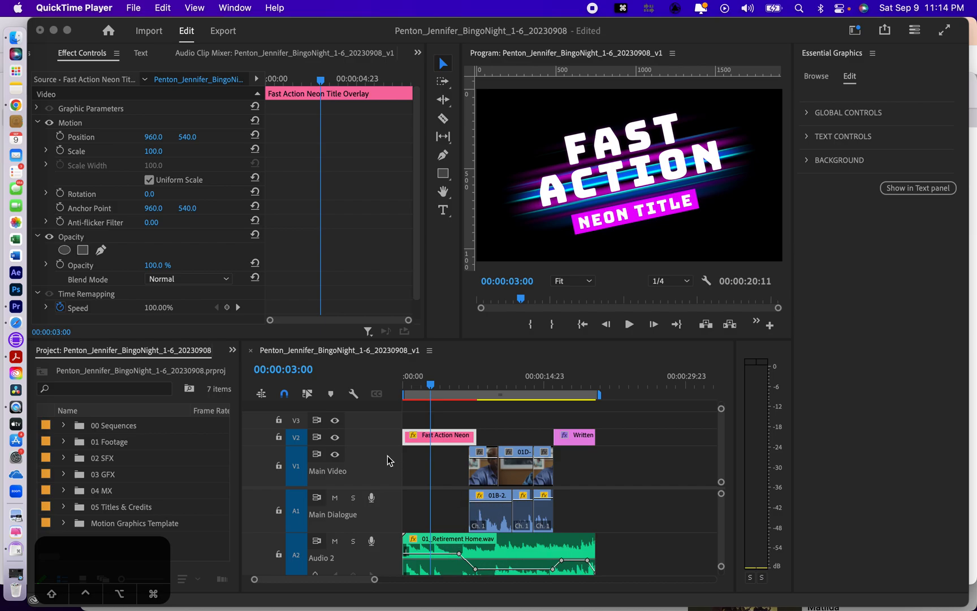
# - Toggle audio keyframe display off and back on in the timeline display settings
pyautogui.click(355, 400)
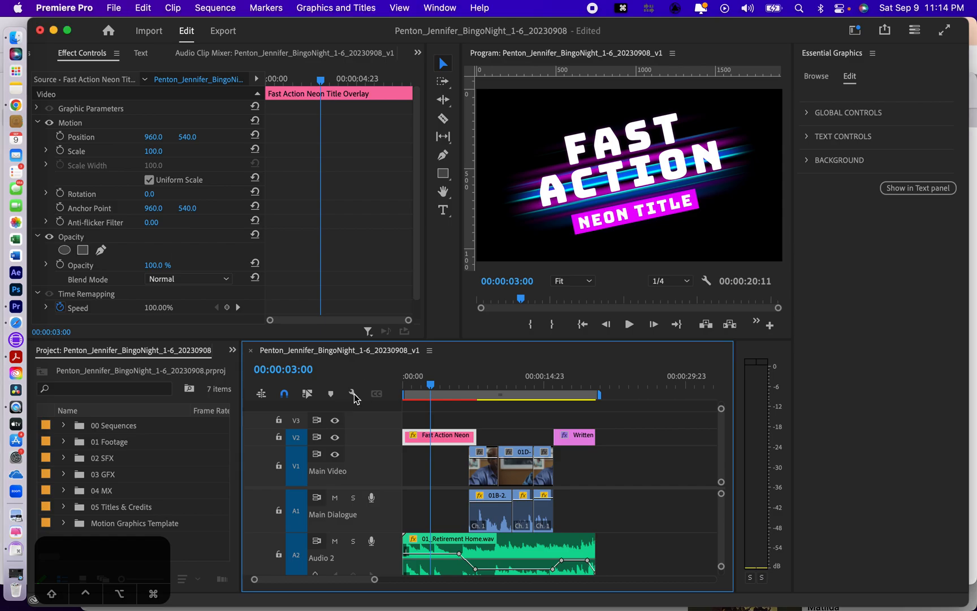
pyautogui.click(355, 393)
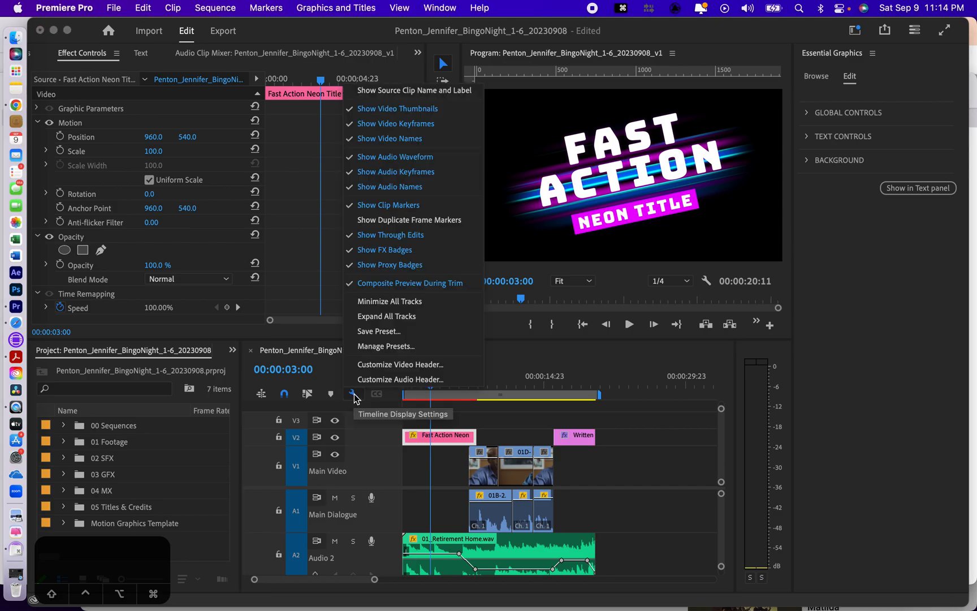
pyautogui.moveTo(393, 293)
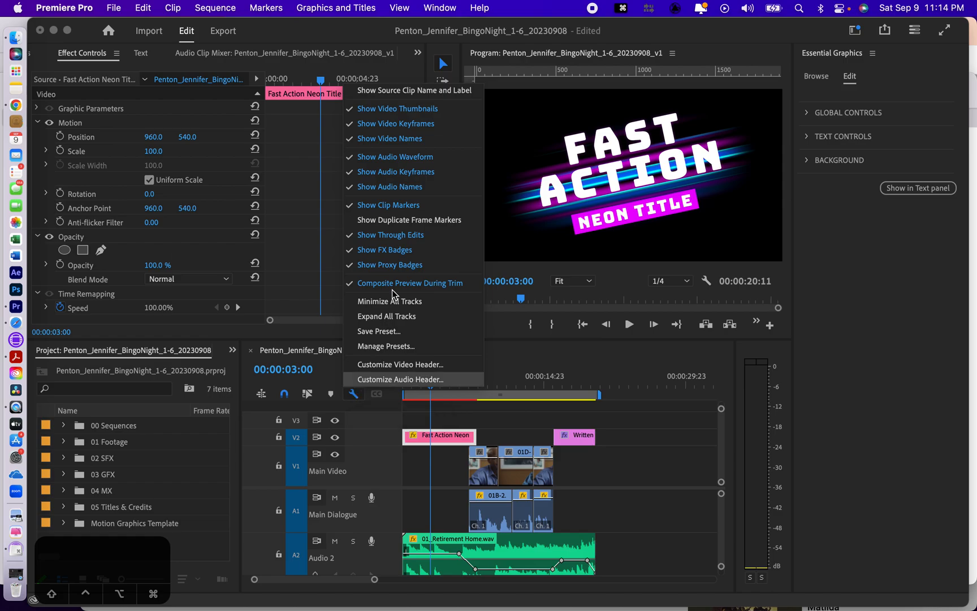
pyautogui.moveTo(394, 123)
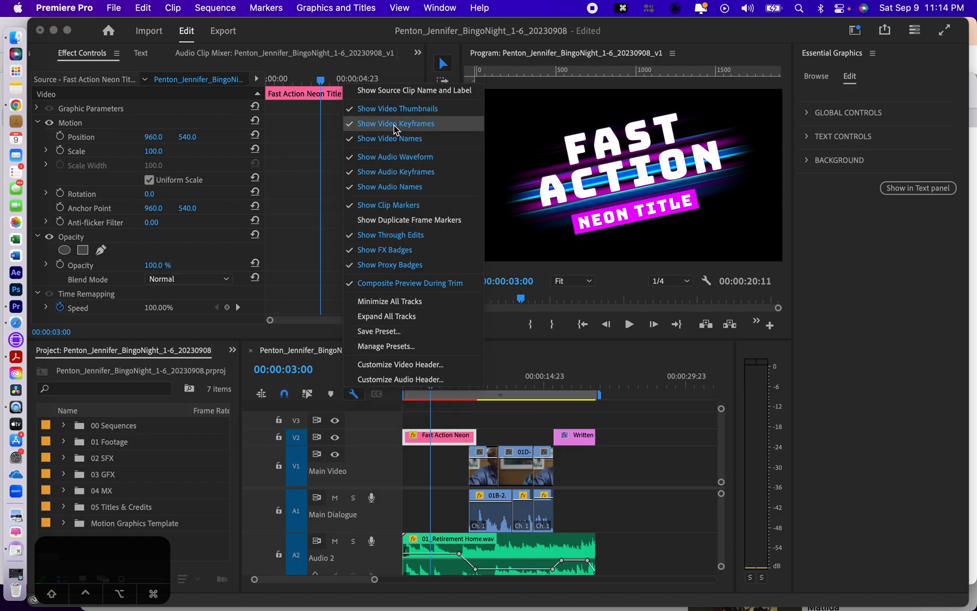
pyautogui.moveTo(395, 172)
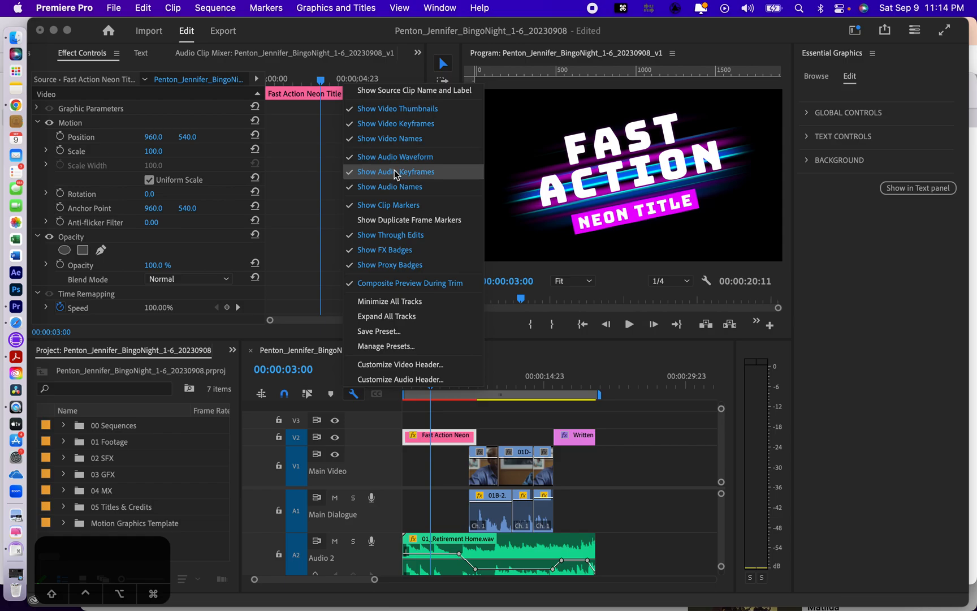
pyautogui.click(396, 172)
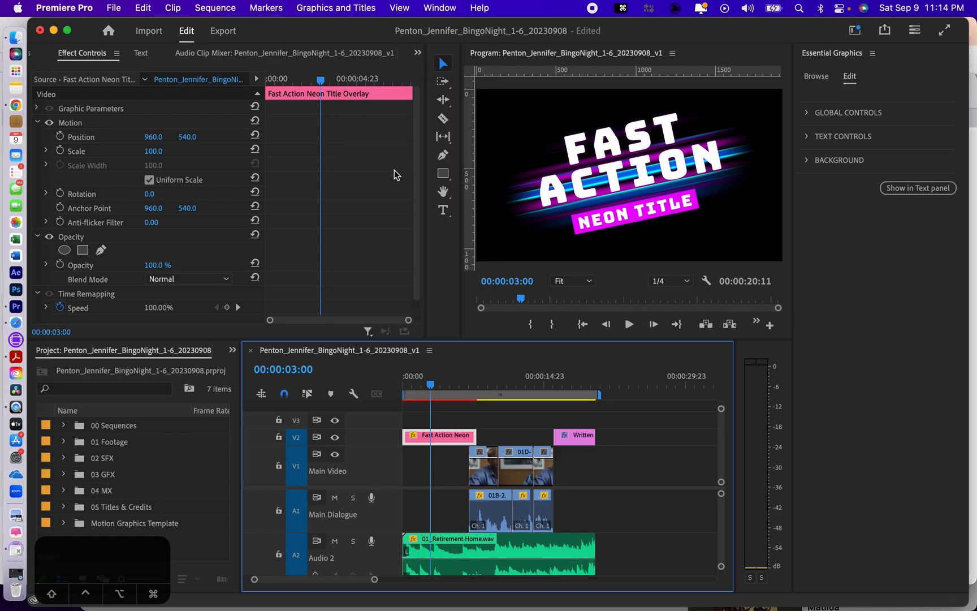
pyautogui.moveTo(359, 339)
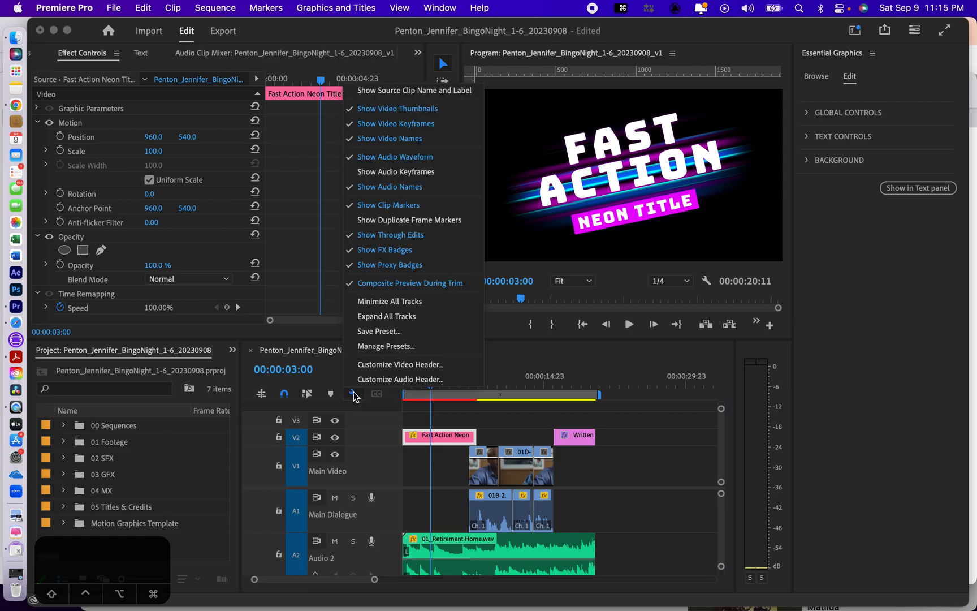
pyautogui.moveTo(394, 172)
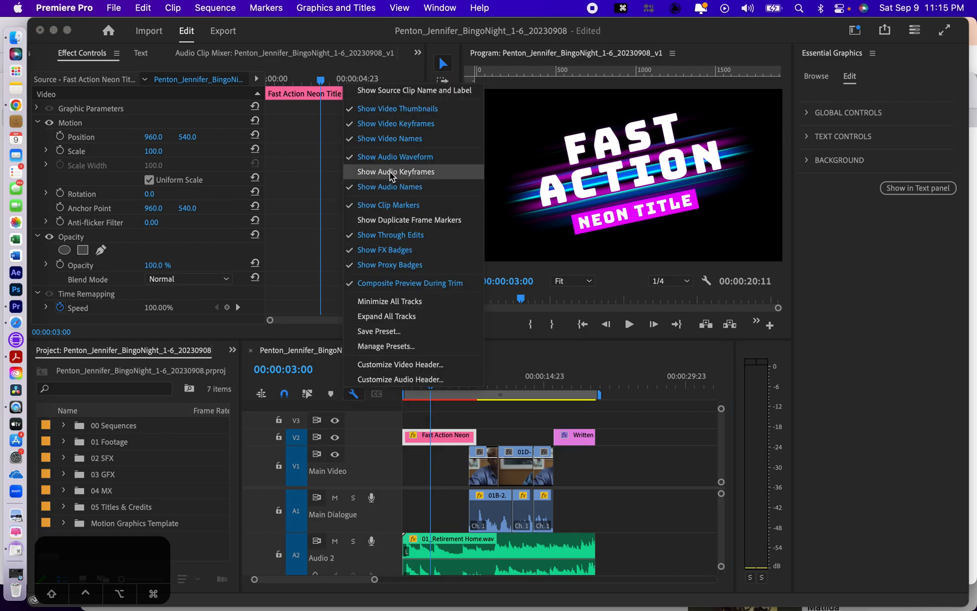
pyautogui.click(394, 172)
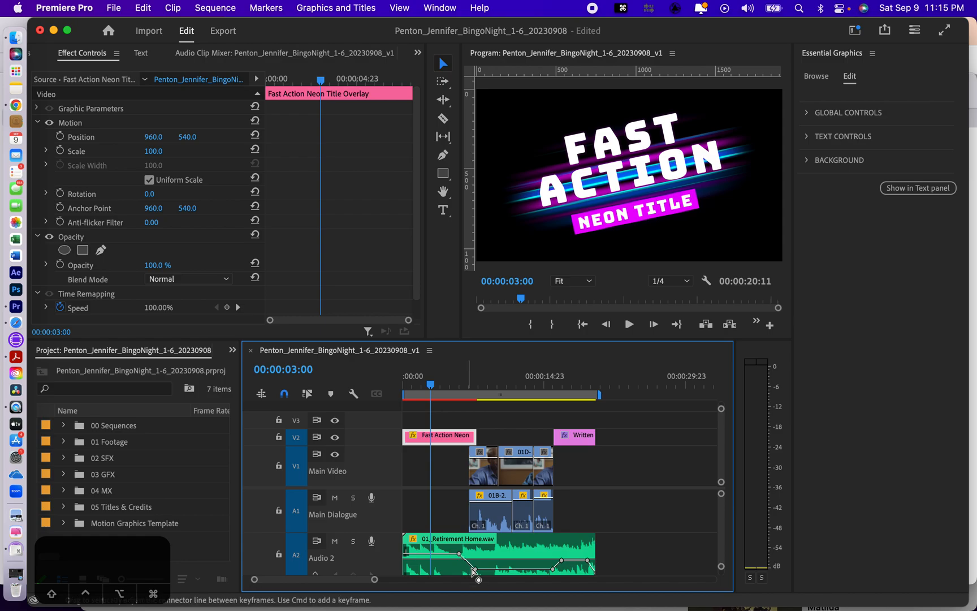
pyautogui.moveTo(579, 559)
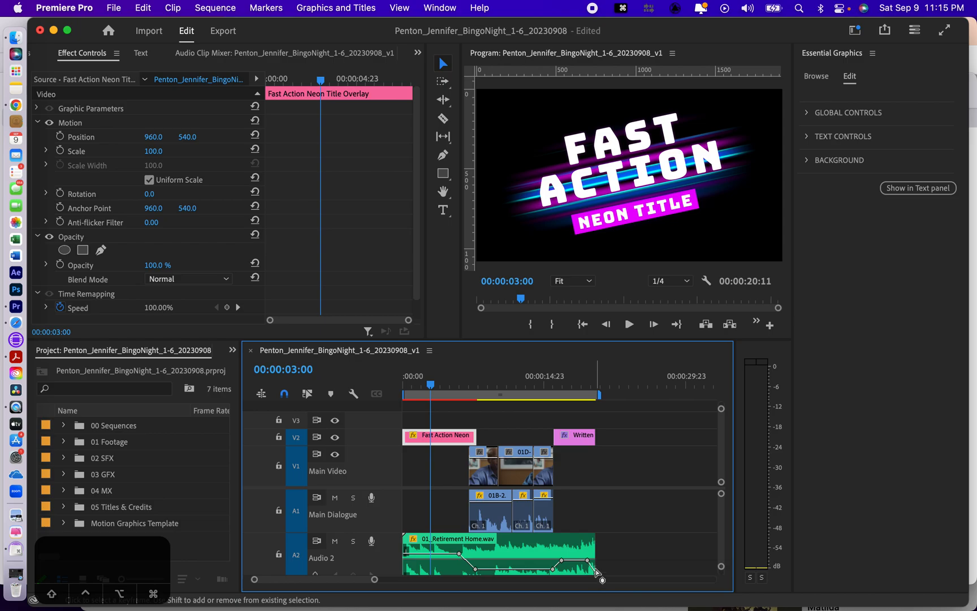
pyautogui.moveTo(538, 390)
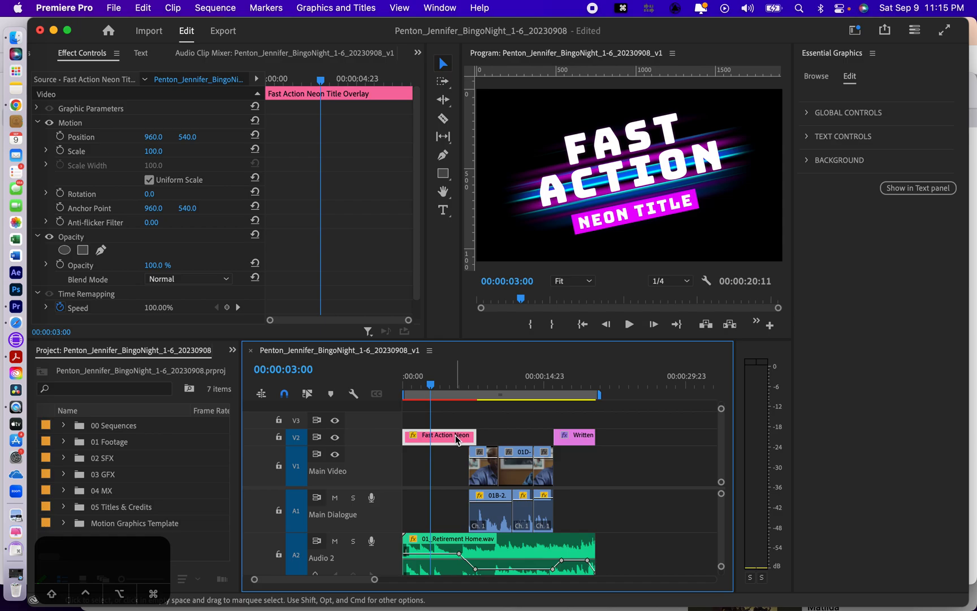
pyautogui.moveTo(514, 424)
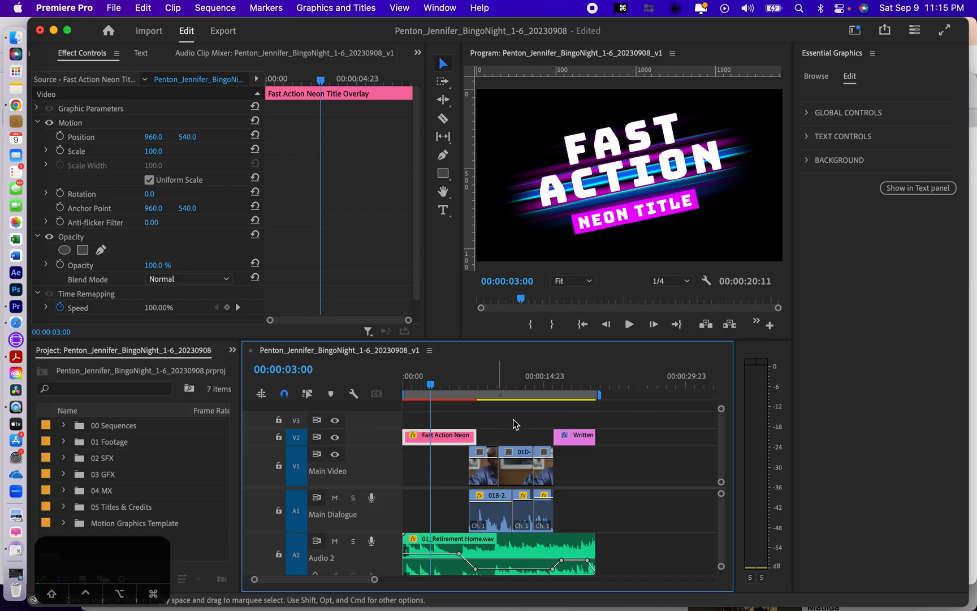
# - Delete the 'Written' credit clip at the end of V2, leaving the Retirement Home music selected
pyautogui.click(542, 385)
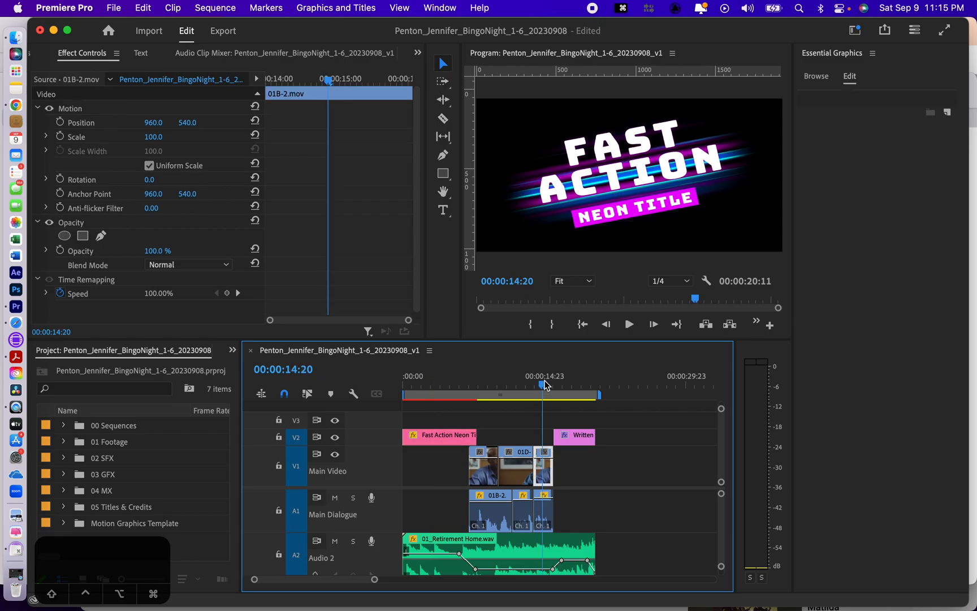
pyautogui.click(629, 324)
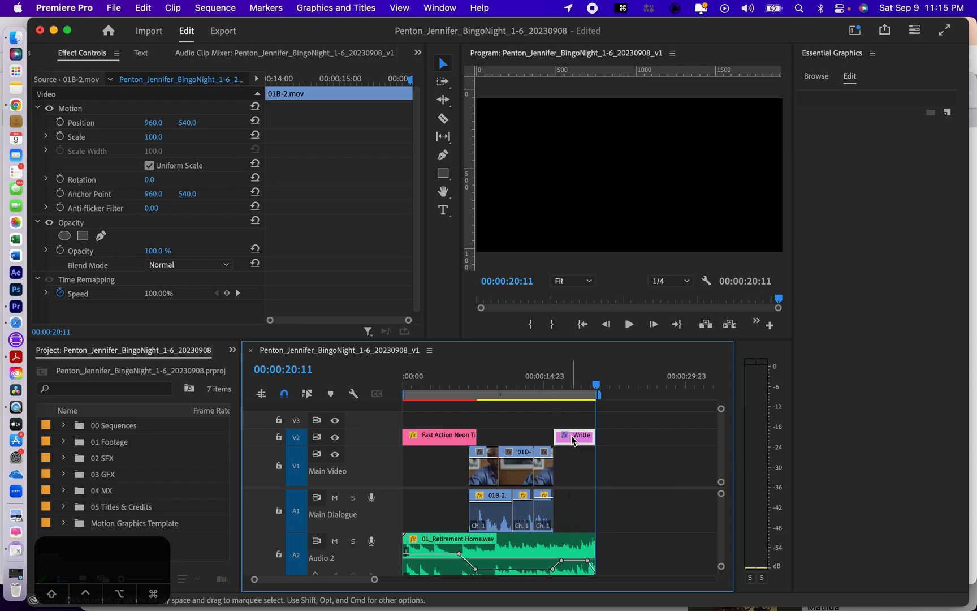
pyautogui.click(572, 435)
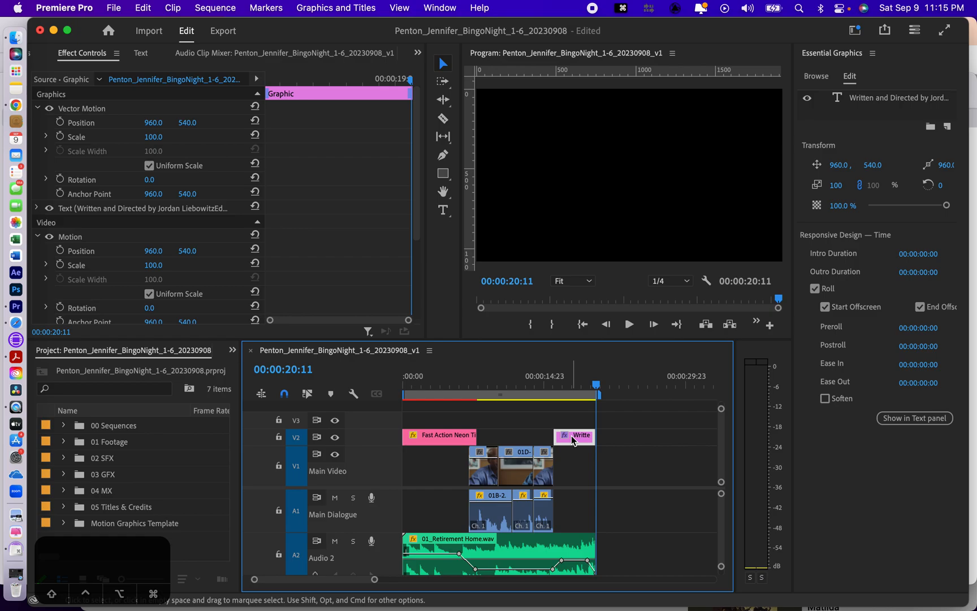
pyautogui.click(595, 387)
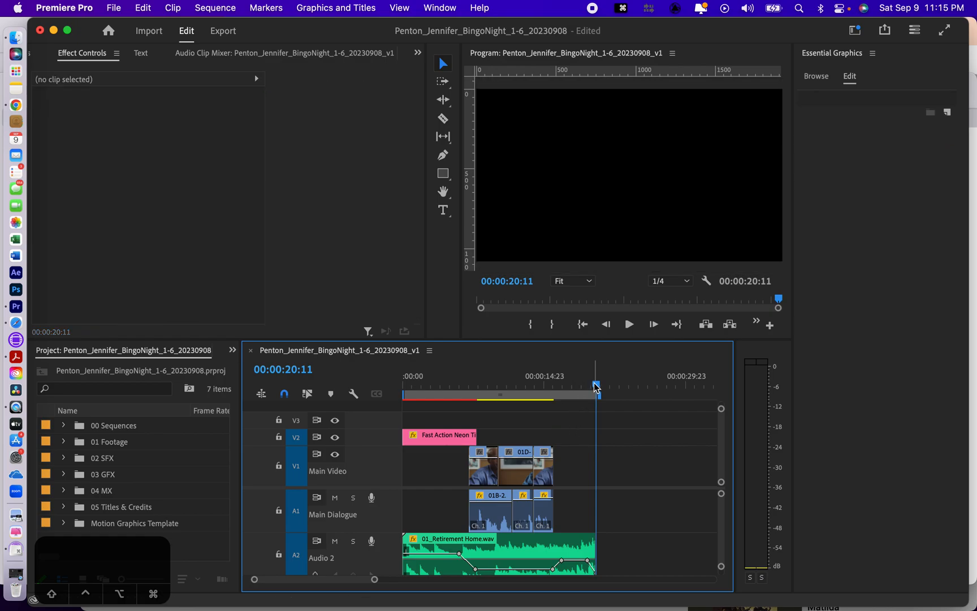
pyautogui.click(553, 386)
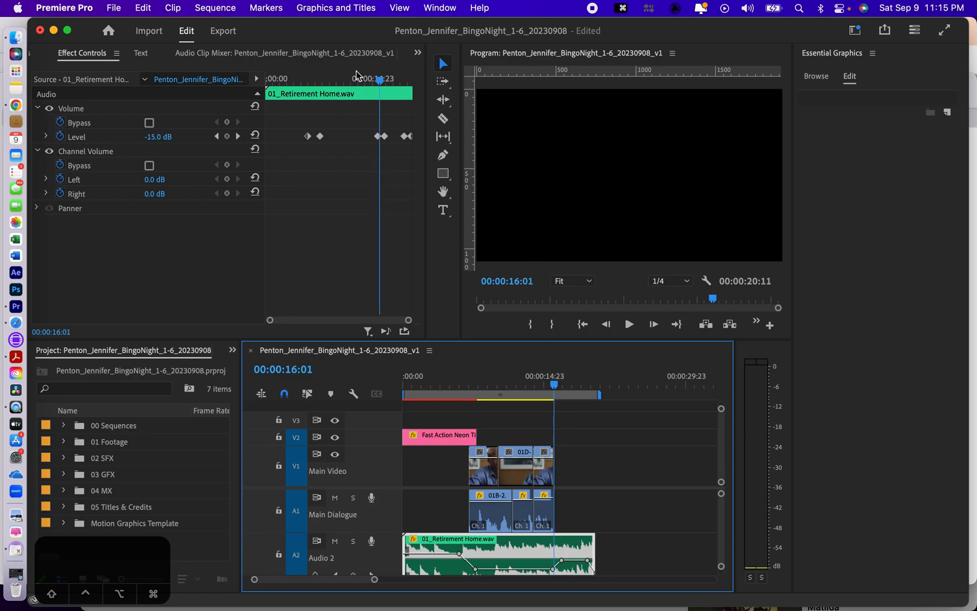
pyautogui.moveTo(429, 8)
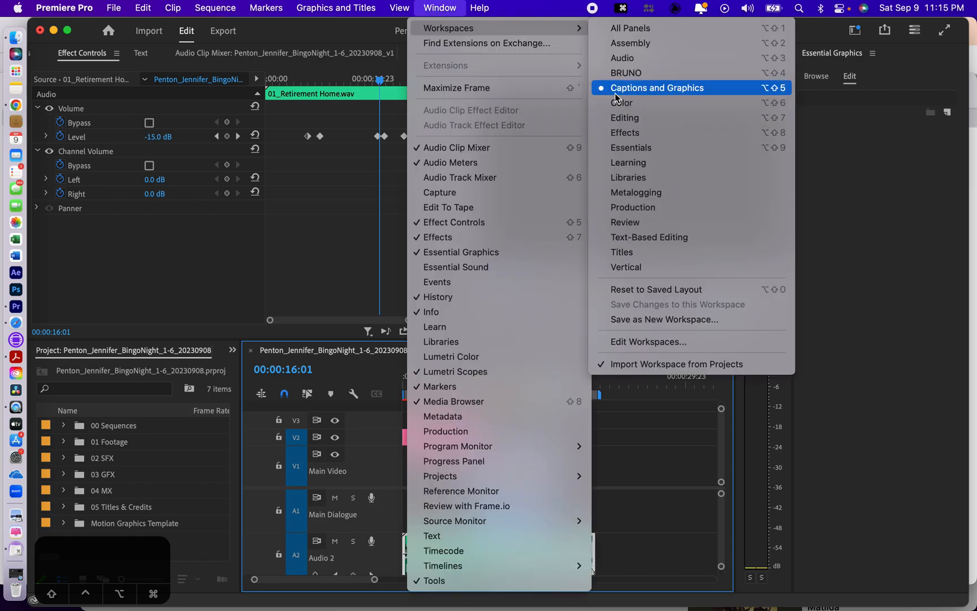
pyautogui.moveTo(483, 29)
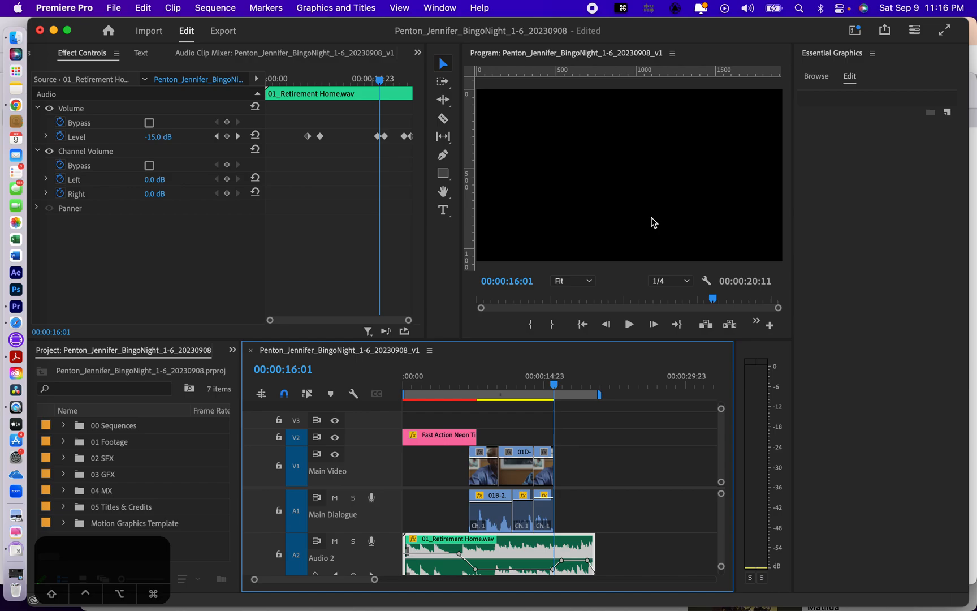
pyautogui.moveTo(487, 236)
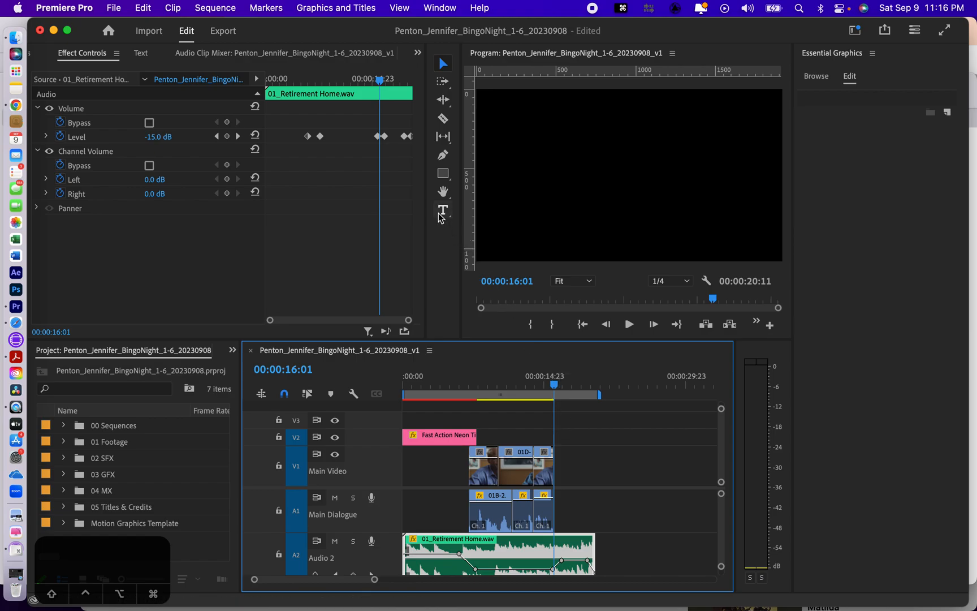
pyautogui.moveTo(442, 209)
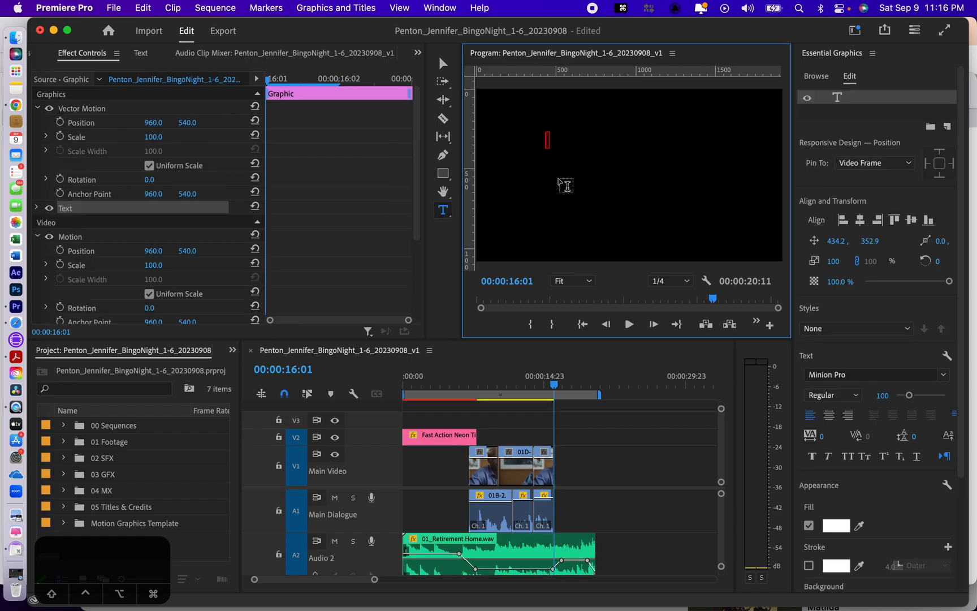
# - Enter the first credit line 'Written and Directed by Jordan Liebowitz'
pyautogui.write('W')
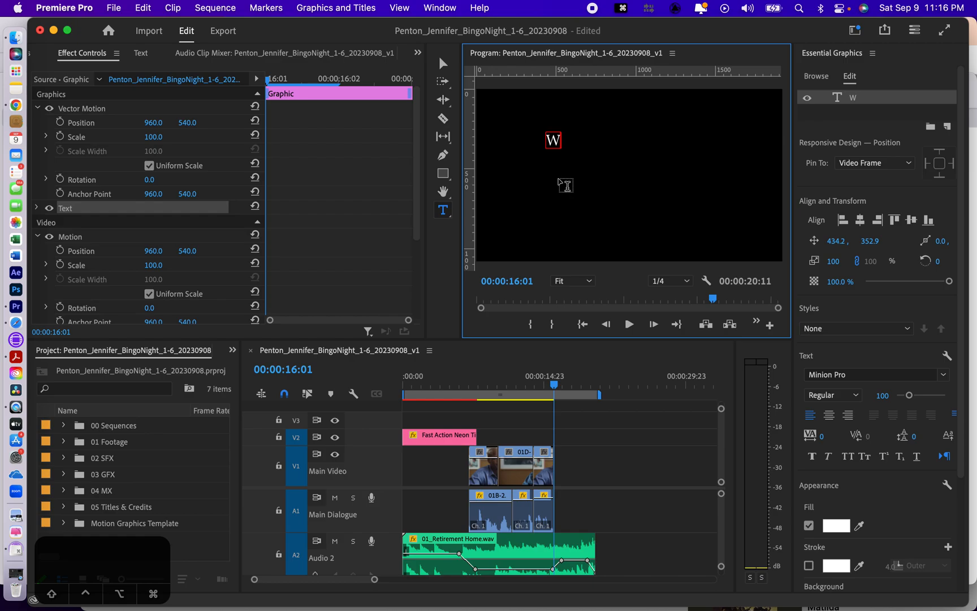
pyautogui.write('ritt')
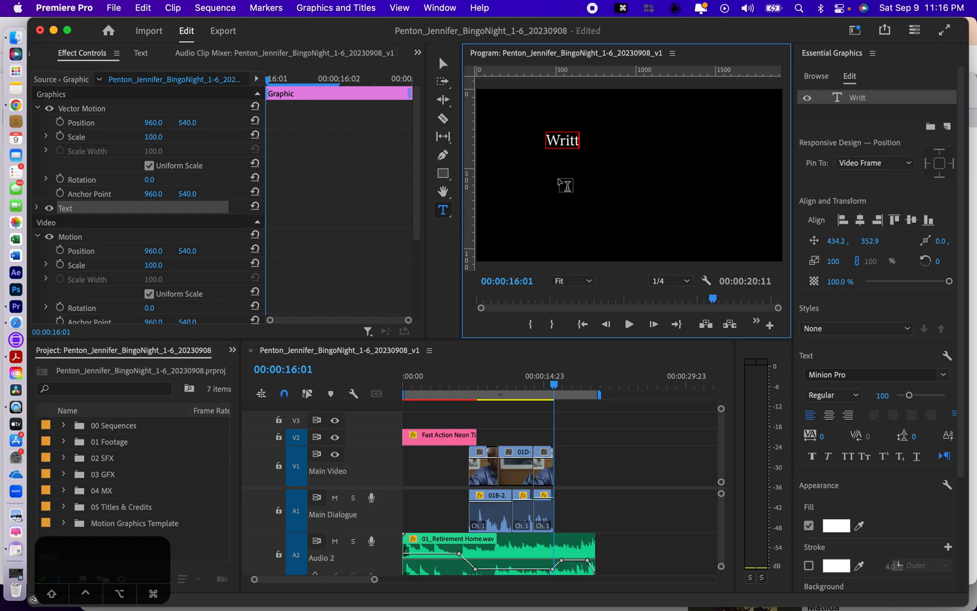
pyautogui.write('en and Directed')
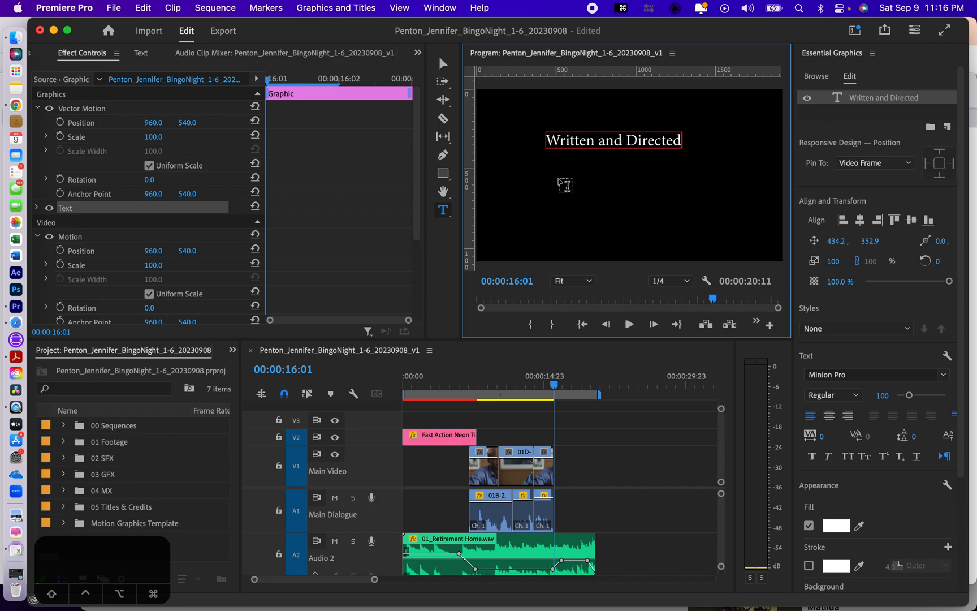
pyautogui.write('by J')
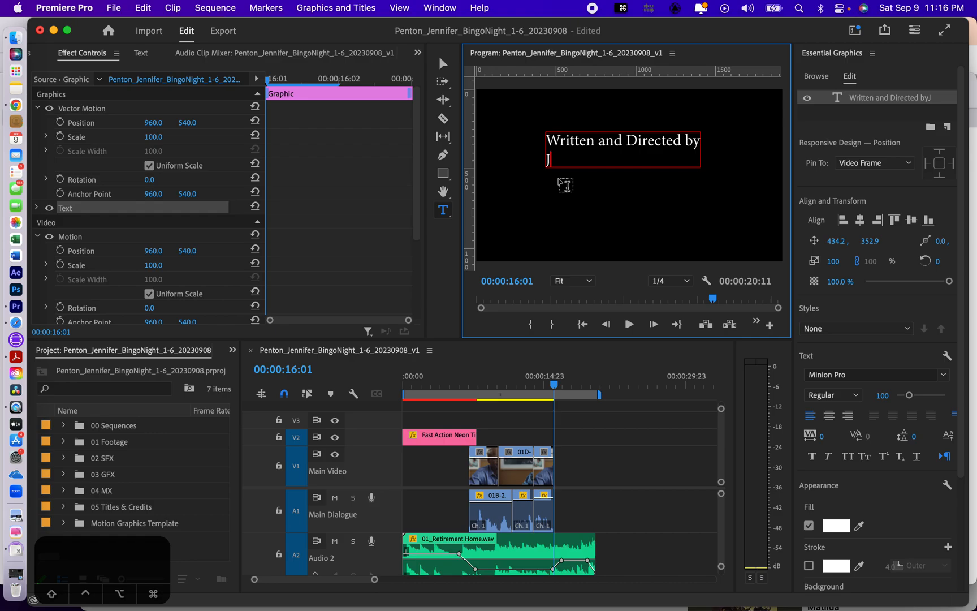
pyautogui.write('ord')
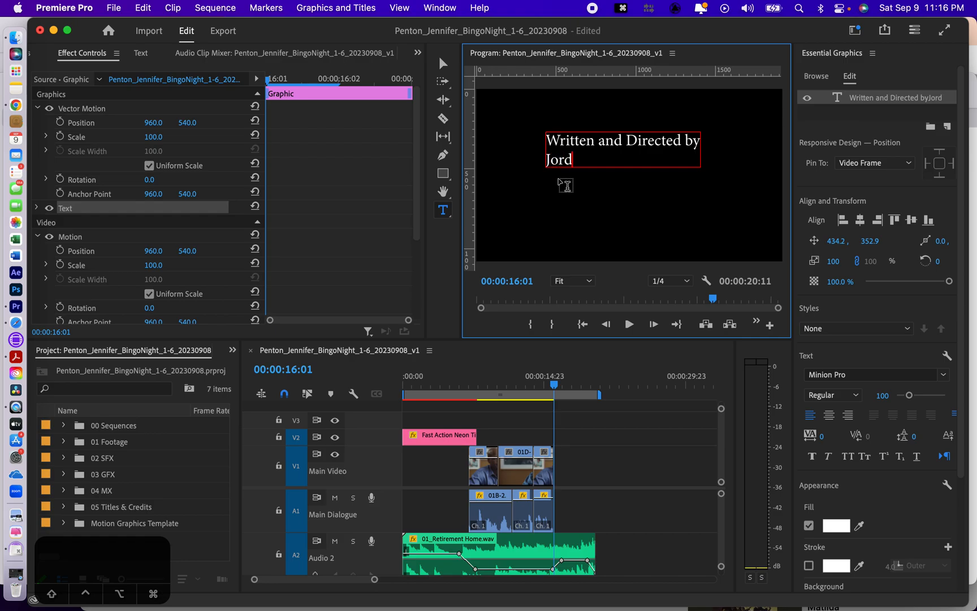
pyautogui.write('an Li')
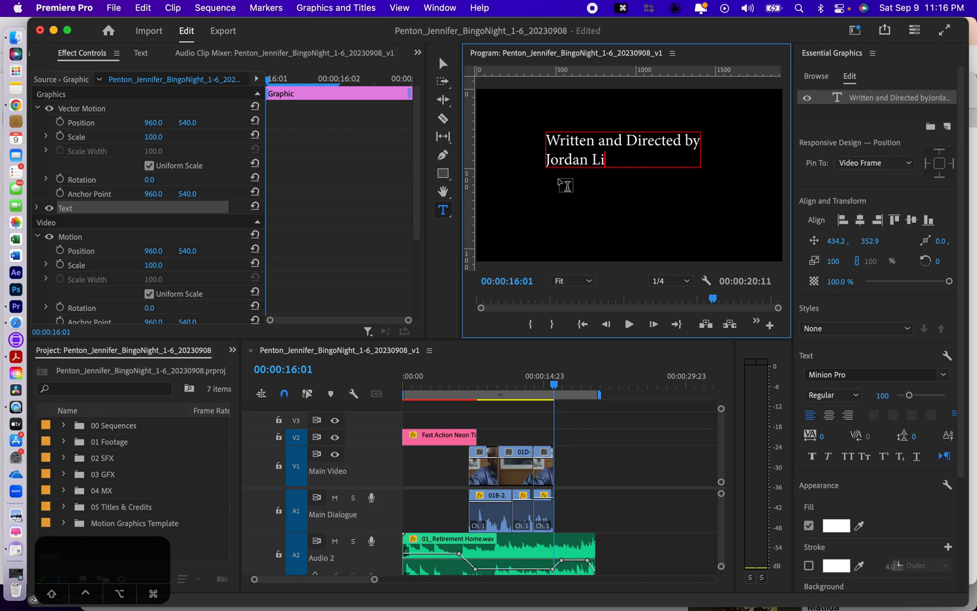
pyautogui.write('ebowi')
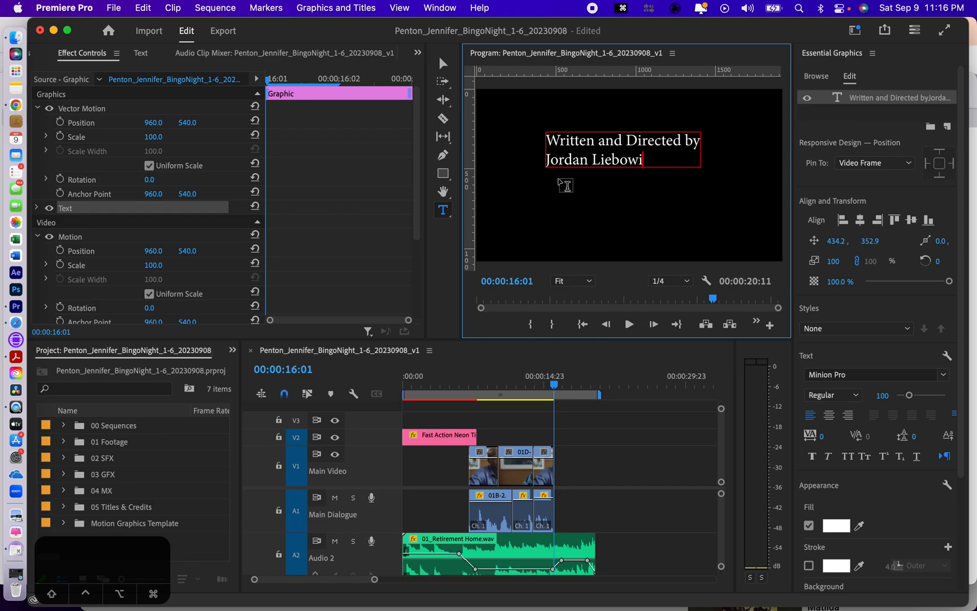
pyautogui.write('tz')
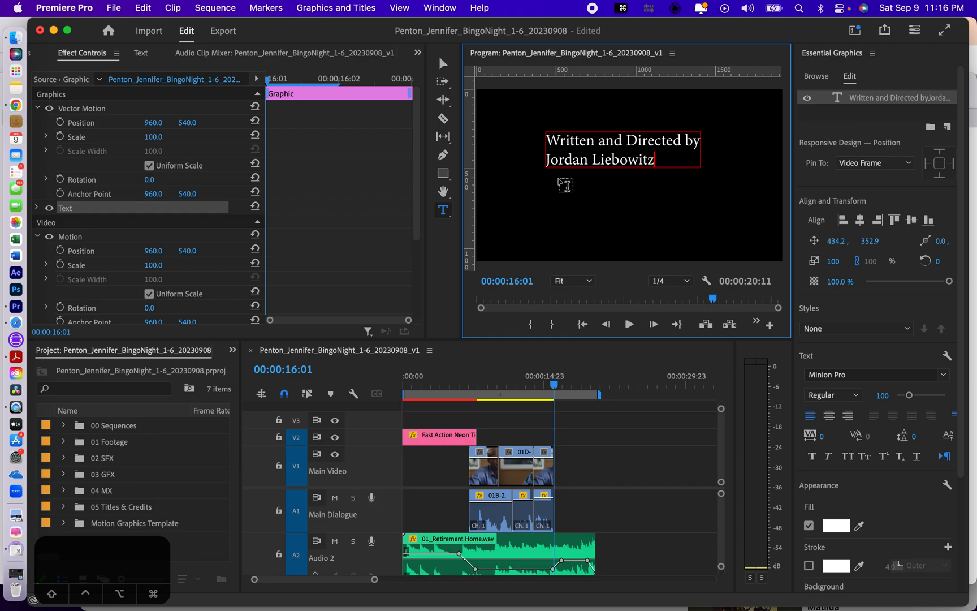
pyautogui.write('E')
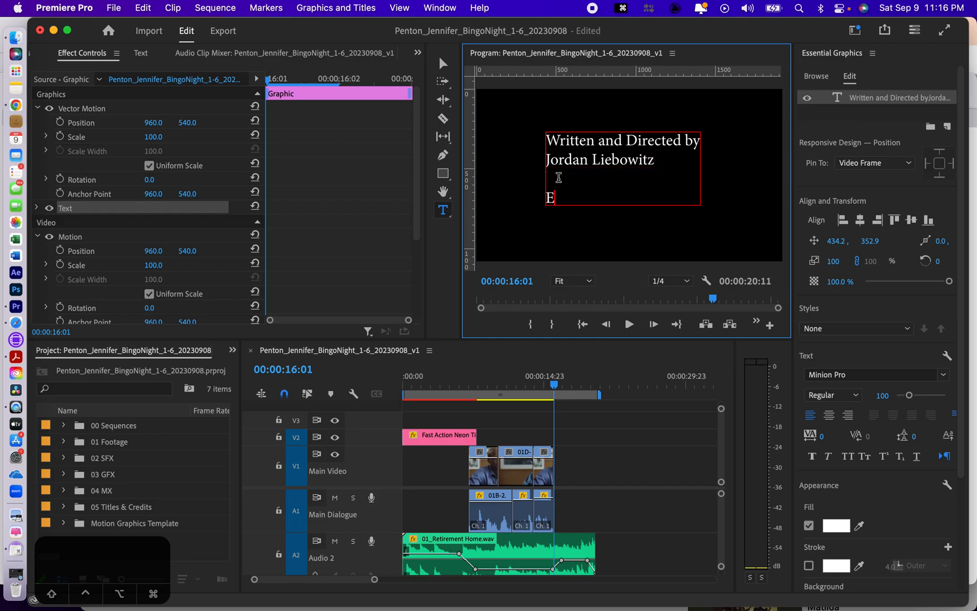
pyautogui.write('dited')
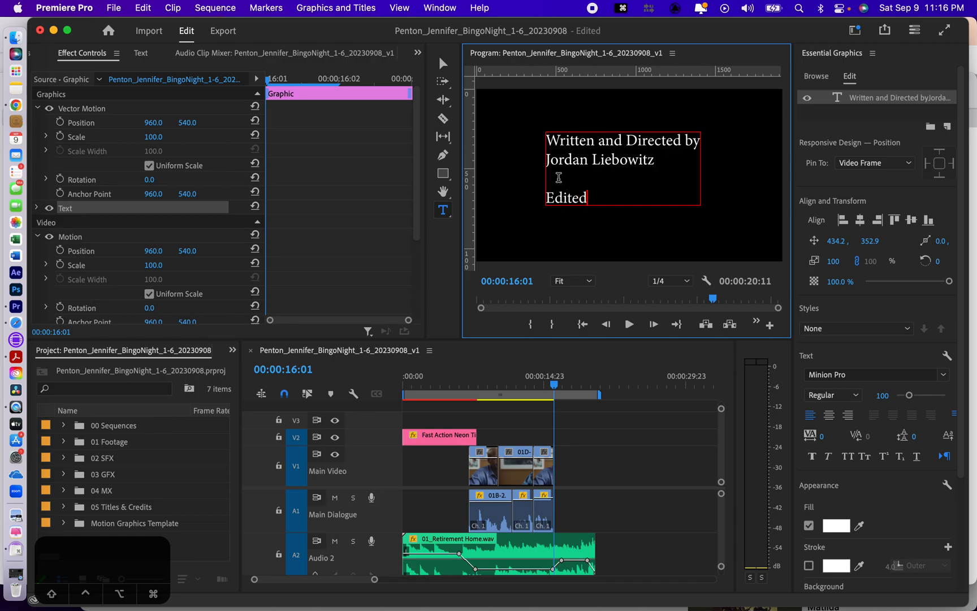
pyautogui.write('by Jennifer Pen')
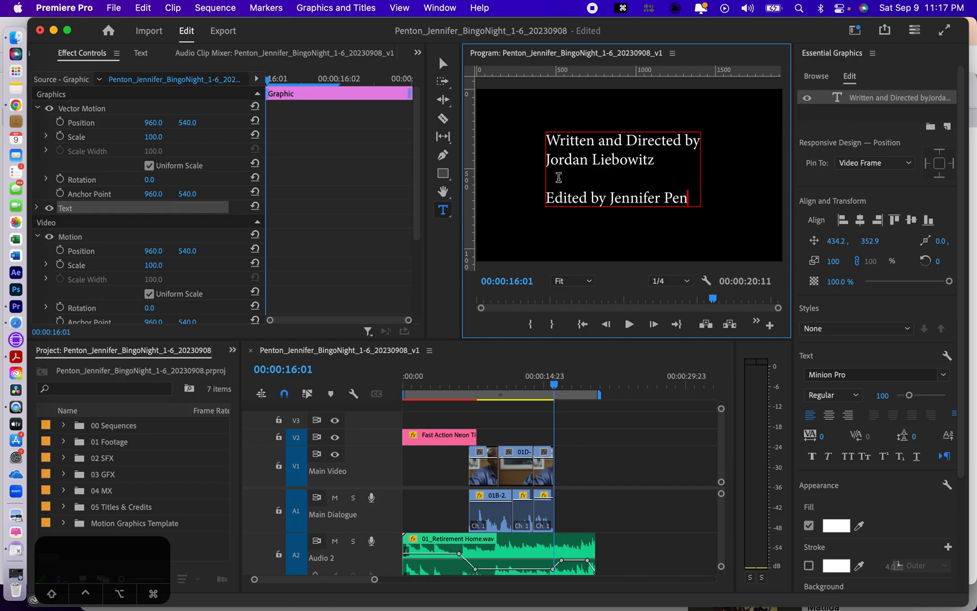
pyautogui.write('ton')
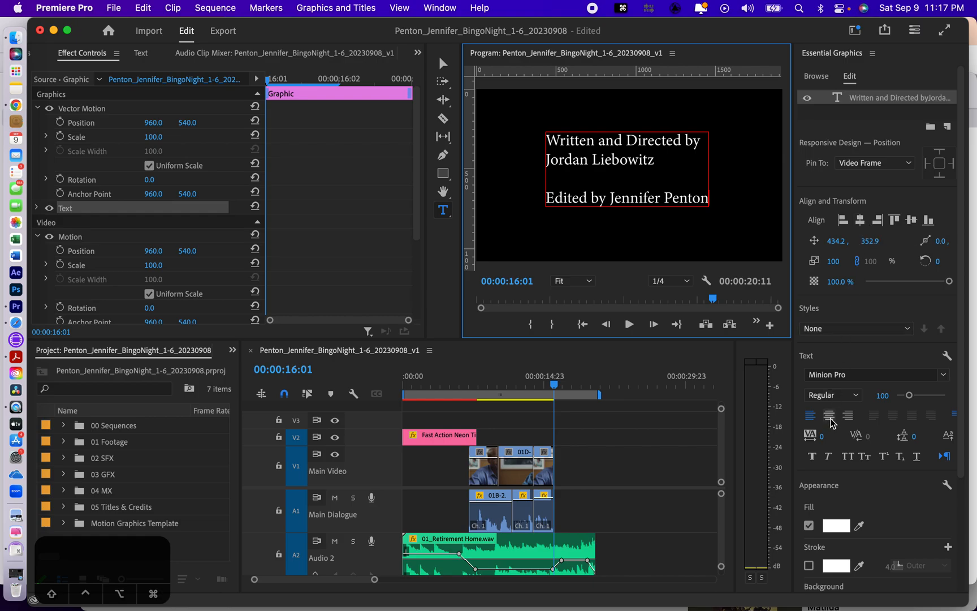
# - Centre-align the credit lines and centre the text block horizontally in the frame
pyautogui.click(829, 415)
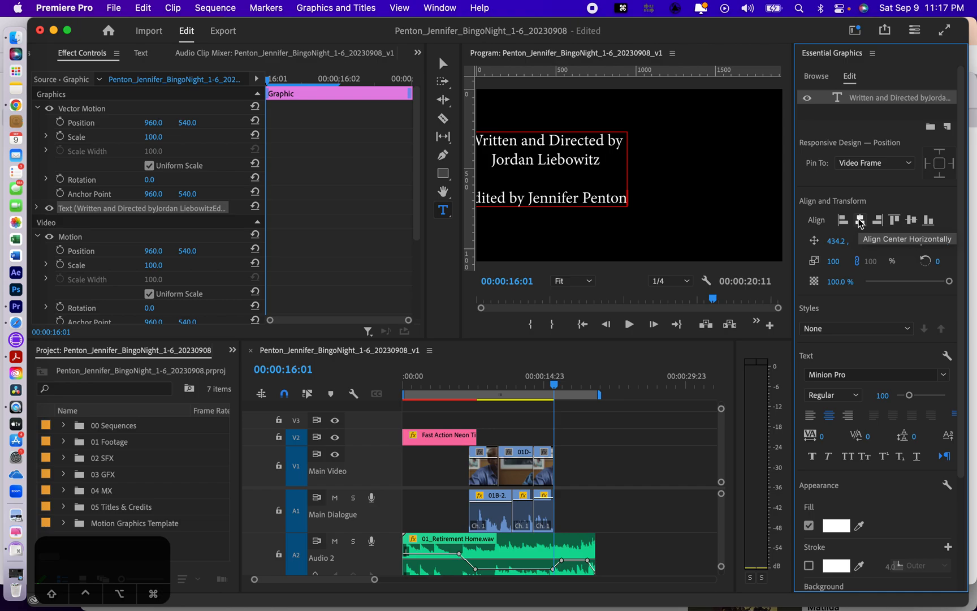
pyautogui.click(860, 219)
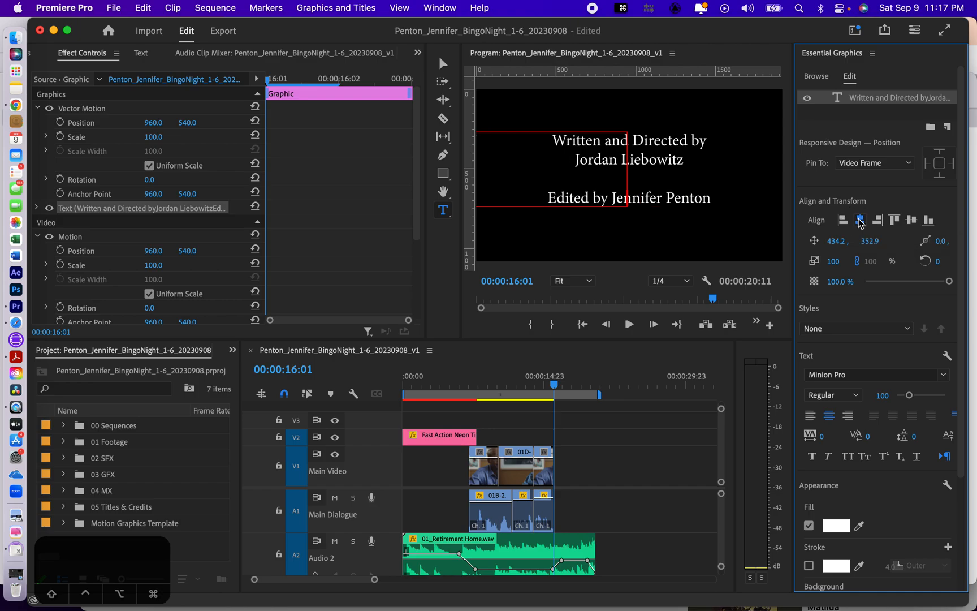
pyautogui.click(859, 220)
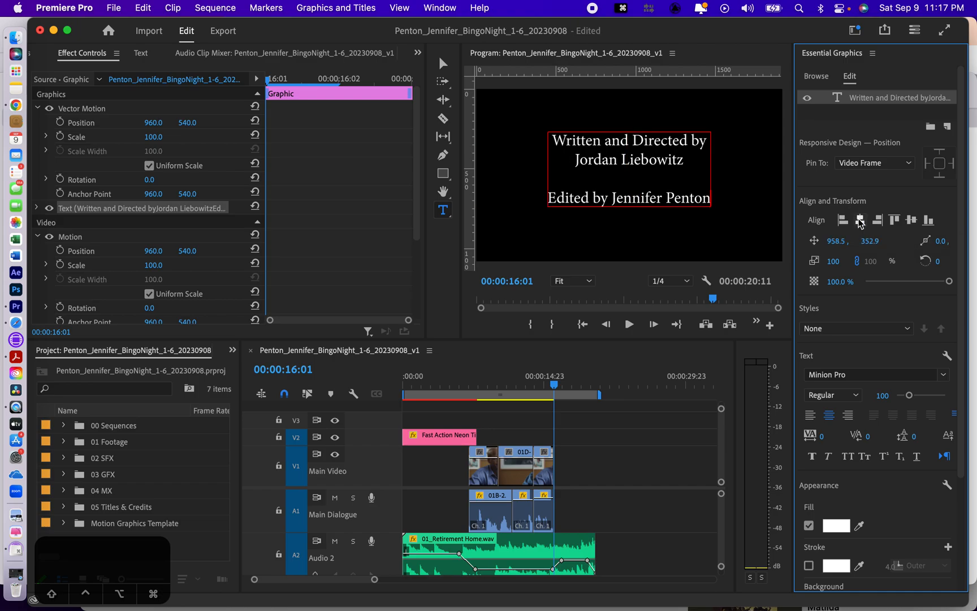
pyautogui.moveTo(849, 391)
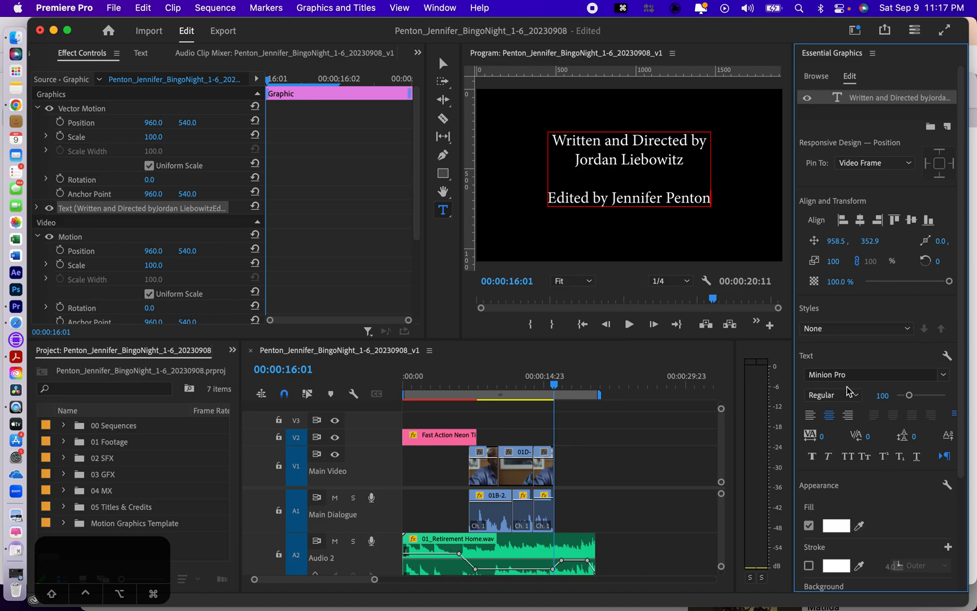
pyautogui.moveTo(877, 363)
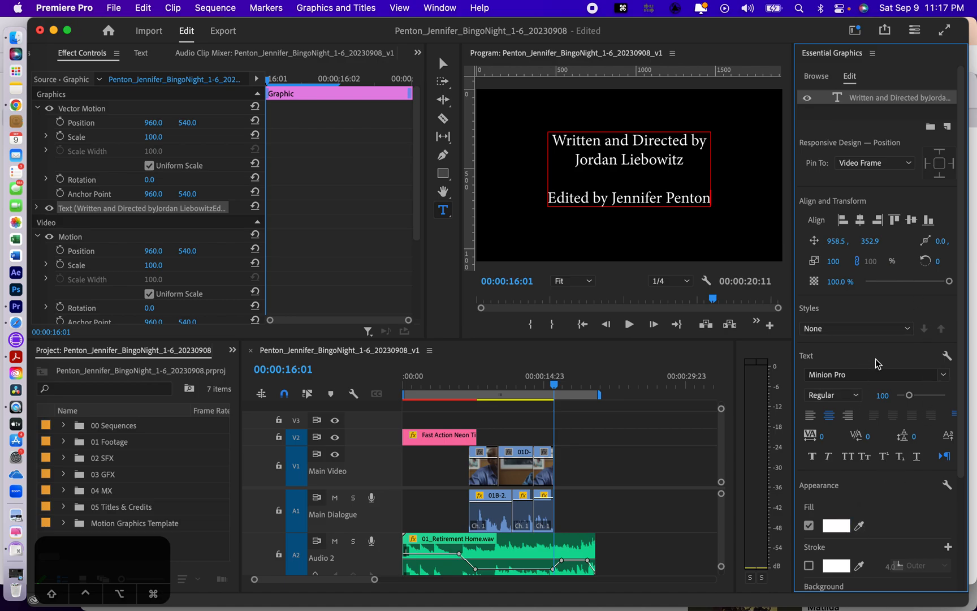
pyautogui.moveTo(761, 360)
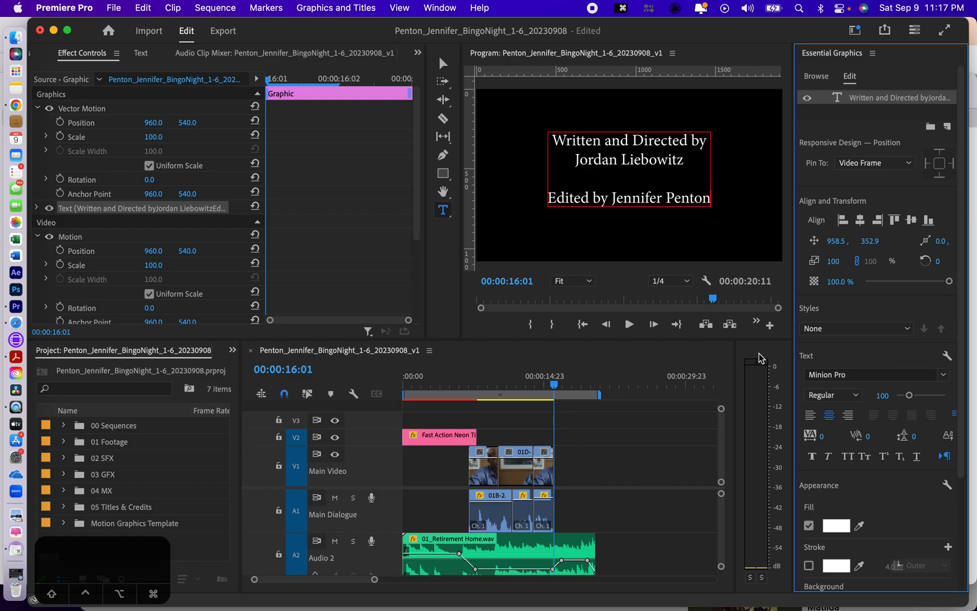
pyautogui.moveTo(393, 181)
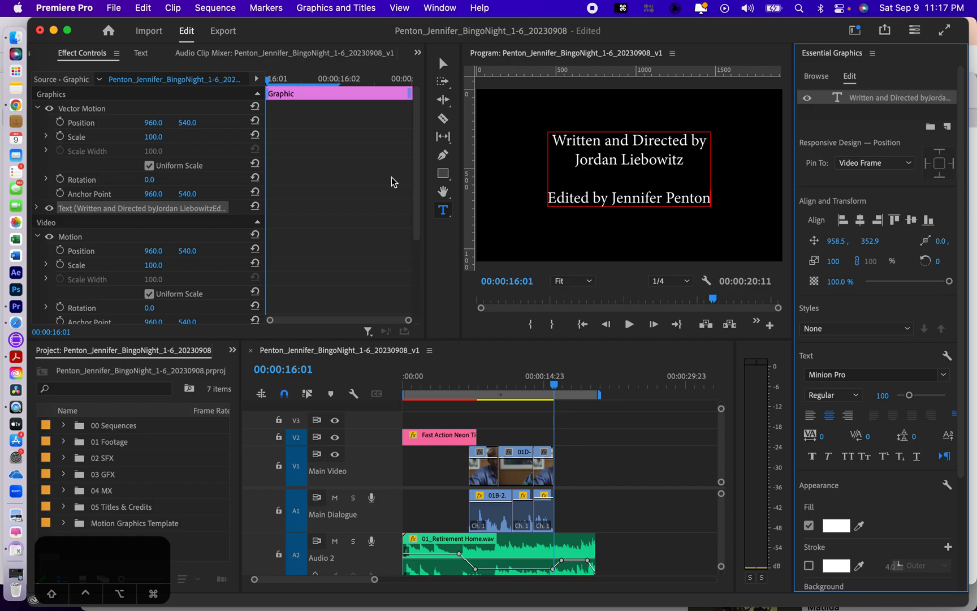
pyautogui.moveTo(661, 587)
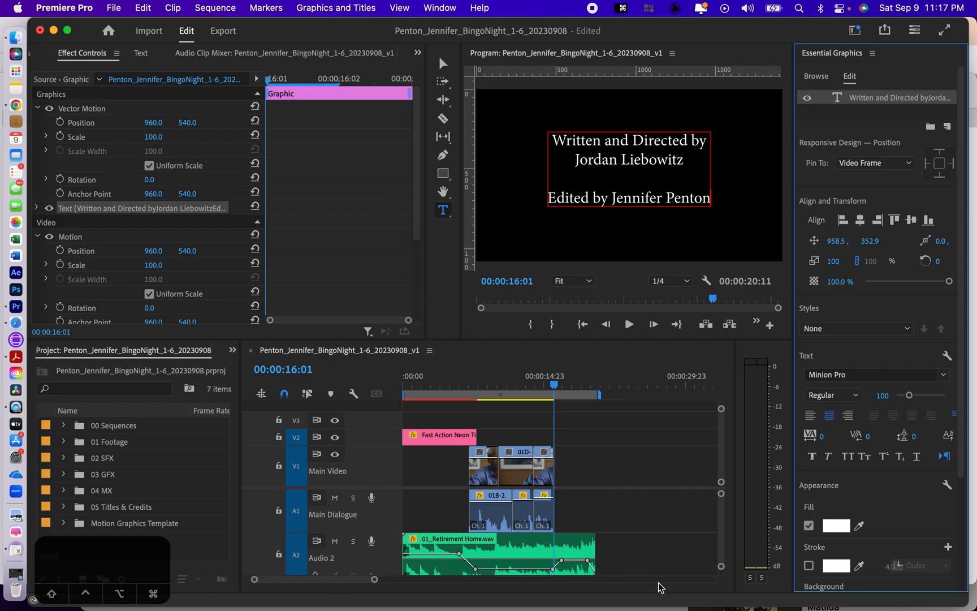
pyautogui.moveTo(370, 580)
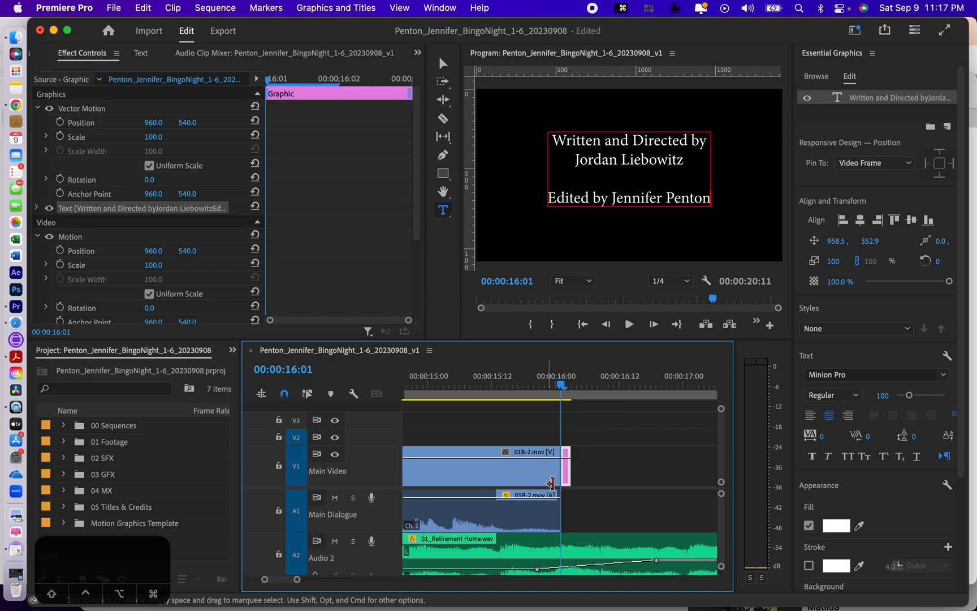
pyautogui.moveTo(565, 471)
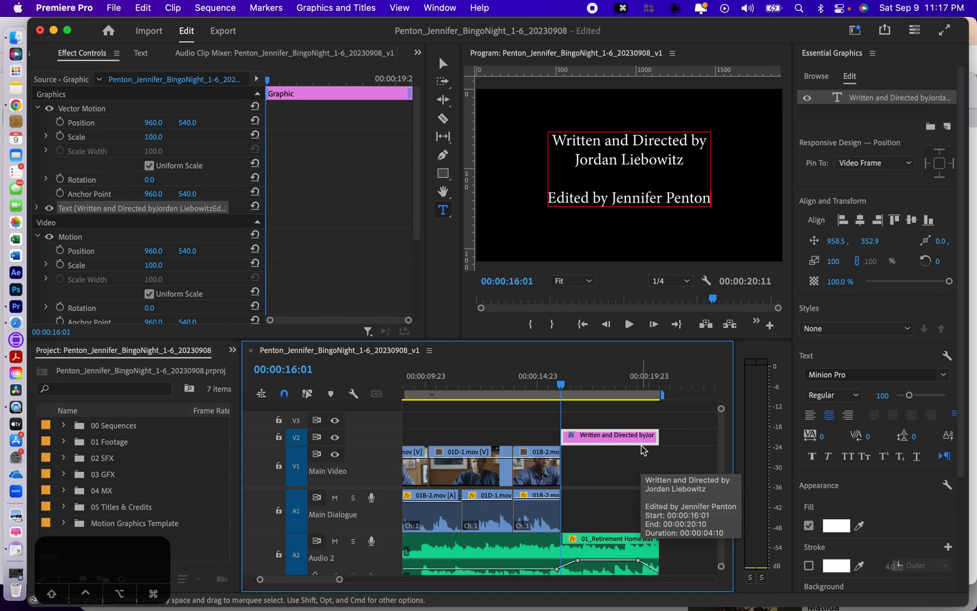
pyautogui.moveTo(614, 406)
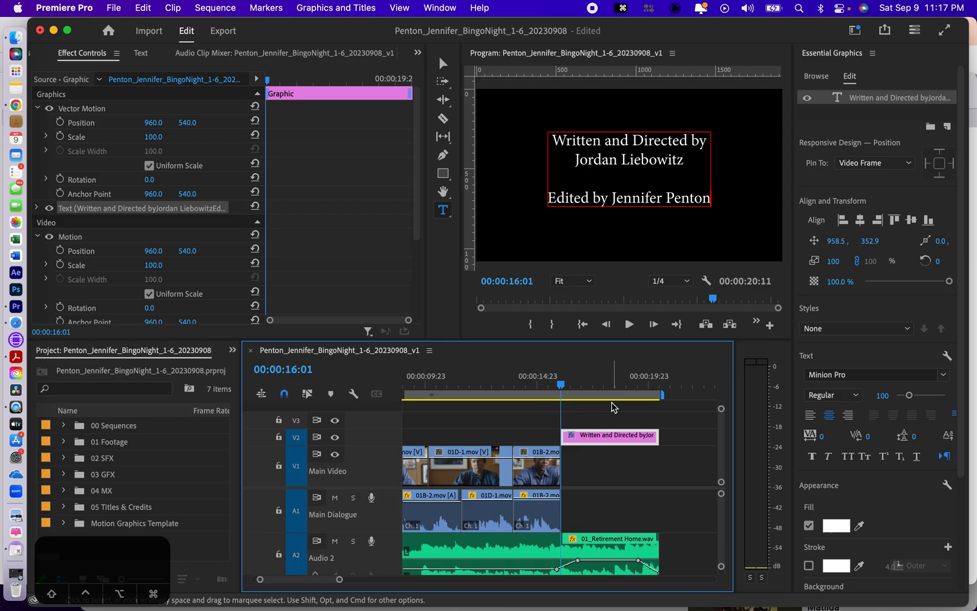
pyautogui.moveTo(570, 465)
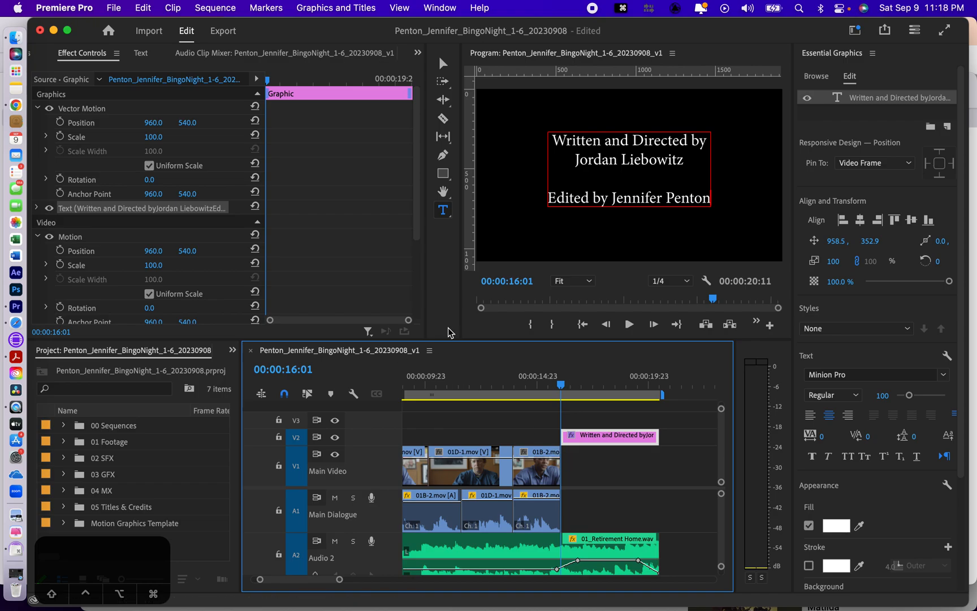
pyautogui.moveTo(559, 389)
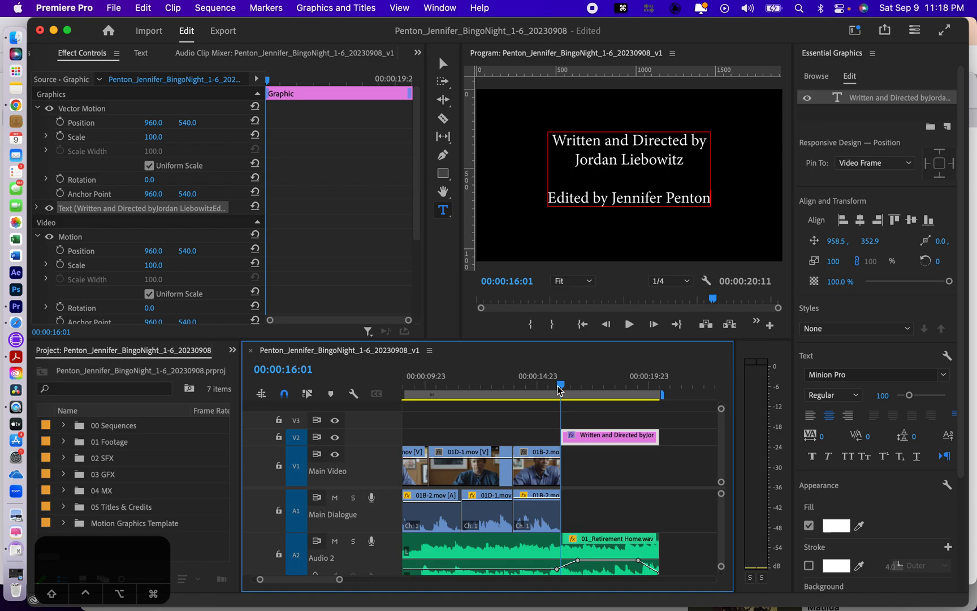
pyautogui.moveTo(581, 387)
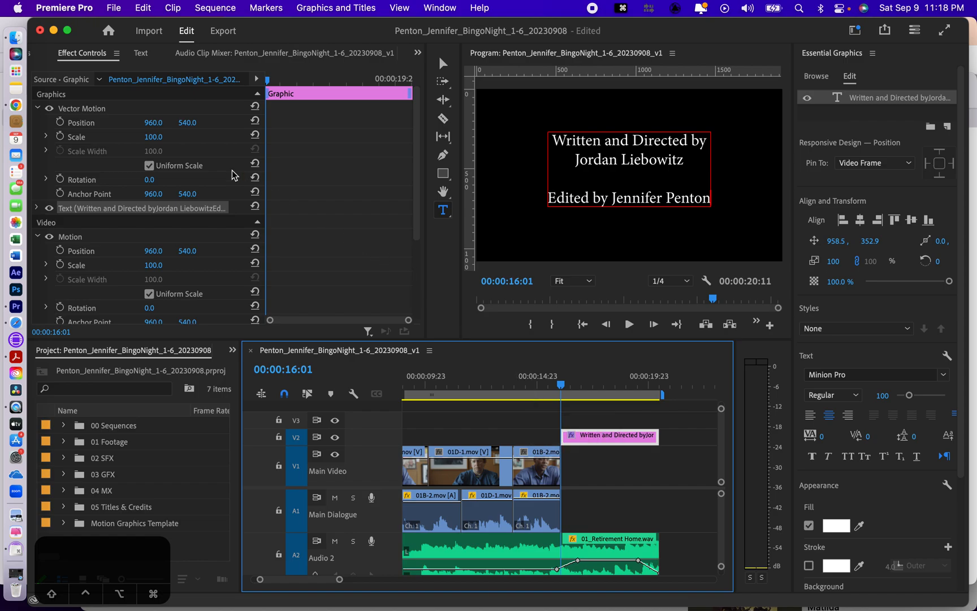
# - Select the credits graphic and enable Roll under Responsive Design — Time
pyautogui.click(82, 108)
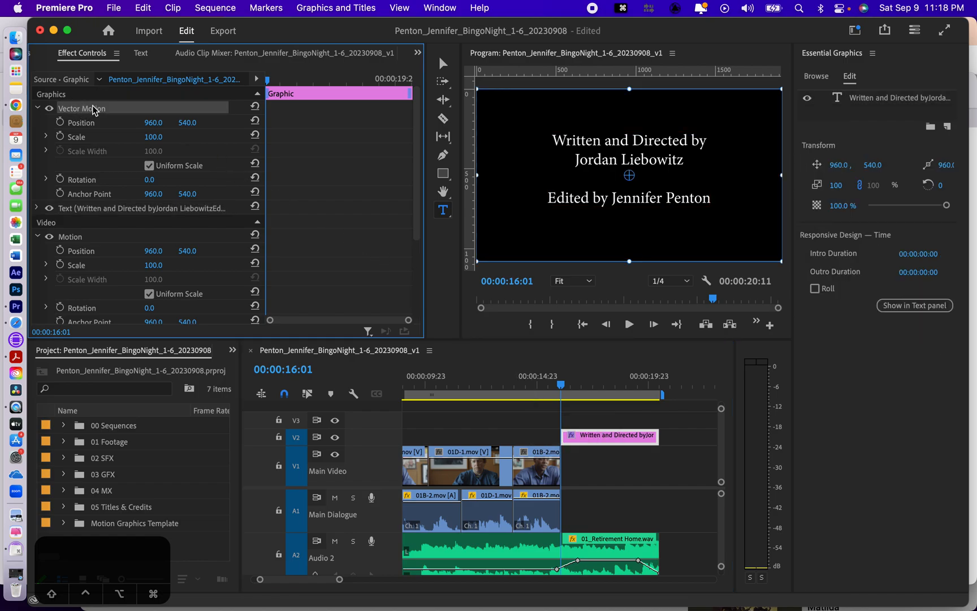
pyautogui.moveTo(98, 113)
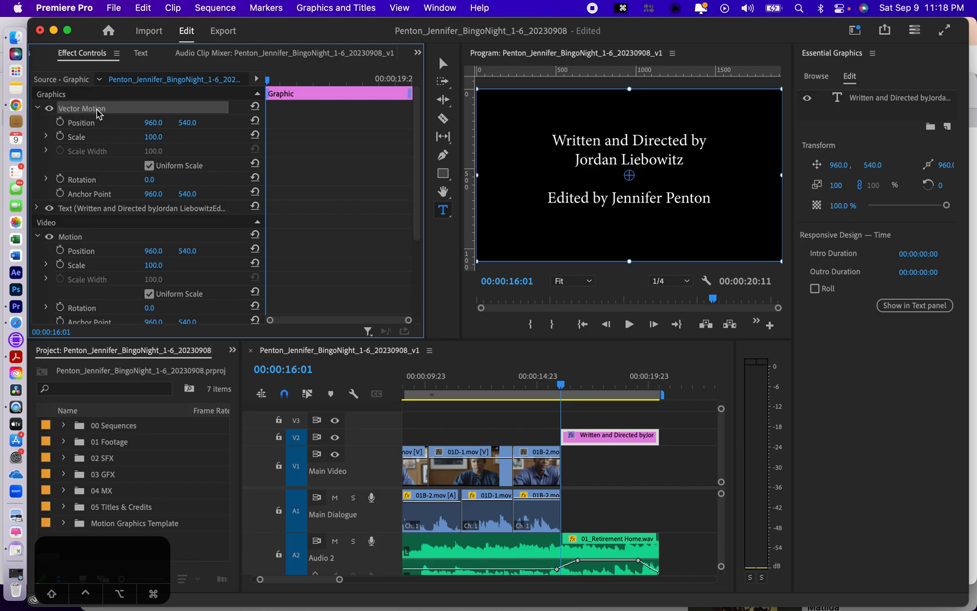
pyautogui.moveTo(487, 108)
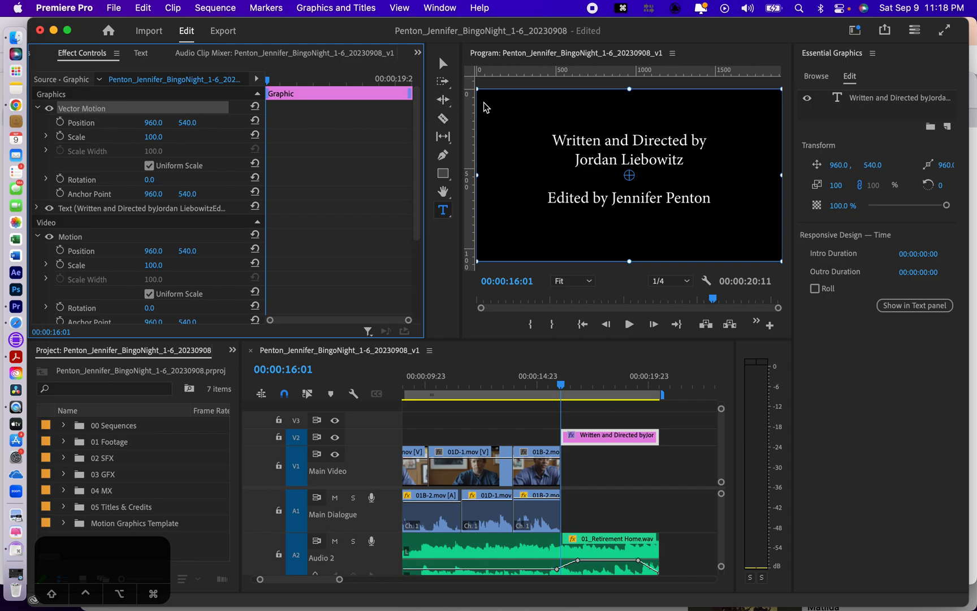
pyautogui.moveTo(696, 273)
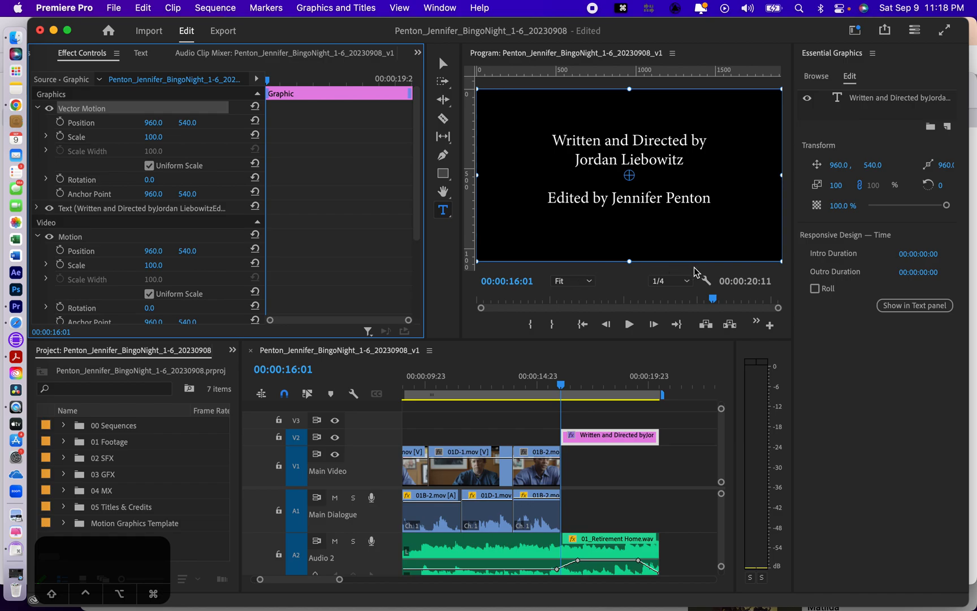
pyautogui.moveTo(659, 169)
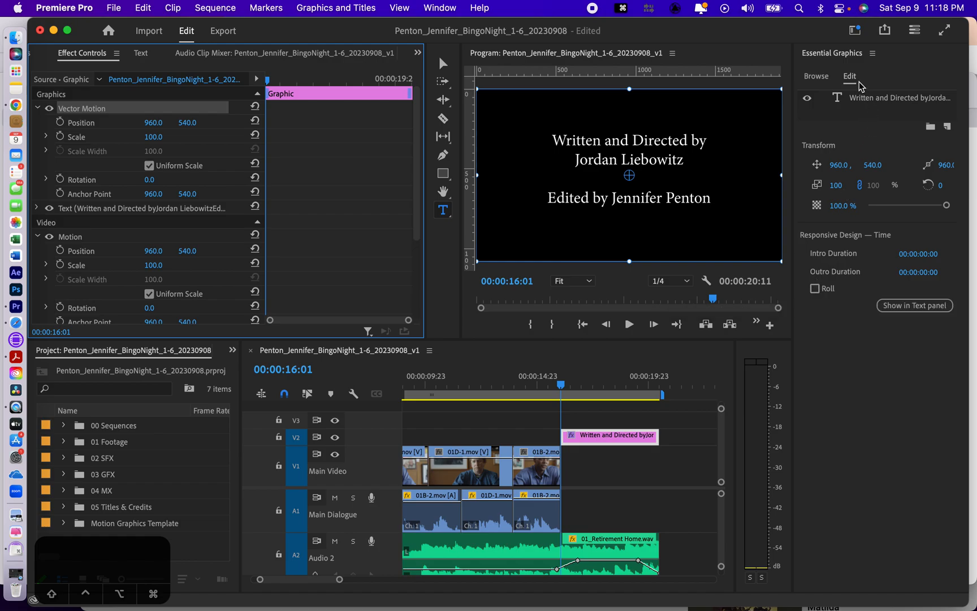
pyautogui.moveTo(884, 152)
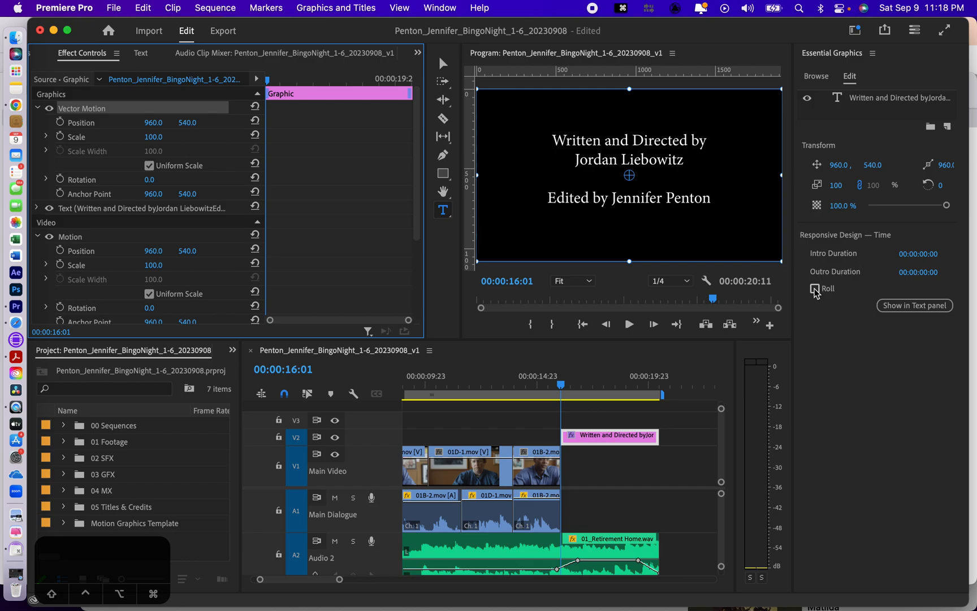
pyautogui.click(815, 288)
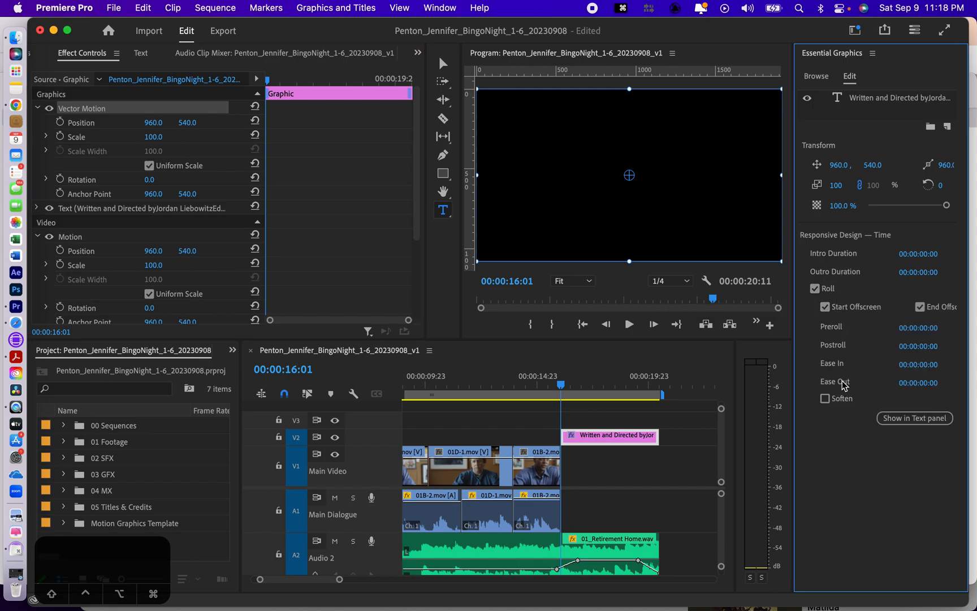
pyautogui.moveTo(860, 429)
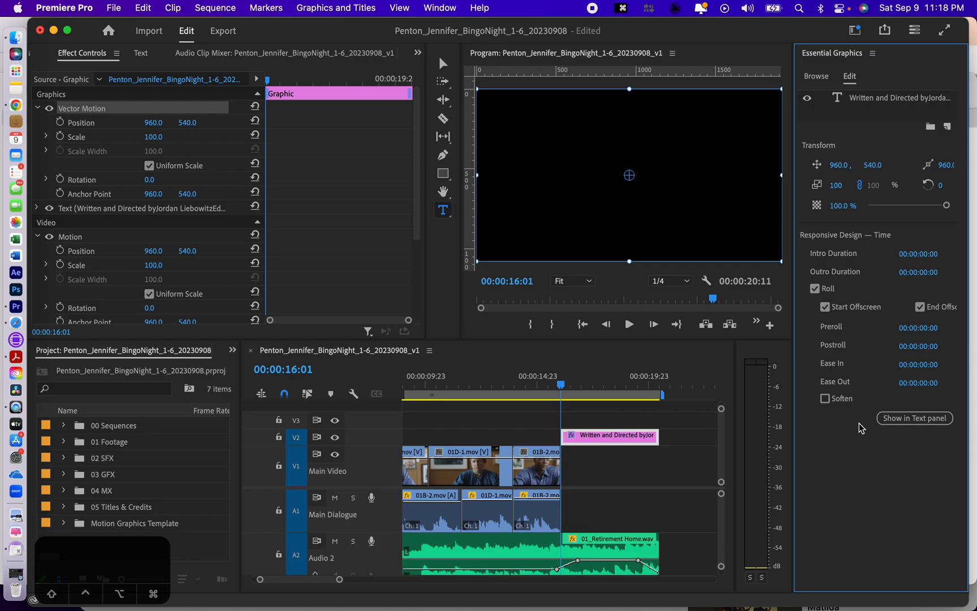
pyautogui.moveTo(717, 334)
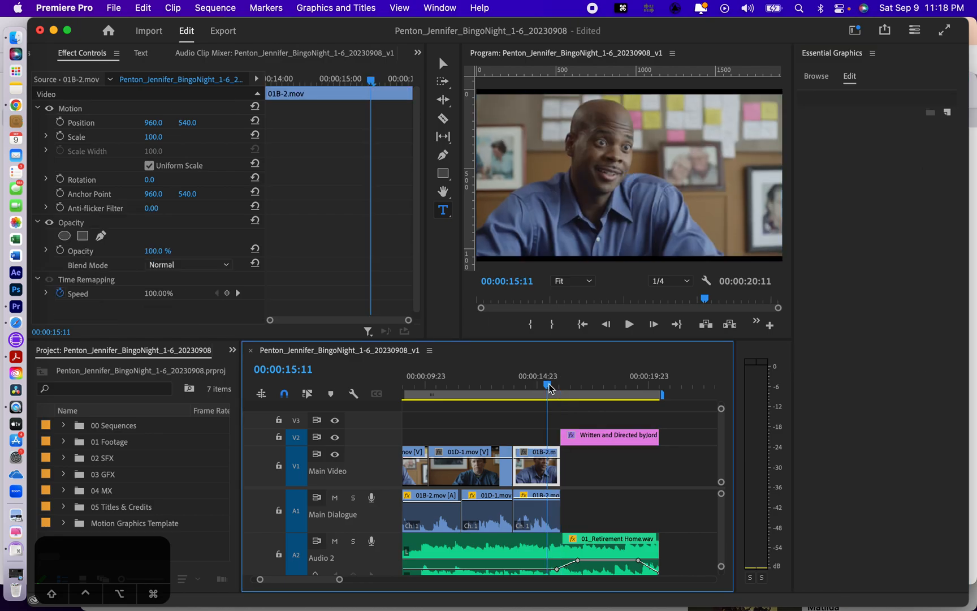
# - Extend the credits and Retirement Home music clips toward the sequence end
pyautogui.click(629, 324)
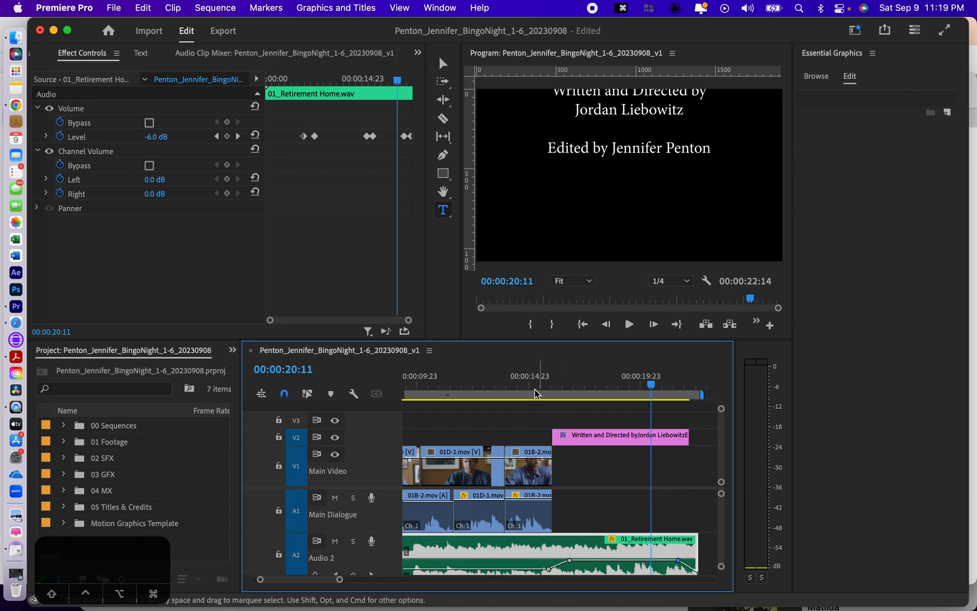
pyautogui.click(541, 385)
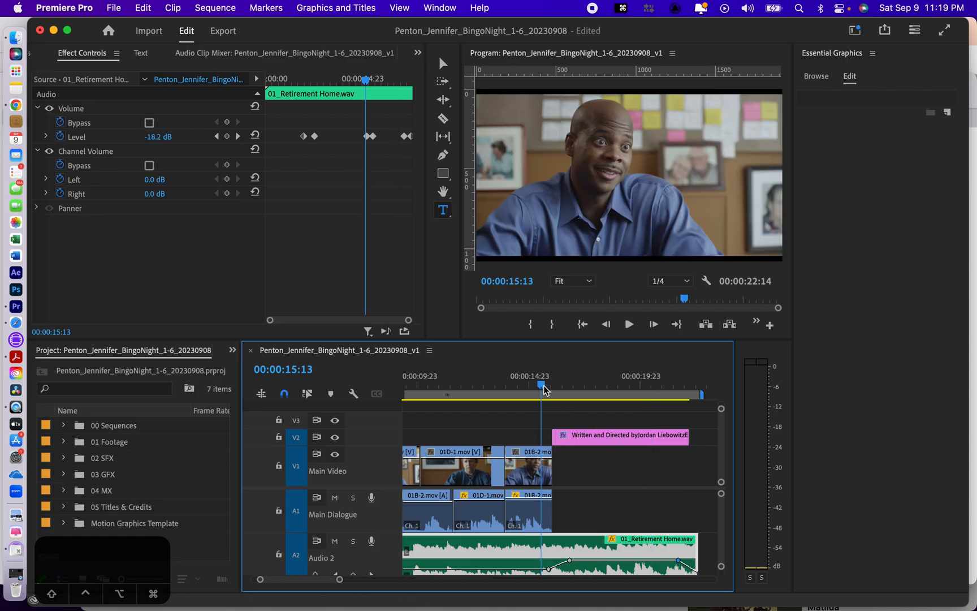
pyautogui.click(627, 323)
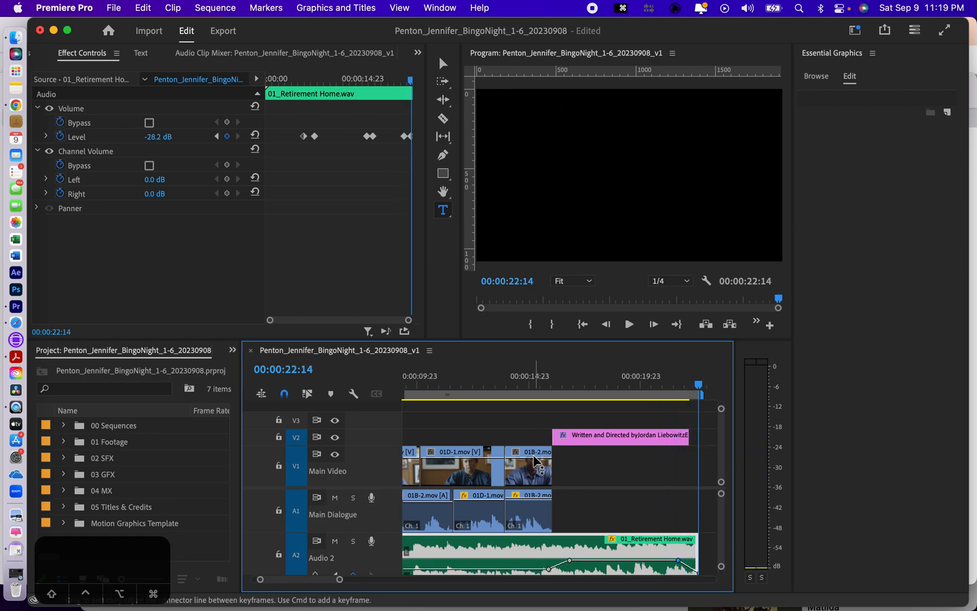
pyautogui.moveTo(477, 475)
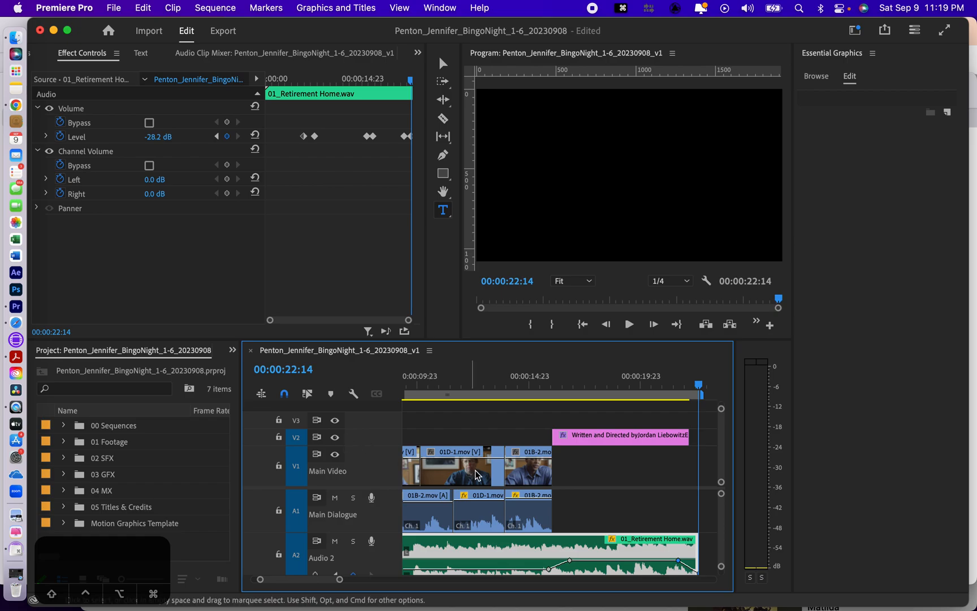
pyautogui.moveTo(542, 465)
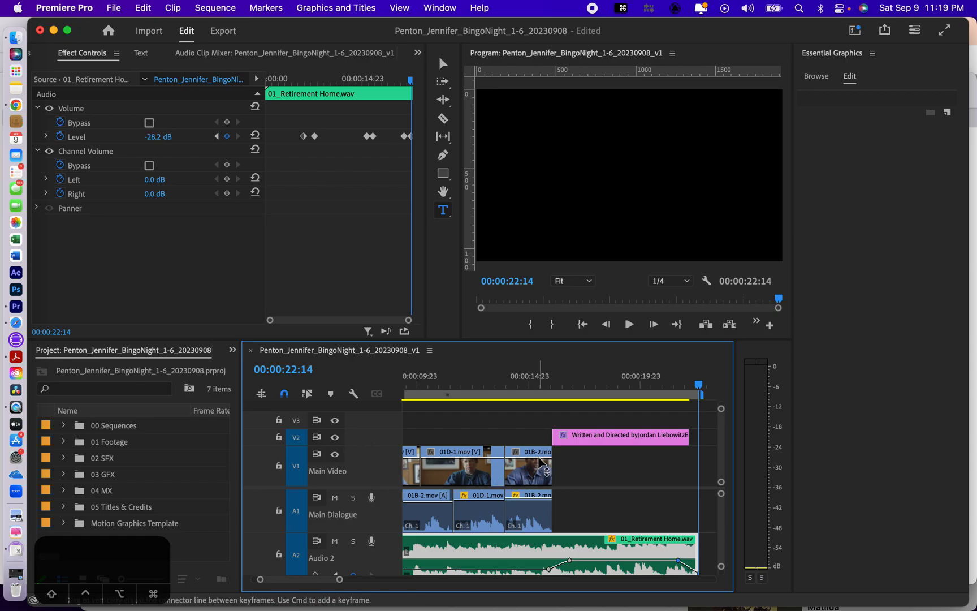
pyautogui.moveTo(443, 155)
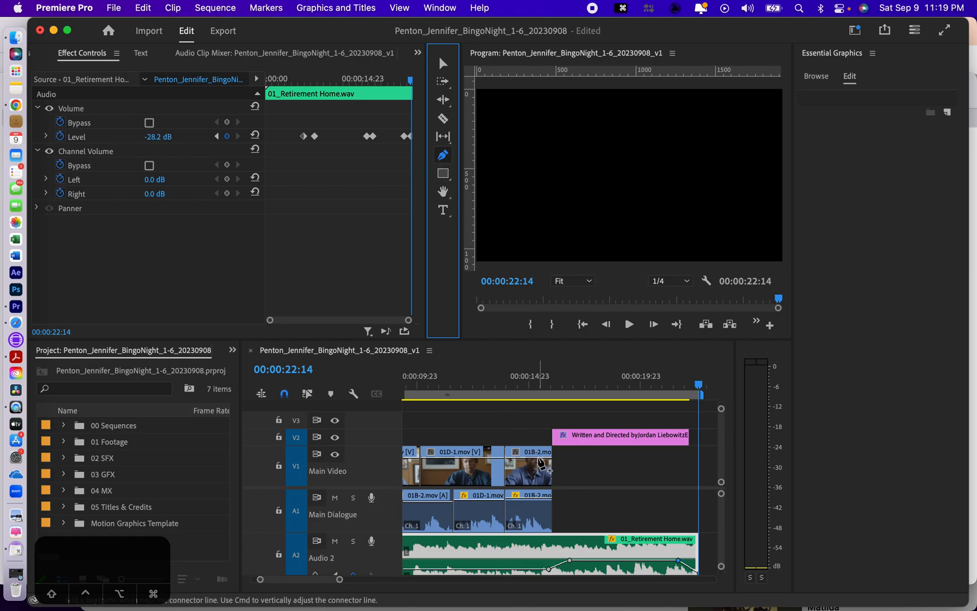
# - Add fade-out opacity and volume keyframes at the end of 01B-2.mov and its dialogue
pyautogui.click(528, 466)
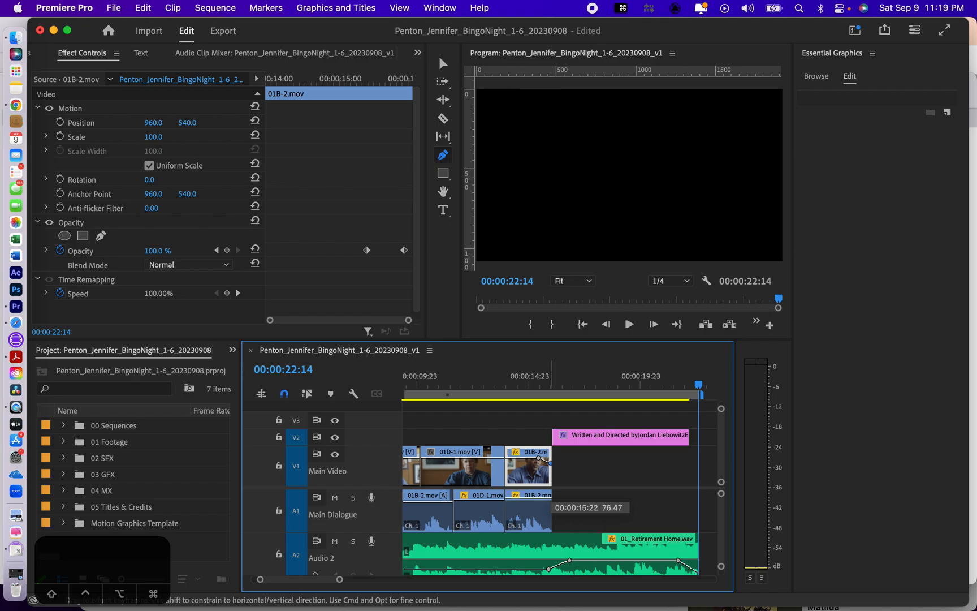
pyautogui.moveTo(551, 513)
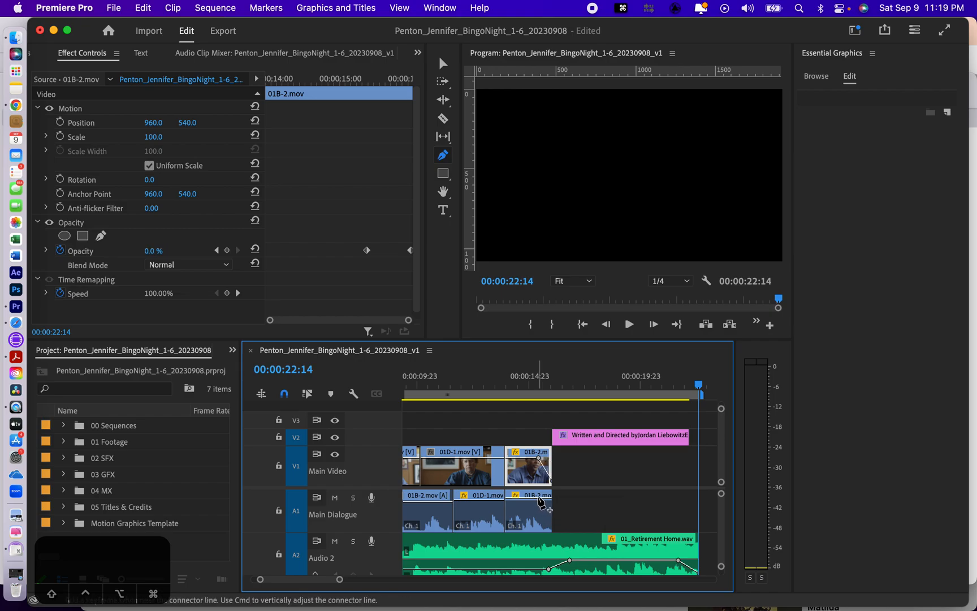
pyautogui.click(532, 504)
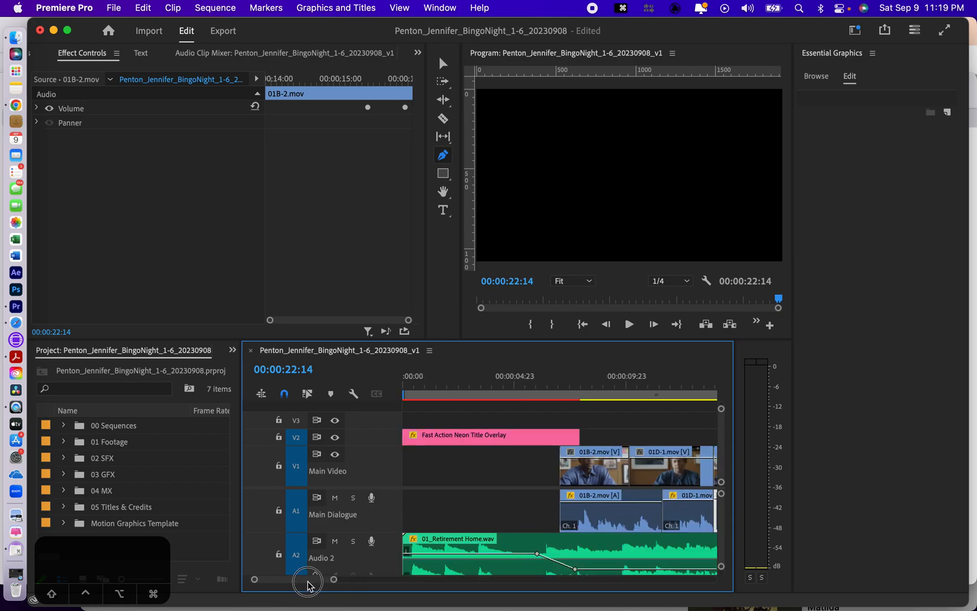
pyautogui.moveTo(335, 584)
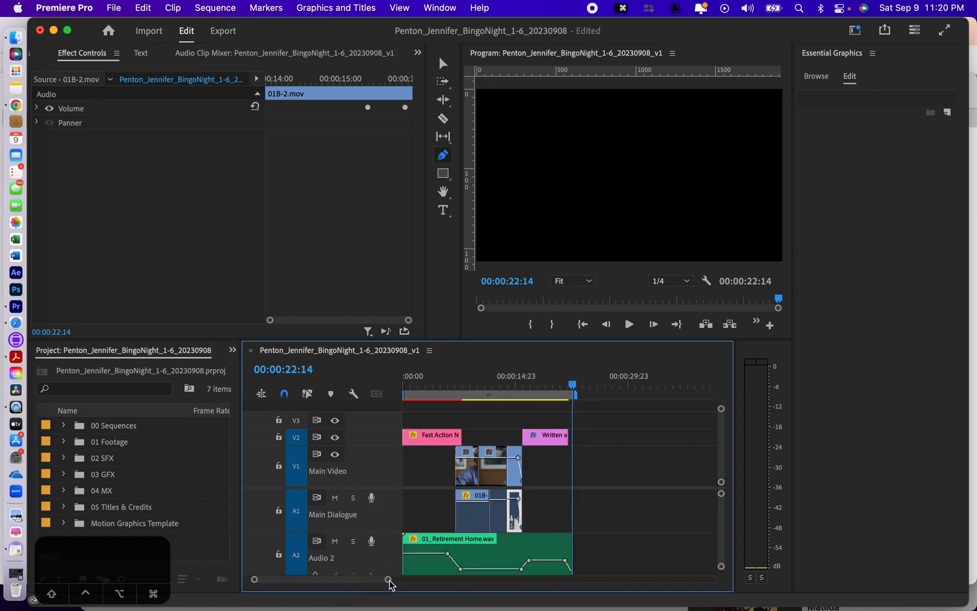
# - Select the Fast Action Neon Title Overlay clip at the sequence start and save the project
pyautogui.click(424, 384)
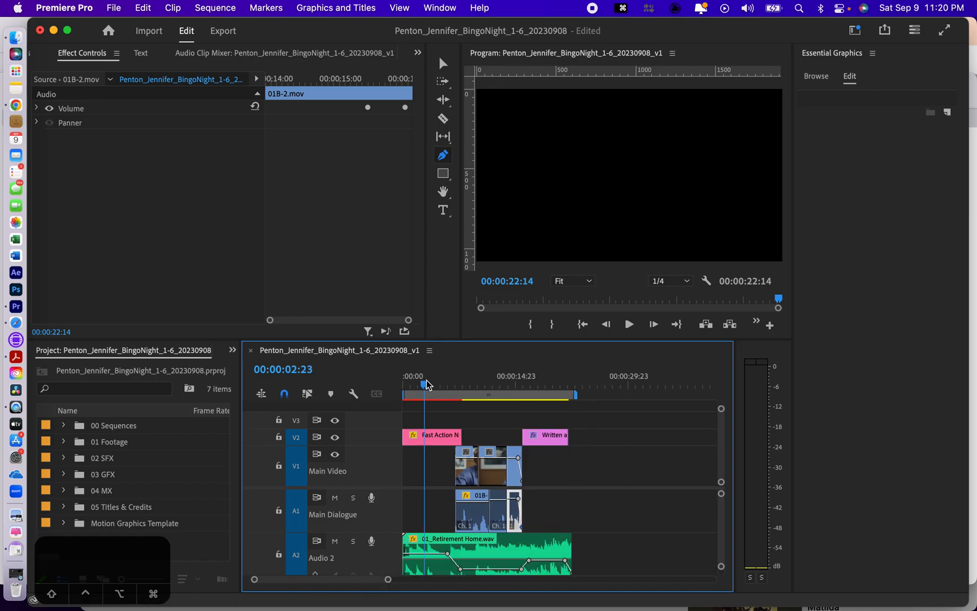
pyautogui.moveTo(564, 413)
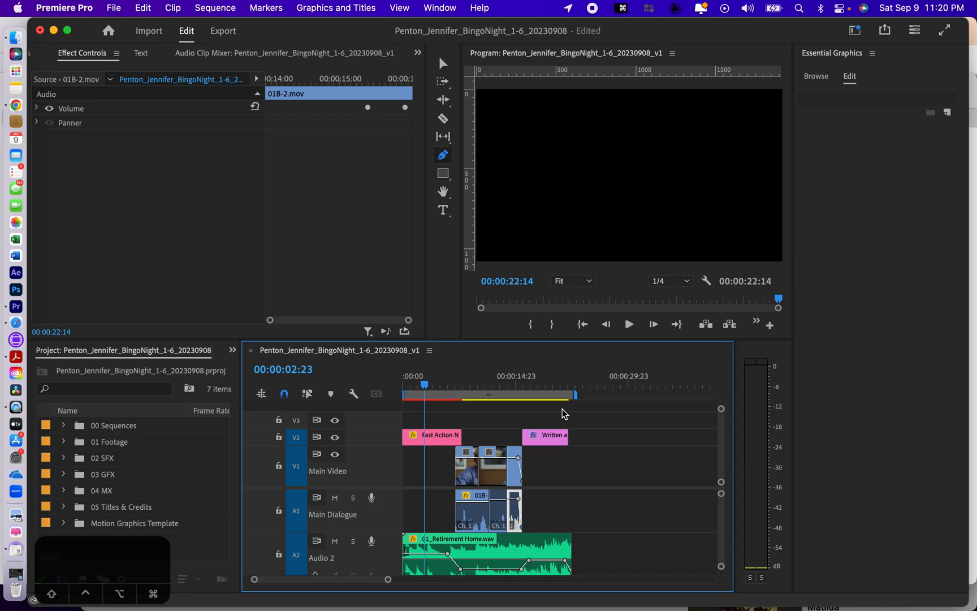
pyautogui.click(432, 437)
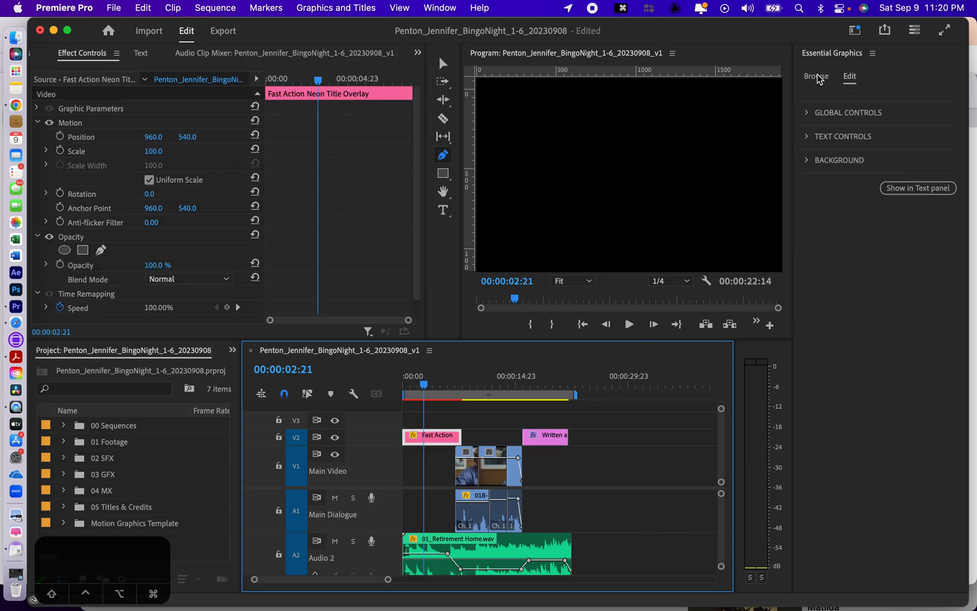
pyautogui.press('cmd+s')
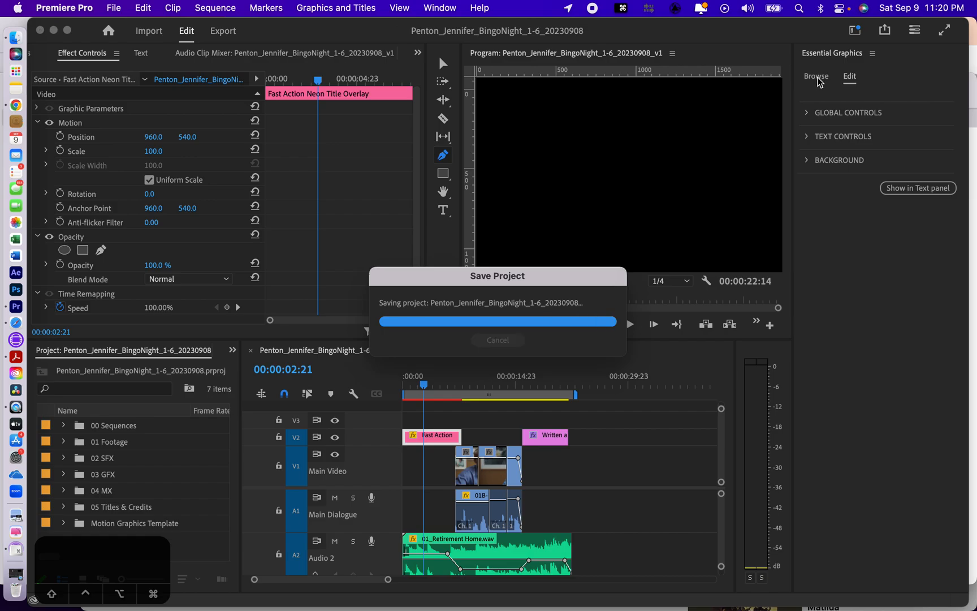
# - Browse the Essential Graphics motion graphics templates beside the title's Edit controls
pyautogui.click(817, 76)
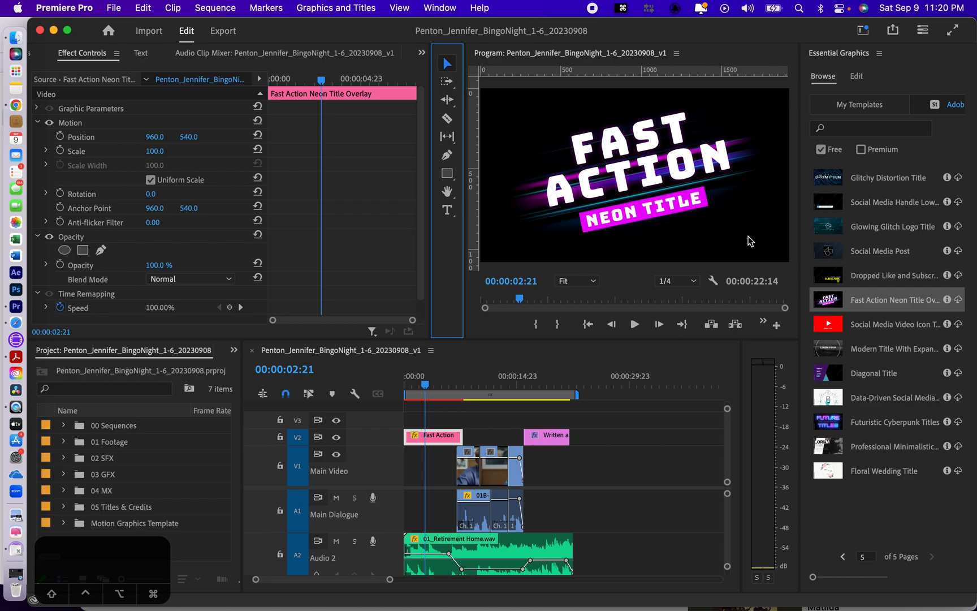
pyautogui.moveTo(955, 105)
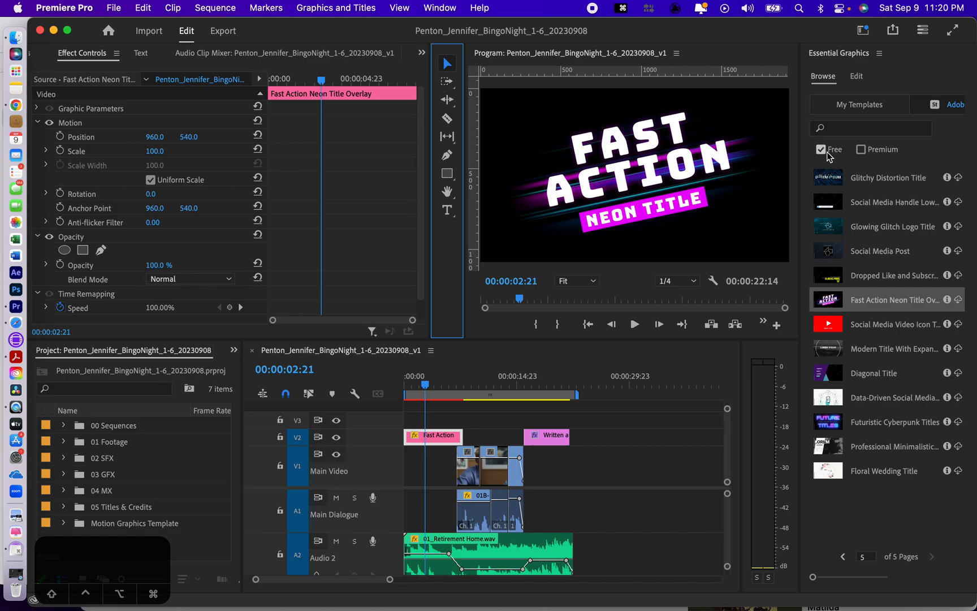
pyautogui.moveTo(876, 310)
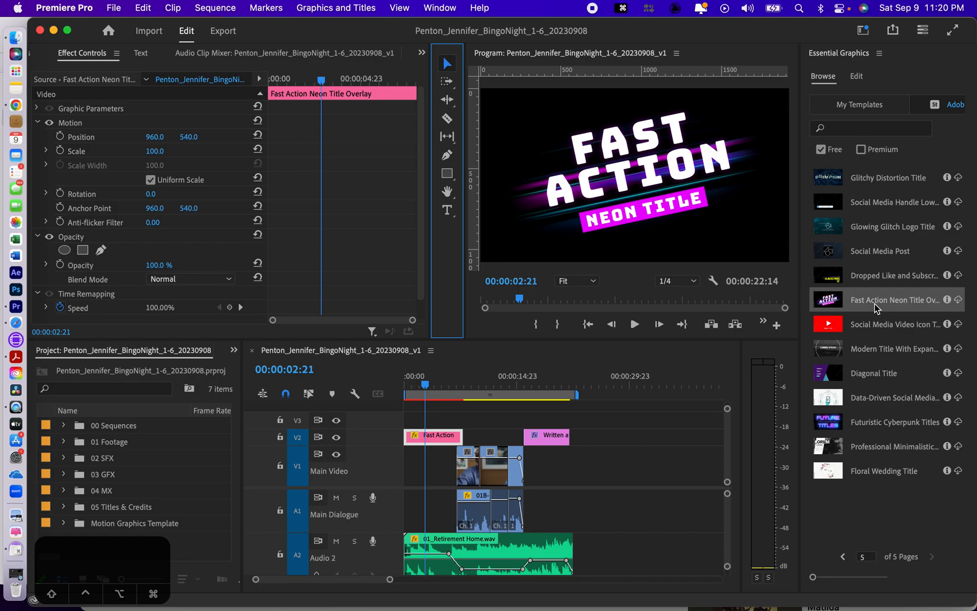
pyautogui.moveTo(868, 470)
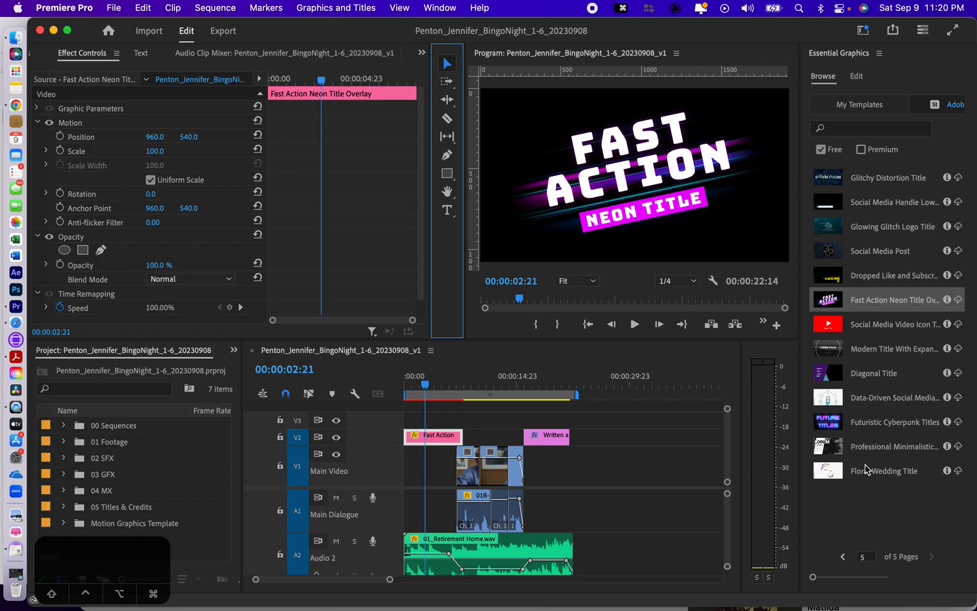
pyautogui.moveTo(871, 572)
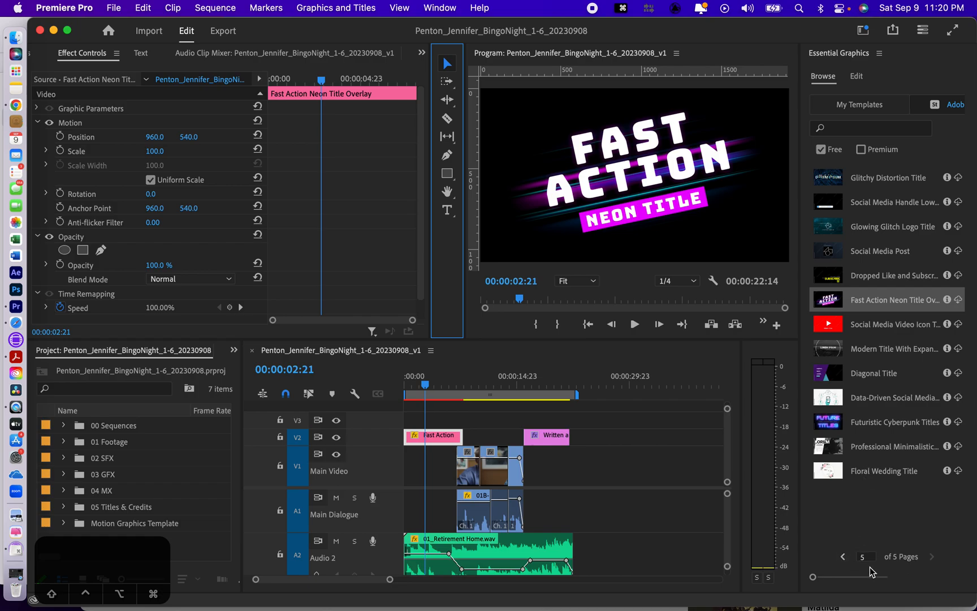
pyautogui.moveTo(872, 314)
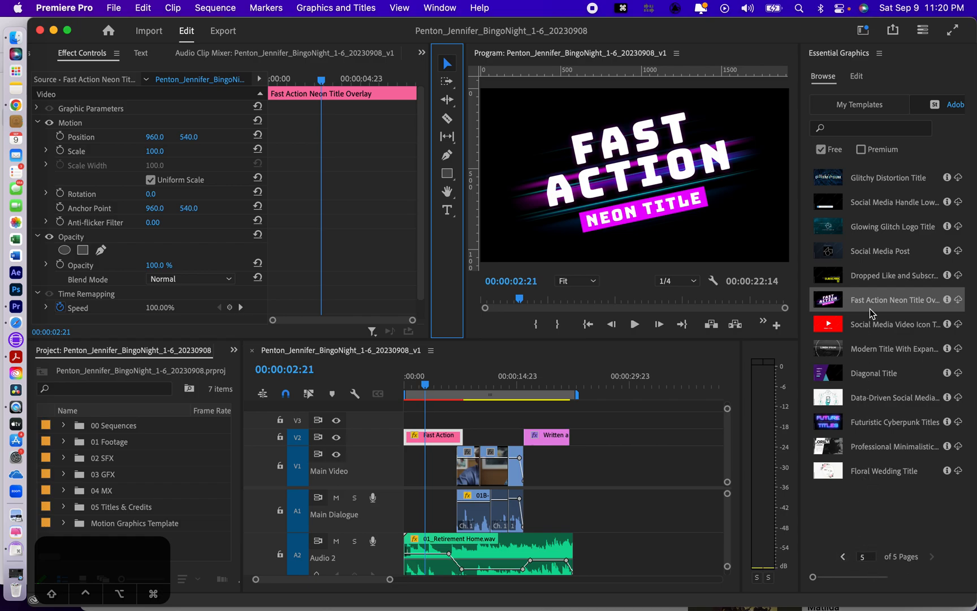
pyautogui.moveTo(871, 308)
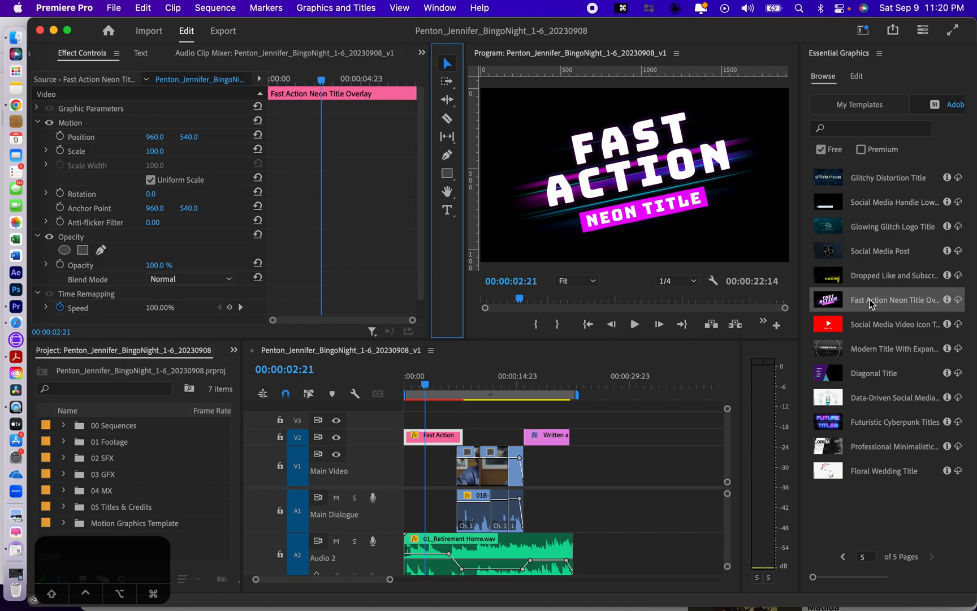
pyautogui.moveTo(927, 305)
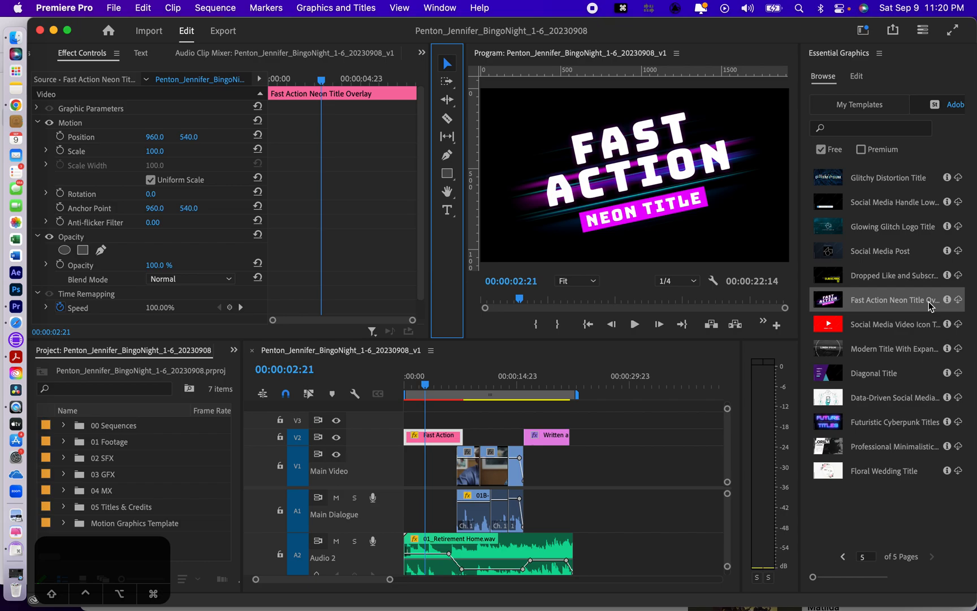
pyautogui.moveTo(858, 75)
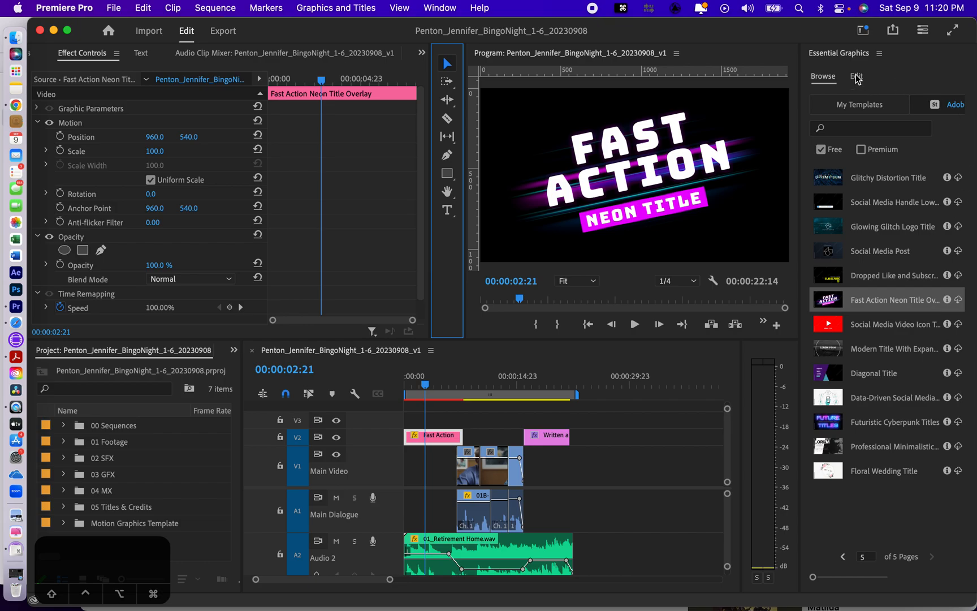
pyautogui.click(857, 75)
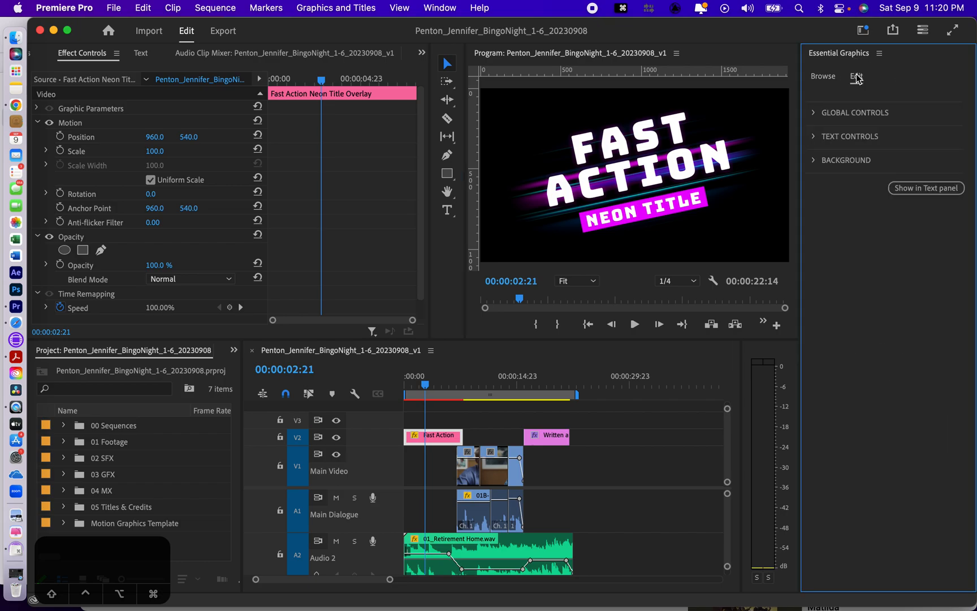
pyautogui.click(823, 76)
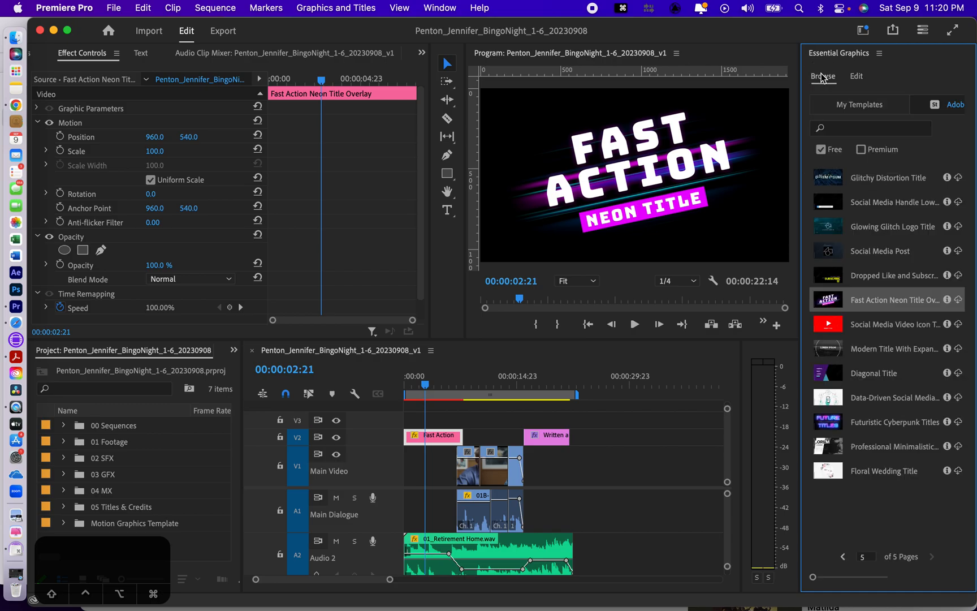
pyautogui.moveTo(834, 302)
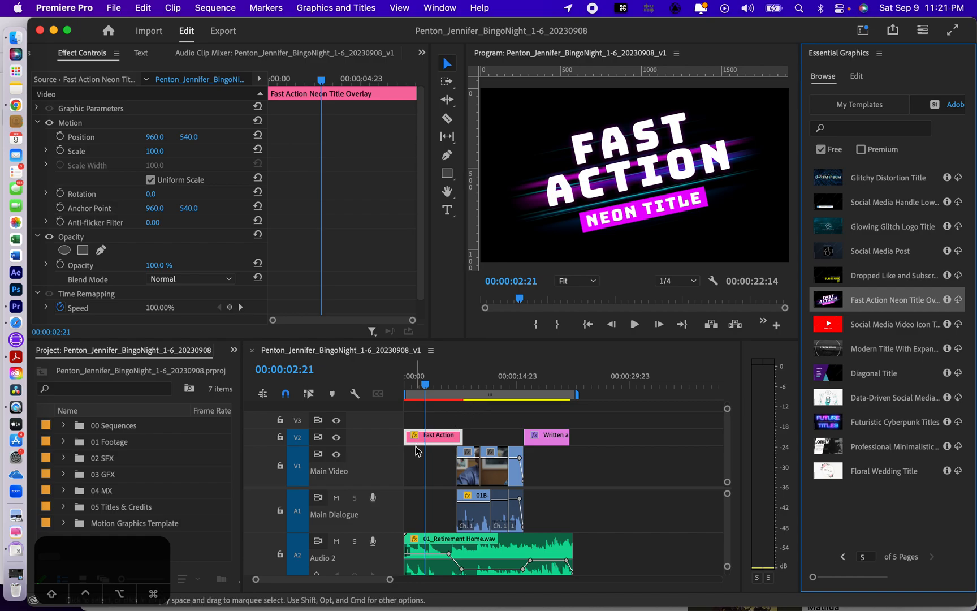
pyautogui.moveTo(649, 314)
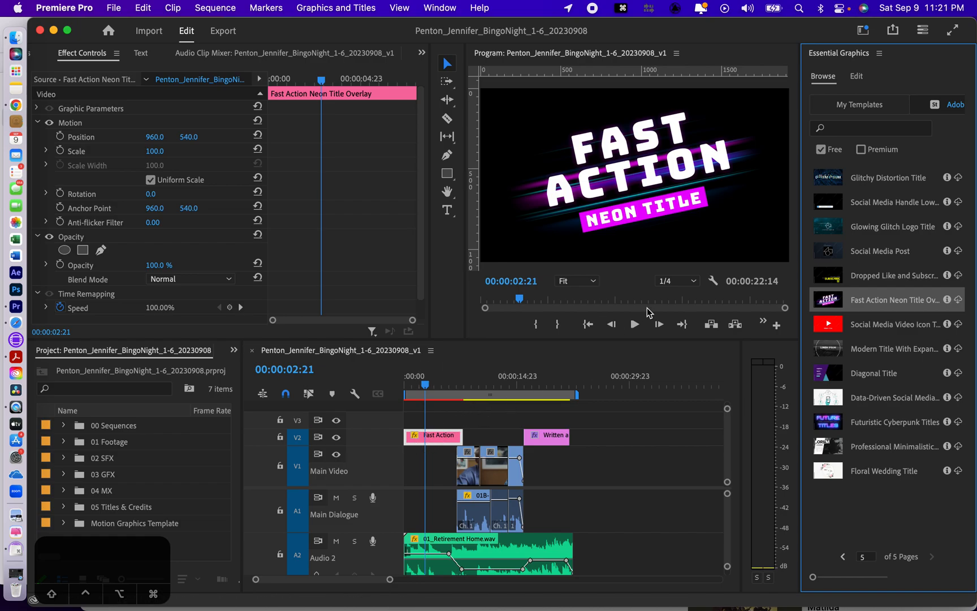
# - Expand Global, Text and Main Text controls and retype the main text as BINGO NIGHT
pyautogui.click(856, 76)
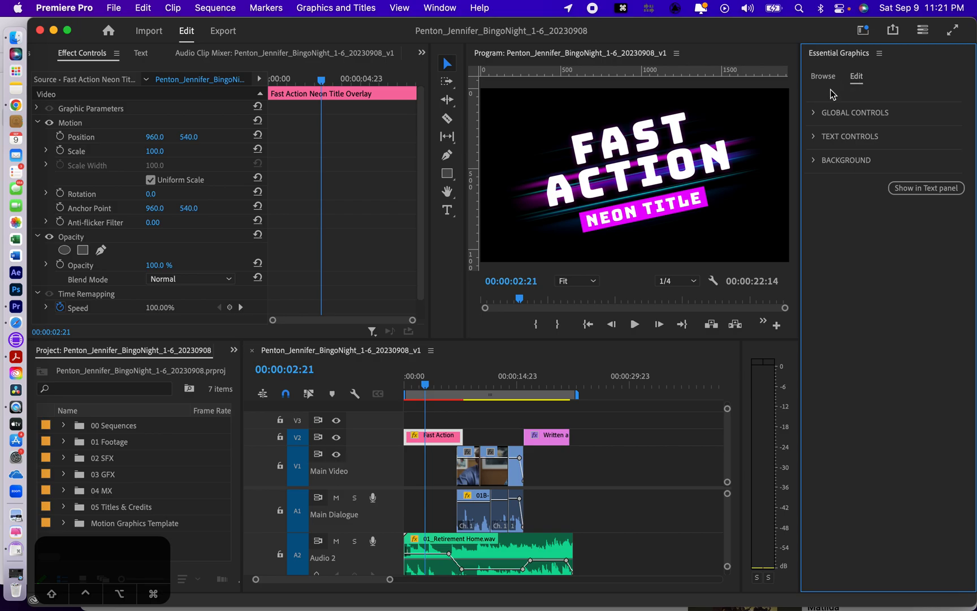
pyautogui.moveTo(817, 119)
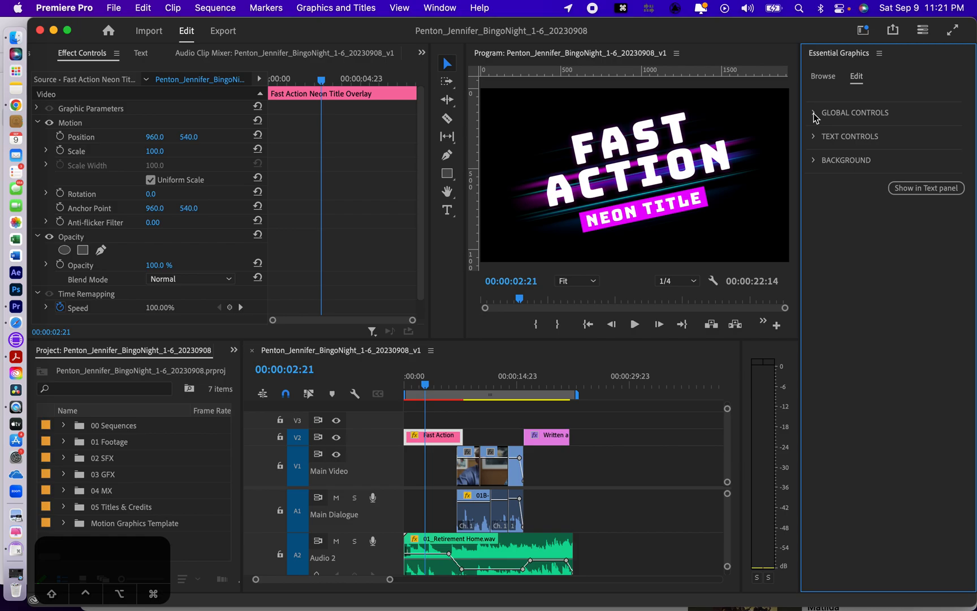
pyautogui.click(815, 114)
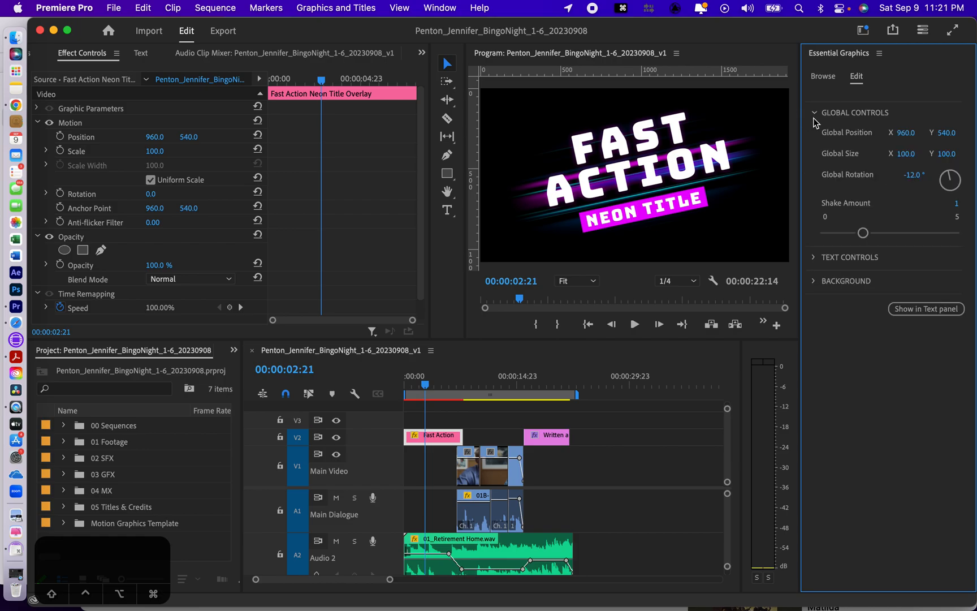
pyautogui.click(814, 257)
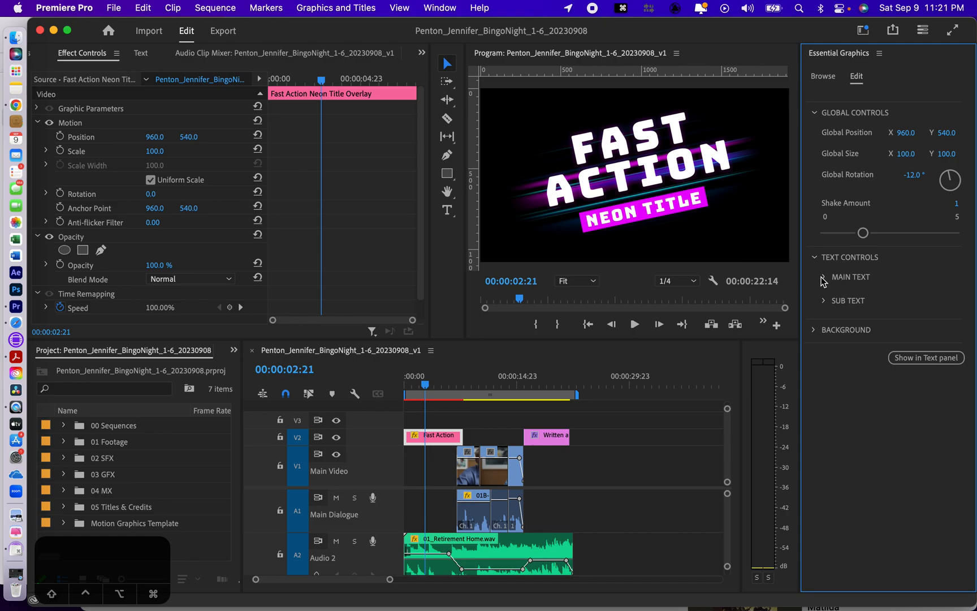
pyautogui.click(824, 277)
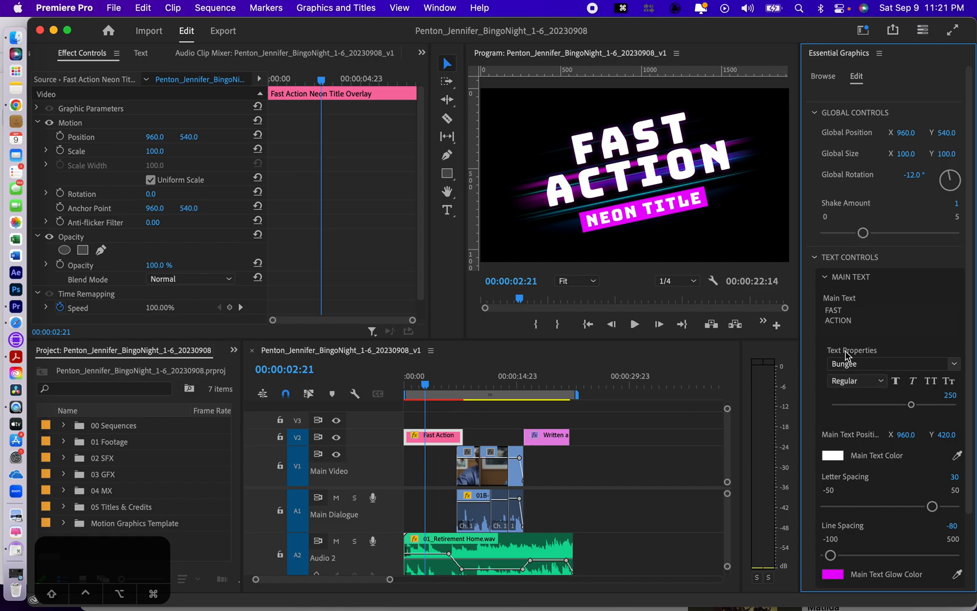
pyautogui.moveTo(856, 325)
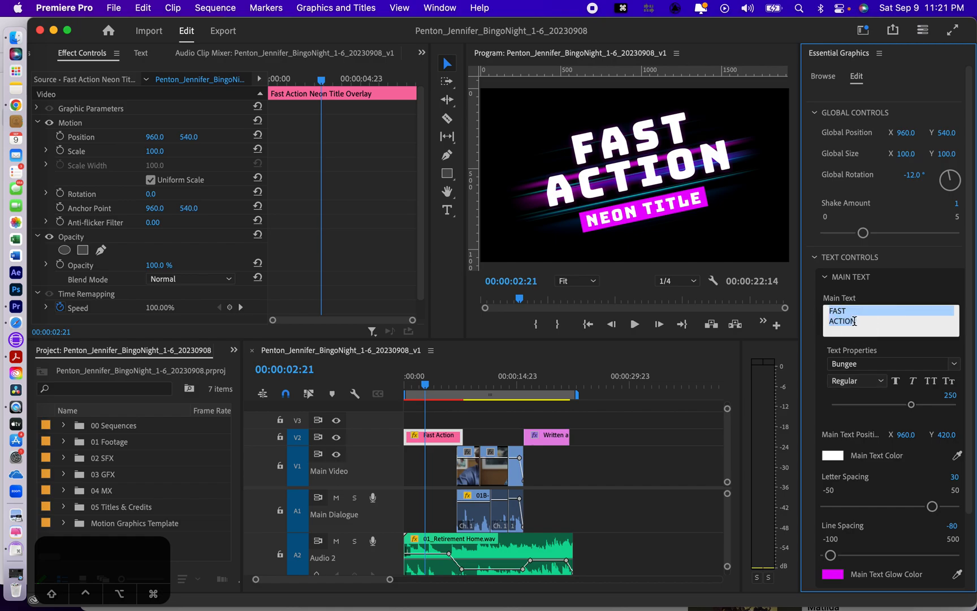
pyautogui.write('BINGO NIGHT')
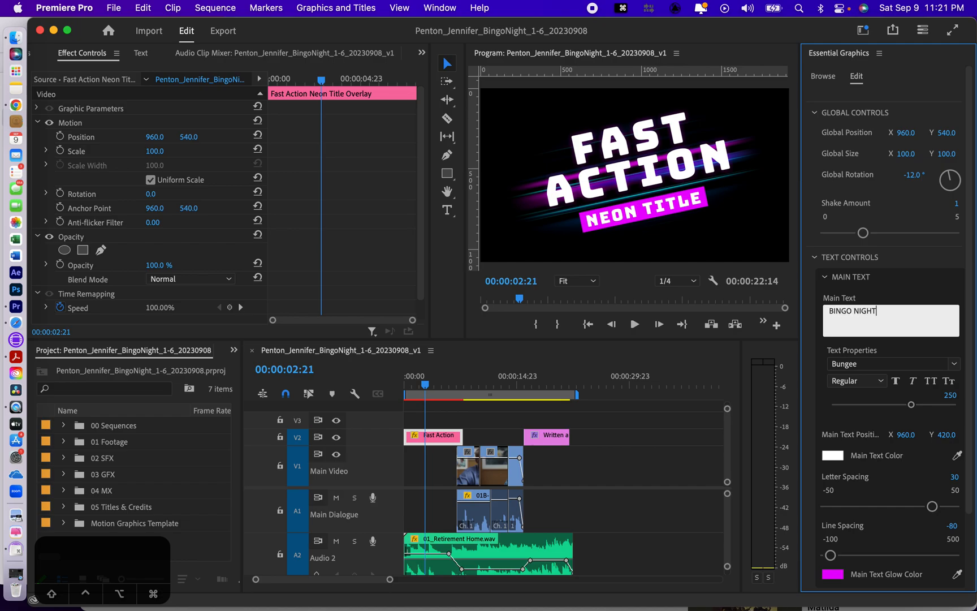
pyautogui.moveTo(855, 462)
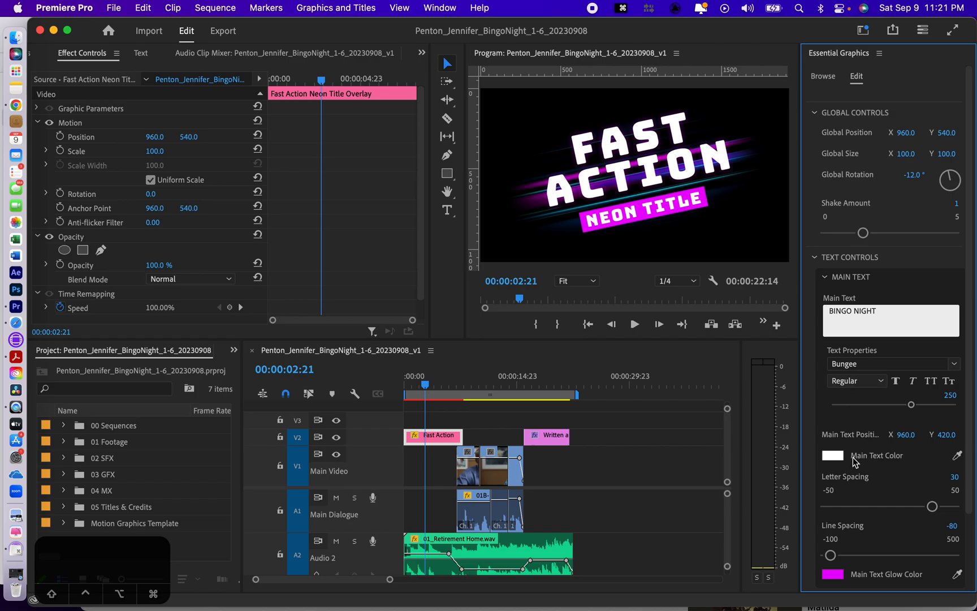
pyautogui.moveTo(857, 466)
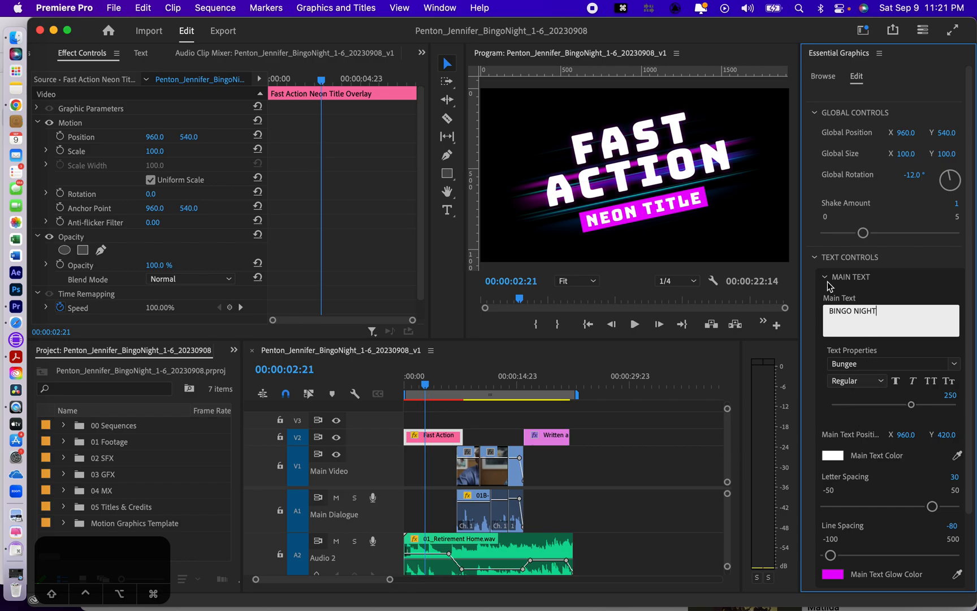
pyautogui.click(823, 278)
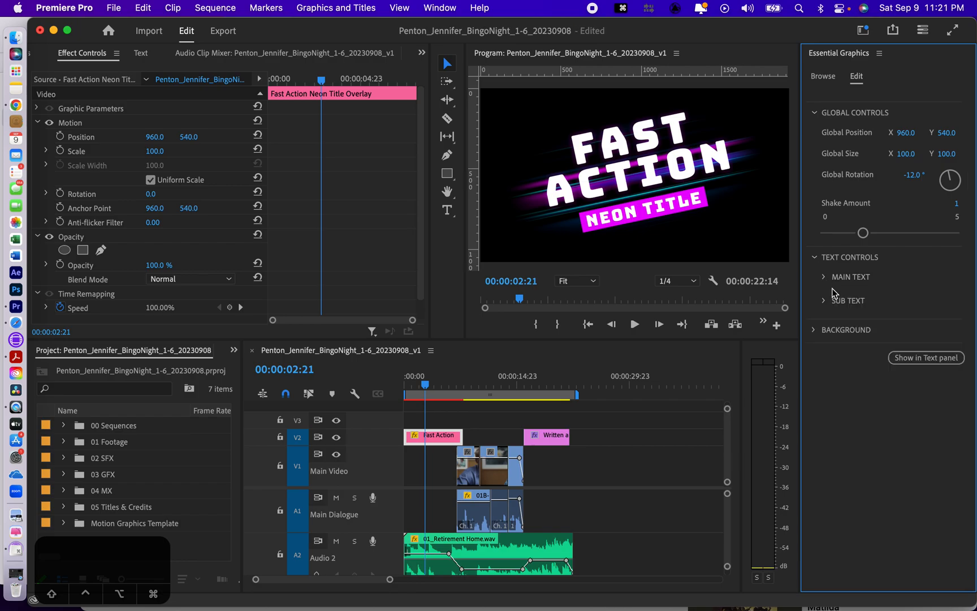
# - Split BINGO and NIGHT onto two lines and uncheck Sub Text Visibility to hide NEON TITLE
pyautogui.click(850, 277)
pyautogui.write('BINGO NIGHT')
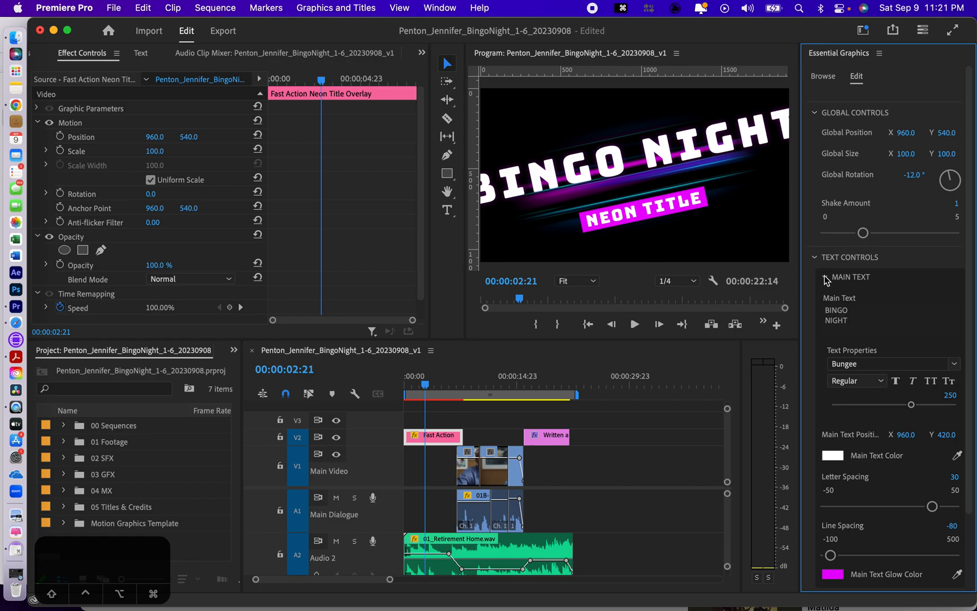
pyautogui.click(817, 277)
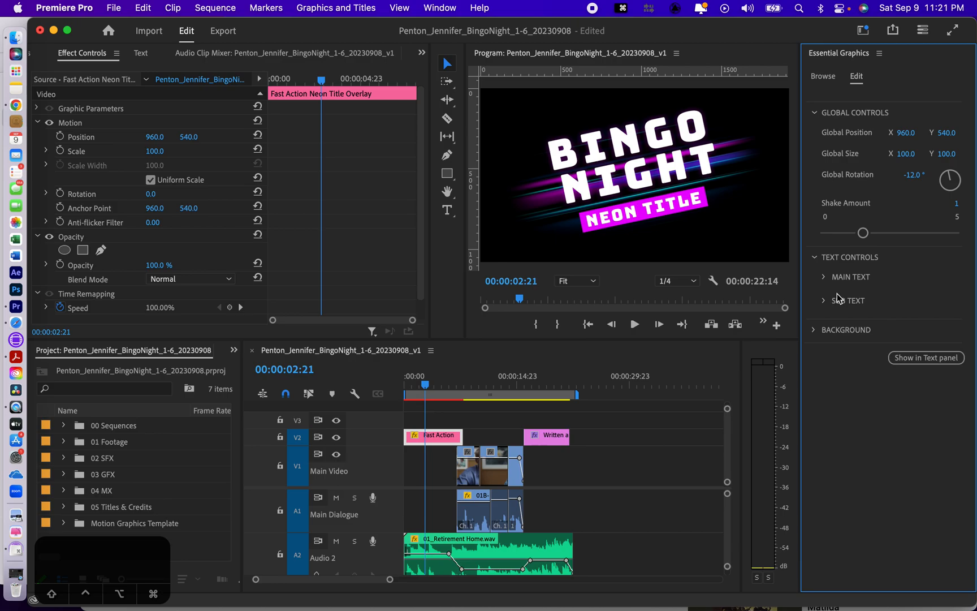
pyautogui.click(824, 299)
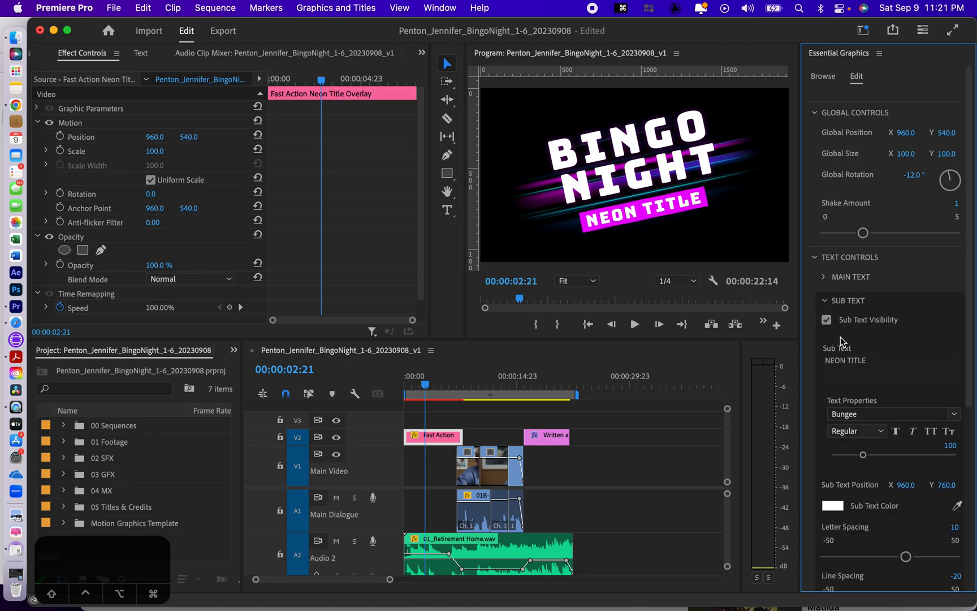
pyautogui.click(827, 319)
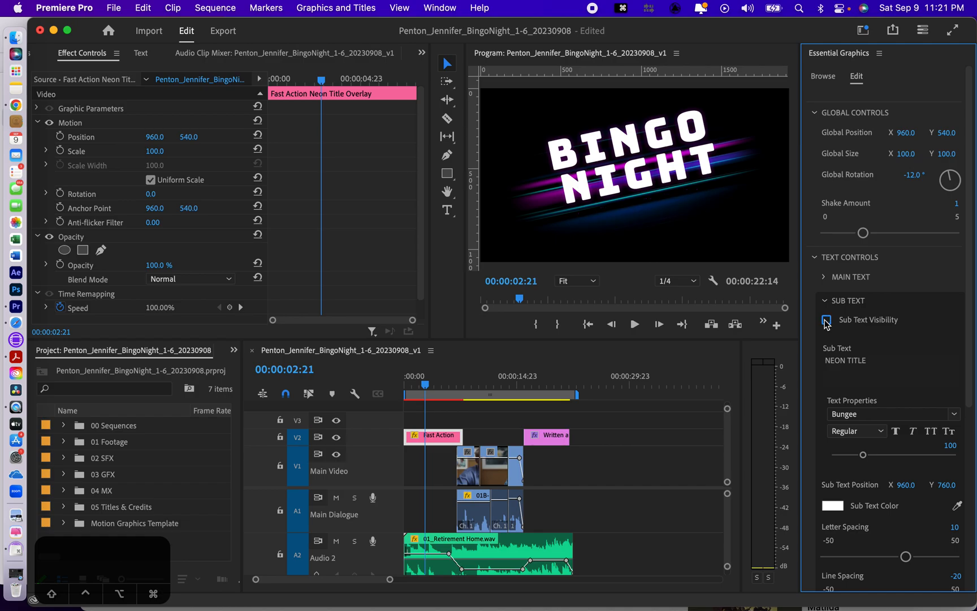
pyautogui.click(827, 320)
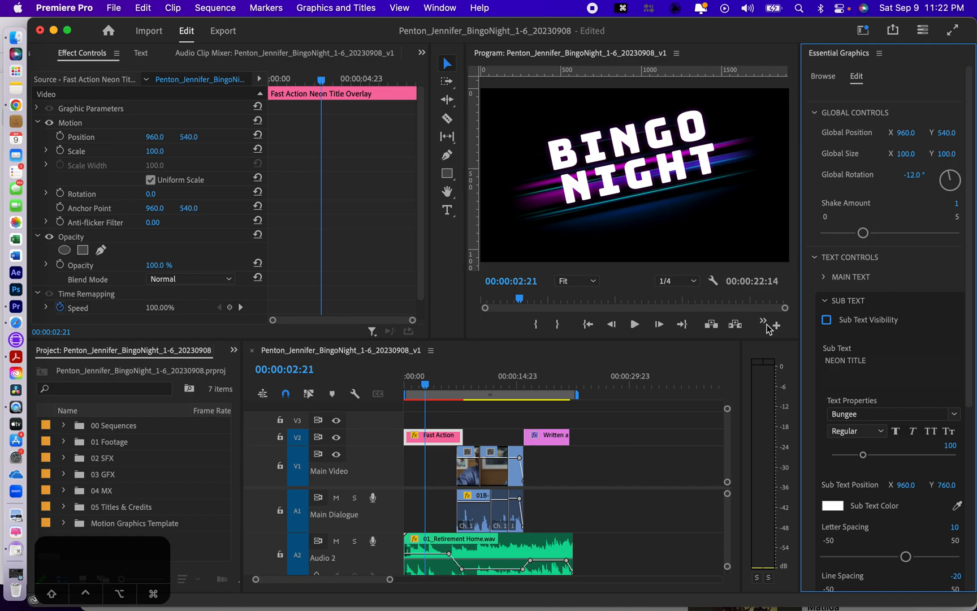
pyautogui.moveTo(835, 353)
pyautogui.write('630')
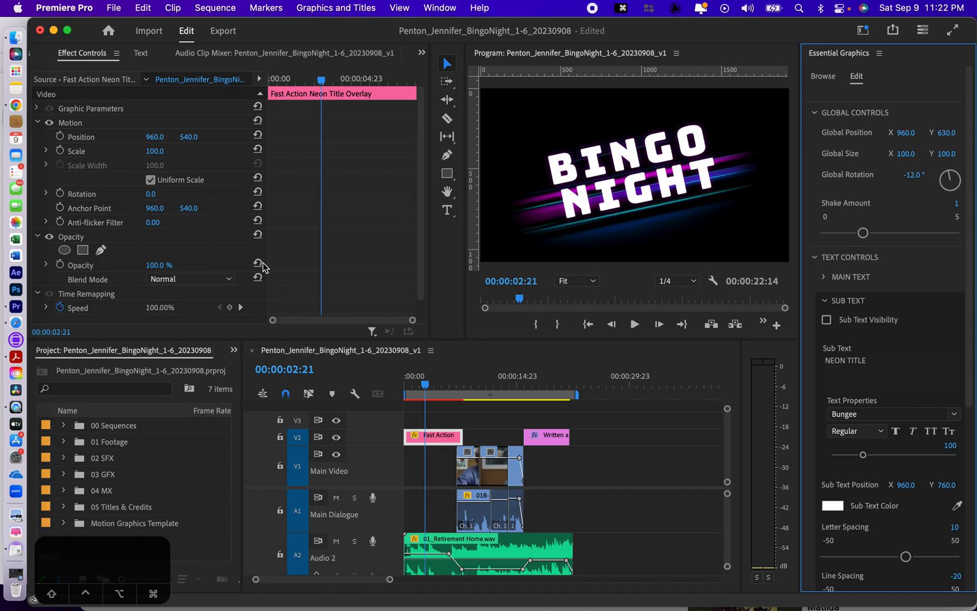
# - Set Global Position Y from 540 to 630 to lower the BINGO NIGHT title
pyautogui.click(173, 8)
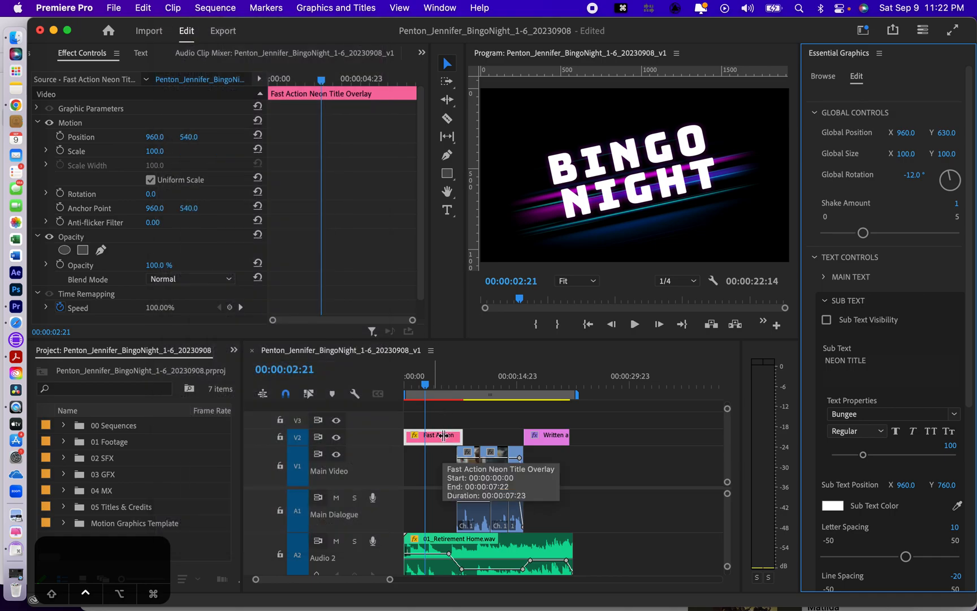
# - Search the clip, Window and Clip menus, then start Sequence > Render Selection for the title
pyautogui.rightClick(443, 435)
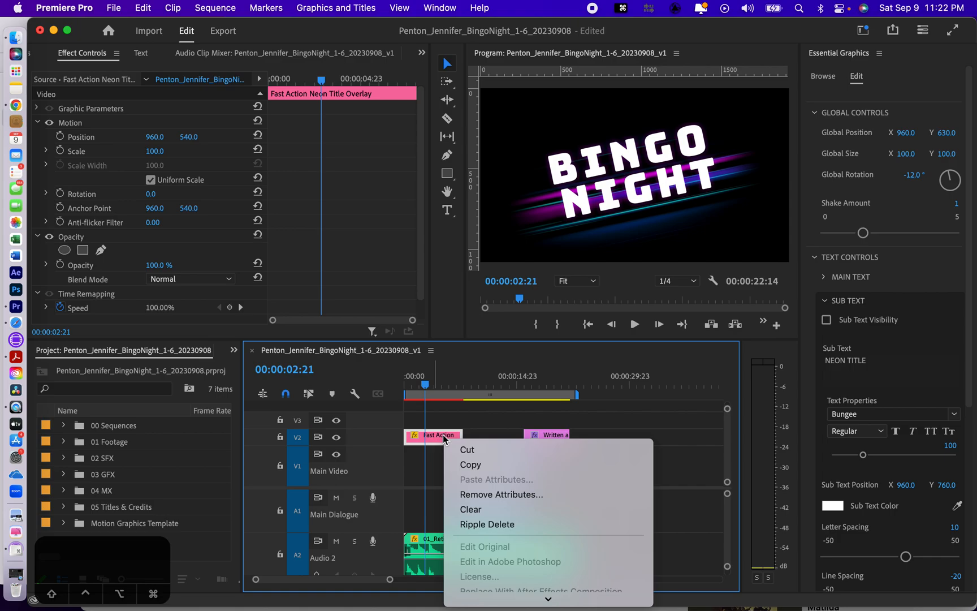
pyautogui.moveTo(480, 573)
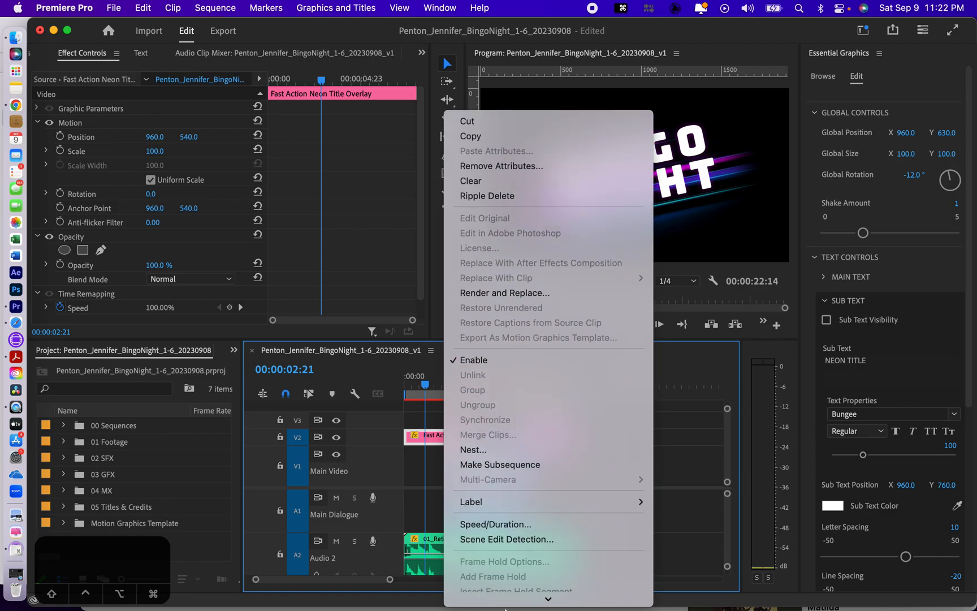
pyautogui.scroll(-3)
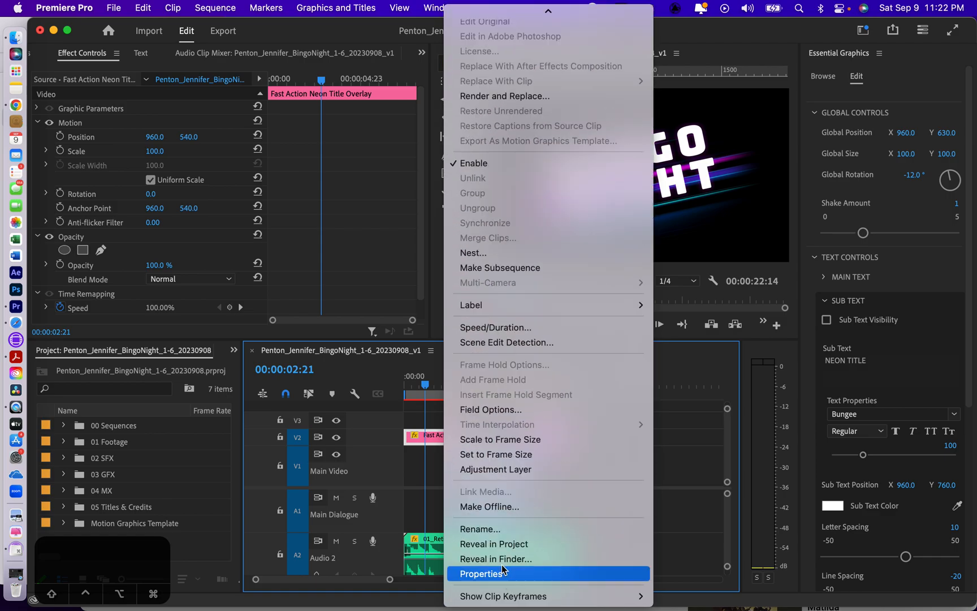
pyautogui.moveTo(414, 437)
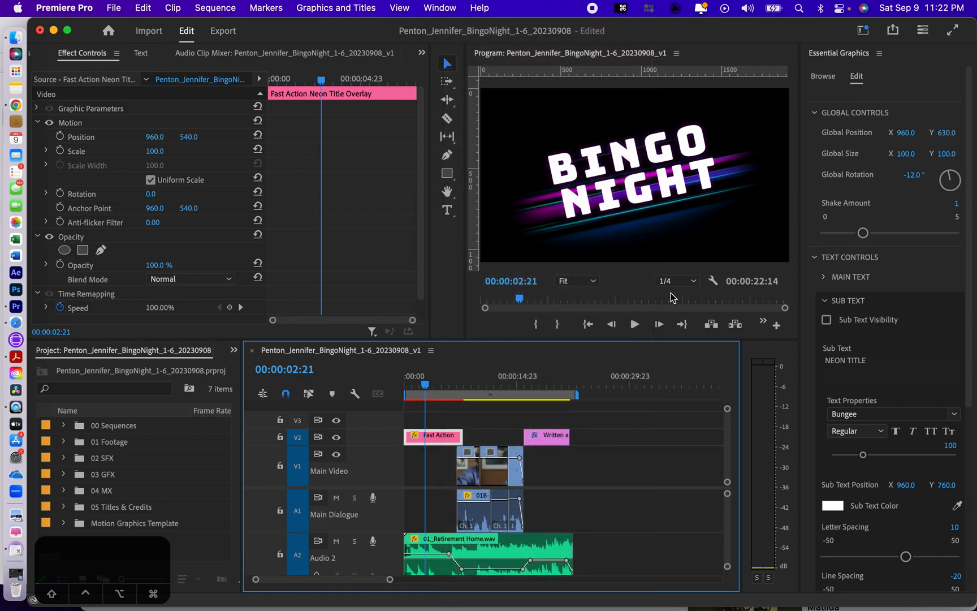
pyautogui.click(439, 8)
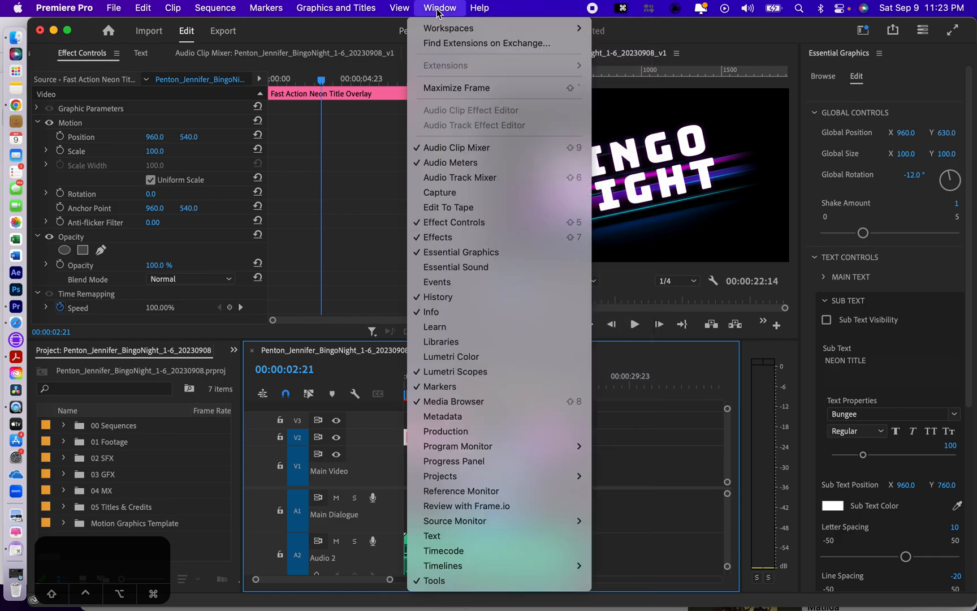
pyautogui.click(173, 8)
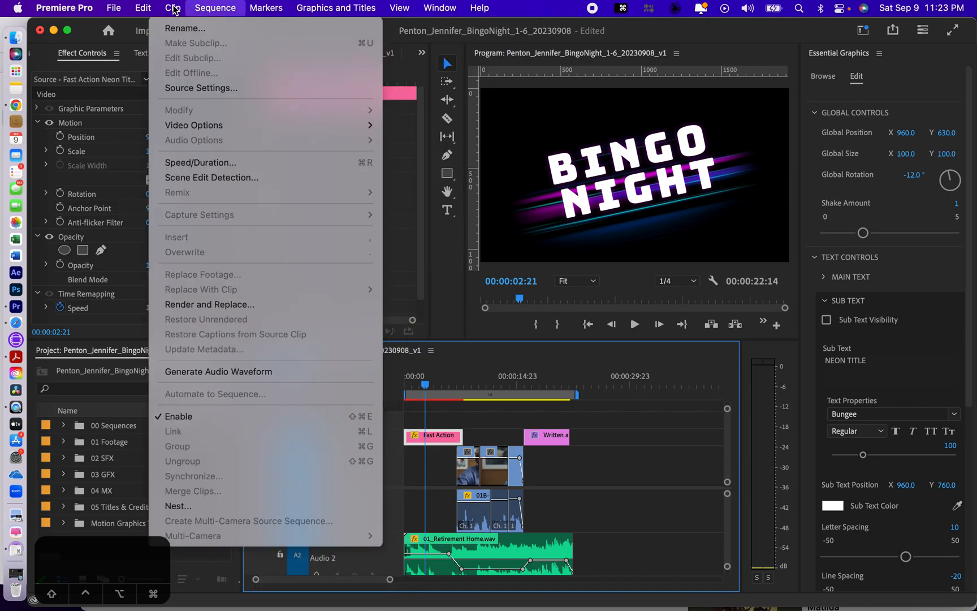
pyautogui.click(215, 8)
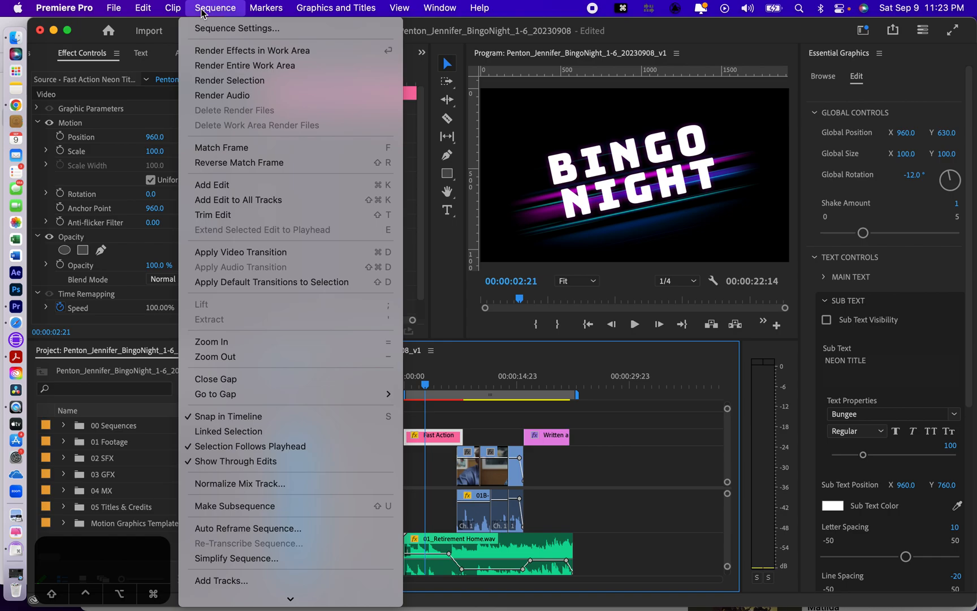
pyautogui.moveTo(230, 80)
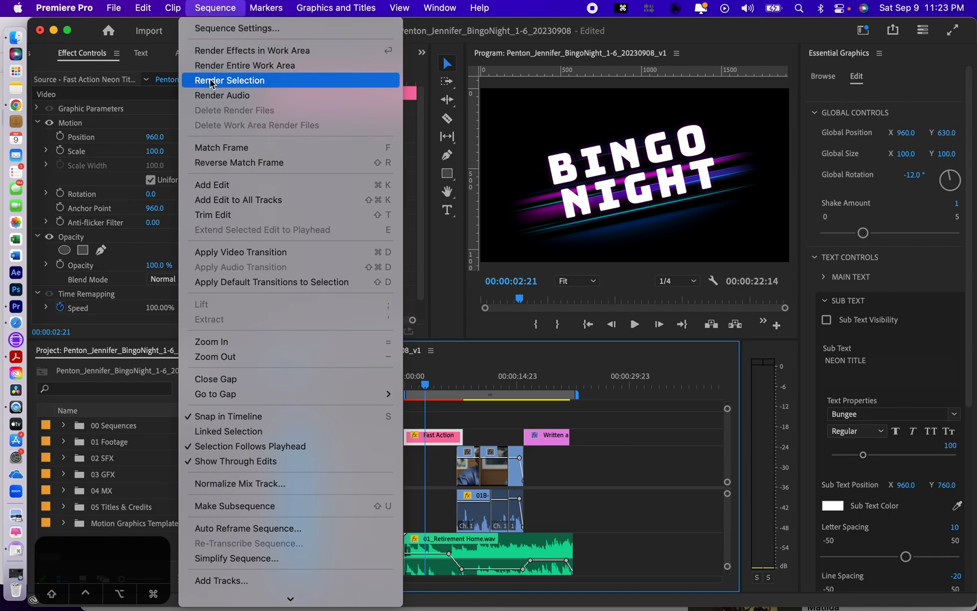
pyautogui.click(230, 80)
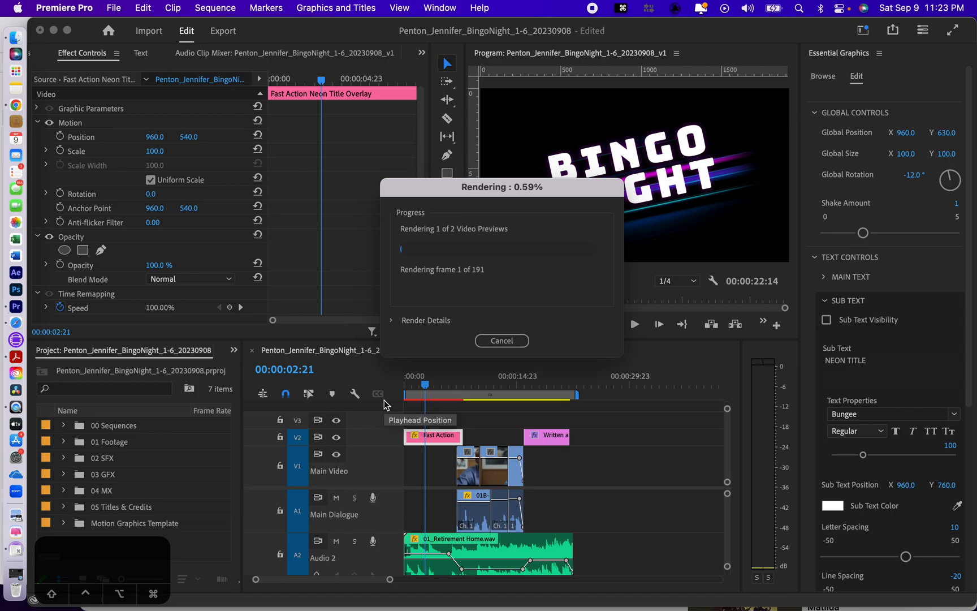
pyautogui.moveTo(482, 275)
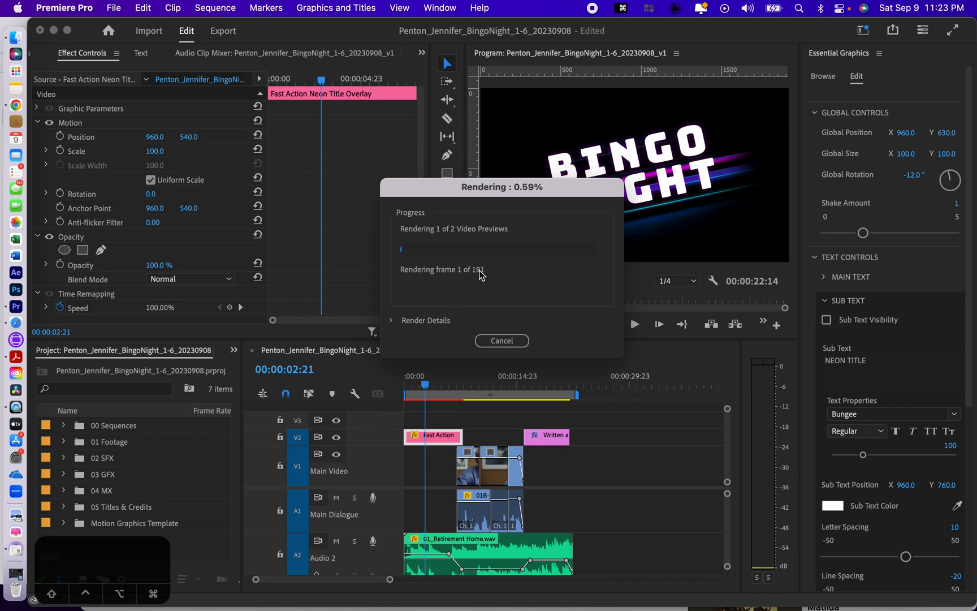
pyautogui.moveTo(493, 278)
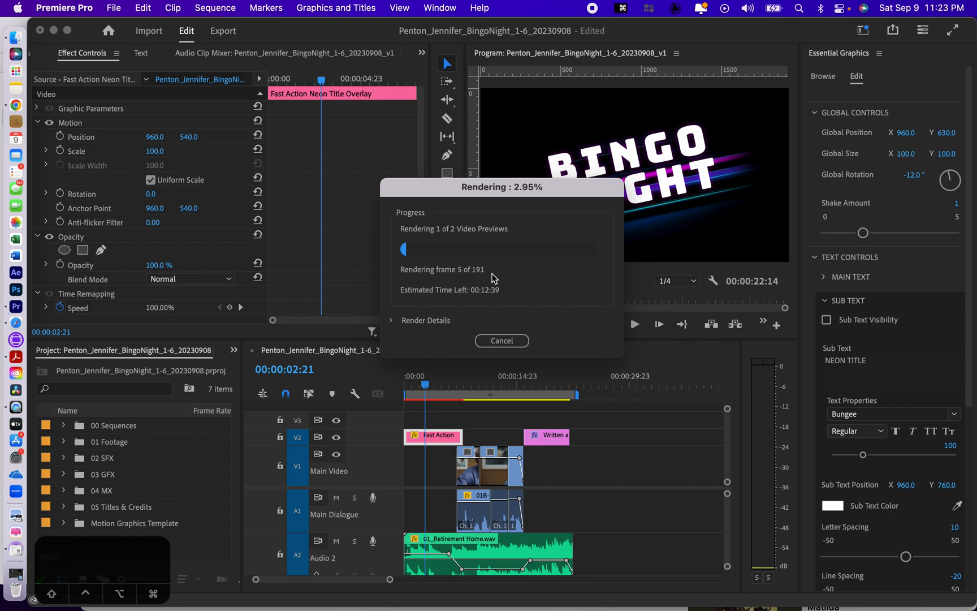
pyautogui.moveTo(481, 413)
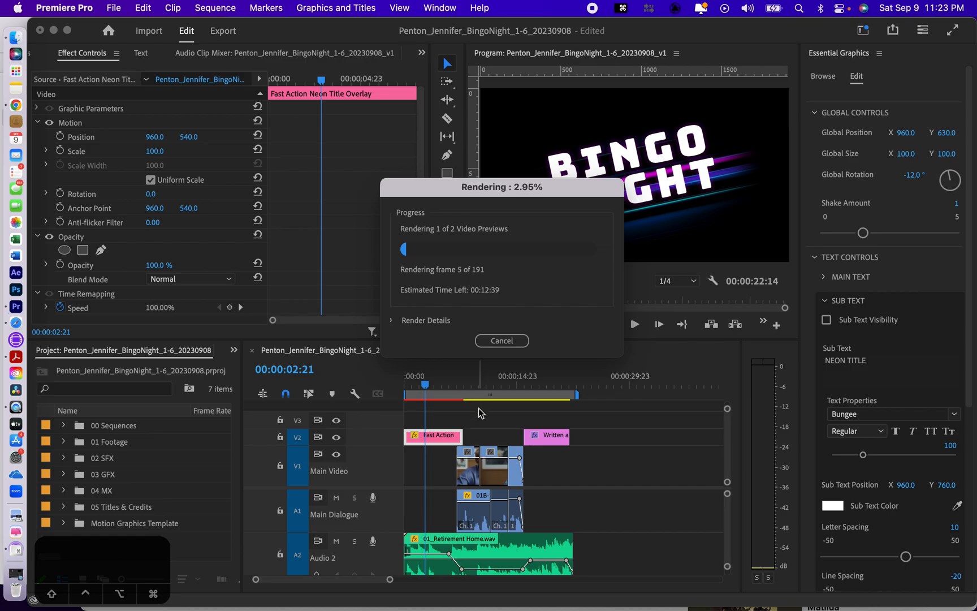
pyautogui.moveTo(469, 463)
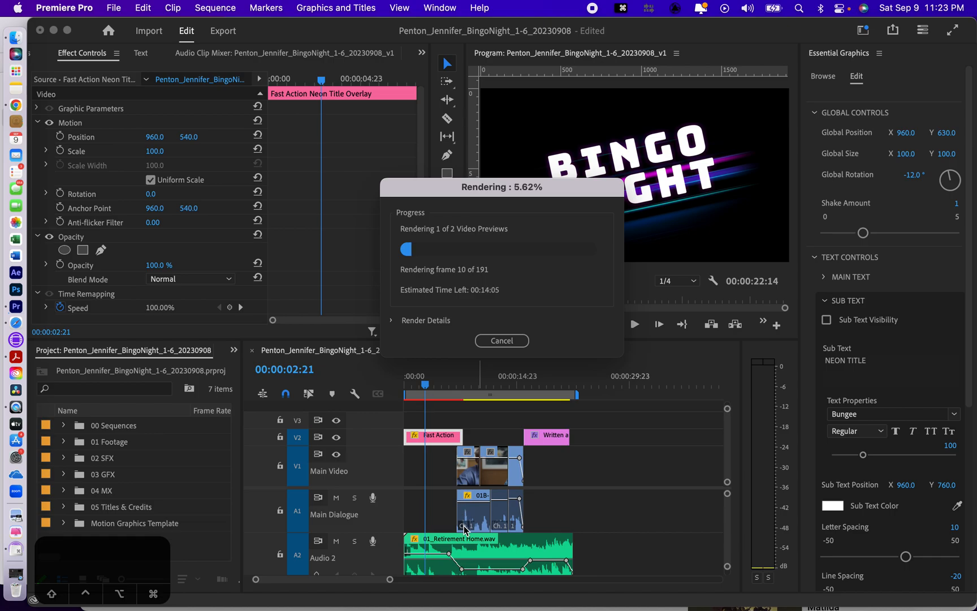
pyautogui.moveTo(465, 529)
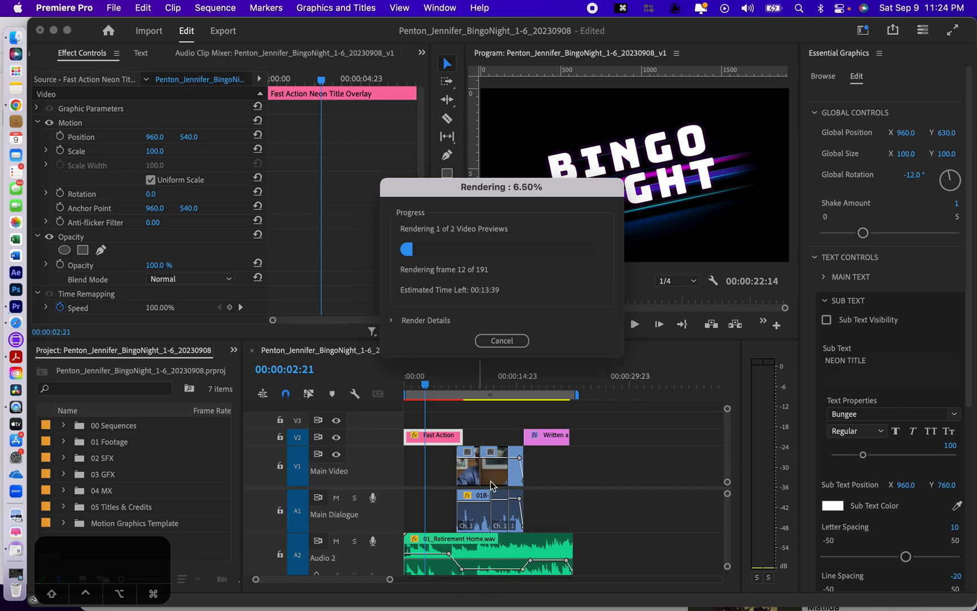
pyautogui.moveTo(486, 304)
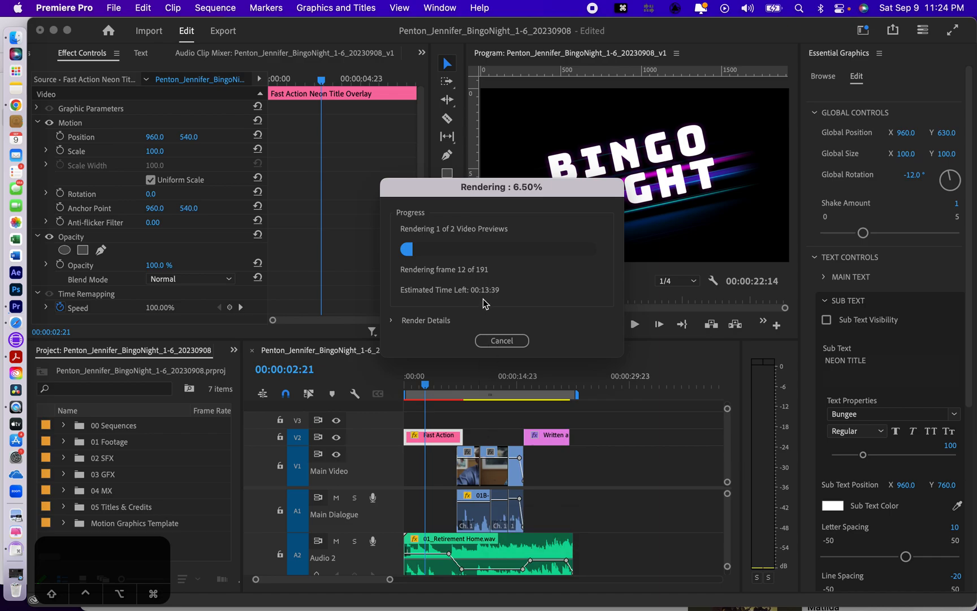